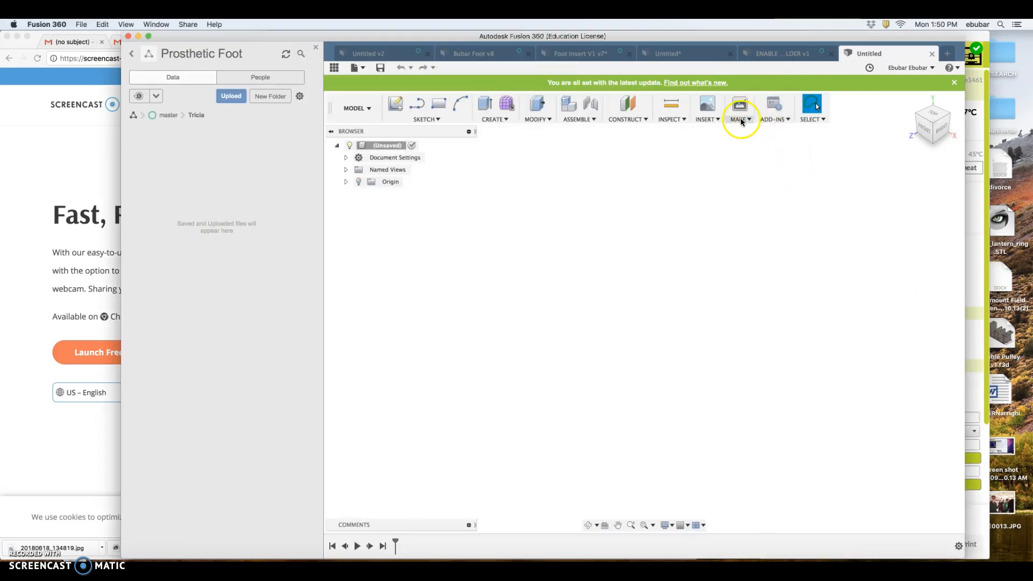
# Step: Attach 20180618_134819.jpg from Downloads as a canvas on an origin plane via Insert > Attached Canvas
pyautogui.click(706, 108)
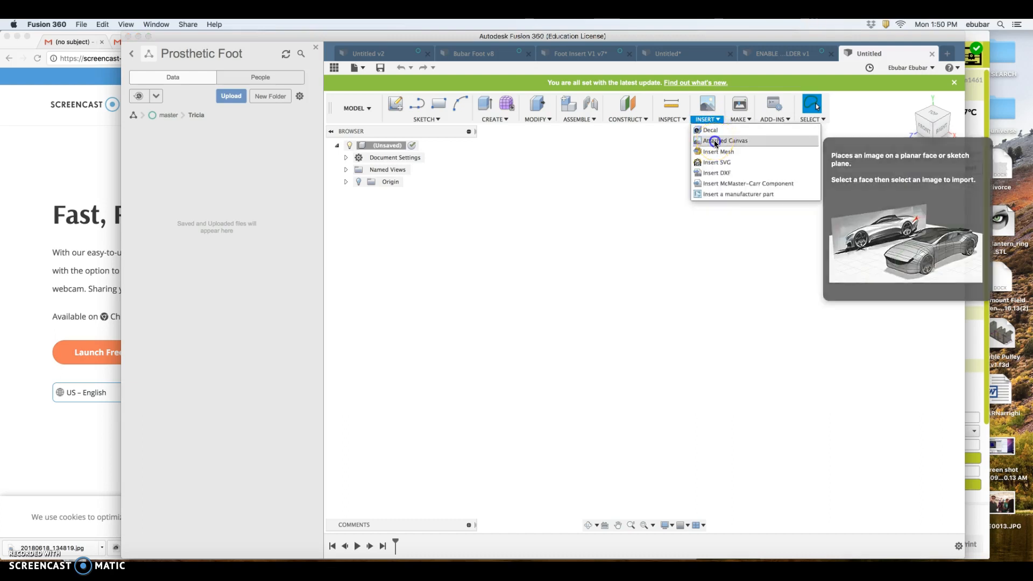
pyautogui.click(723, 140)
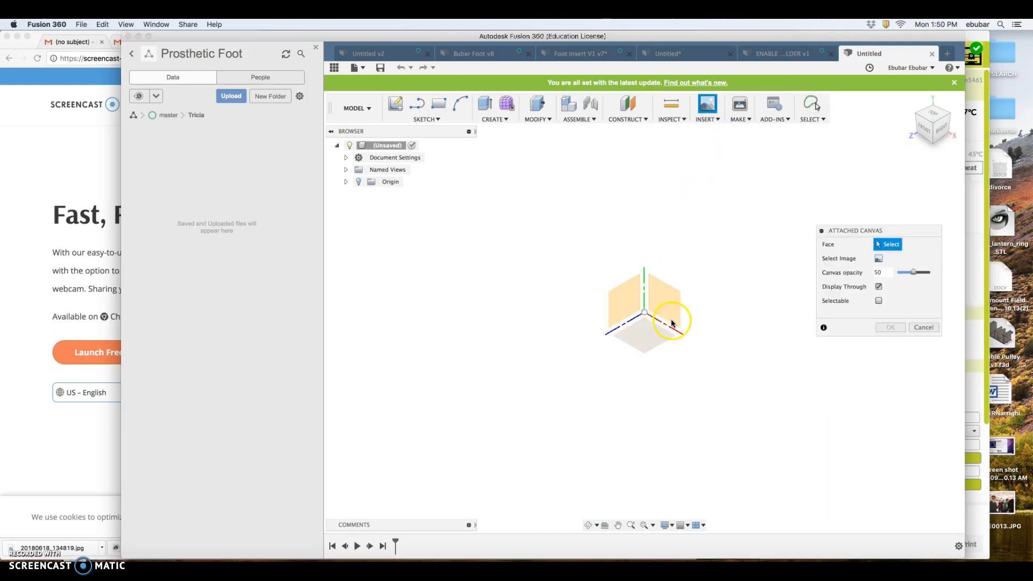
pyautogui.click(662, 304)
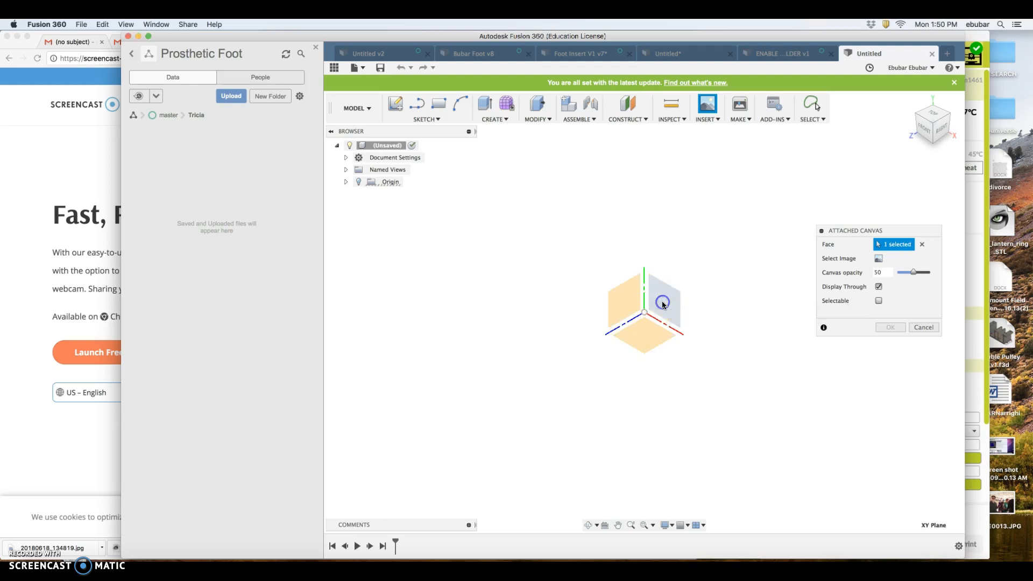
pyautogui.click(878, 257)
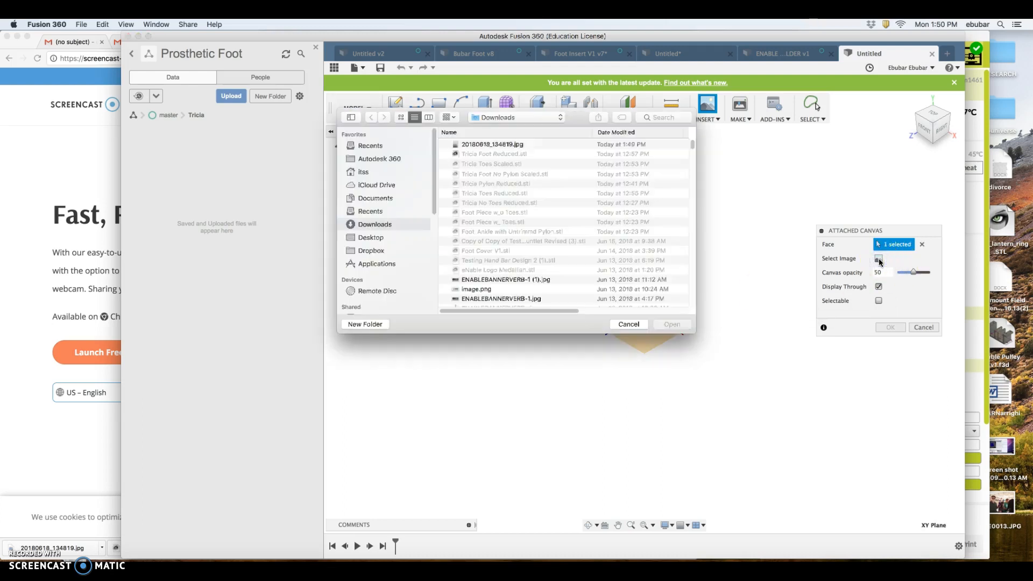
pyautogui.click(492, 144)
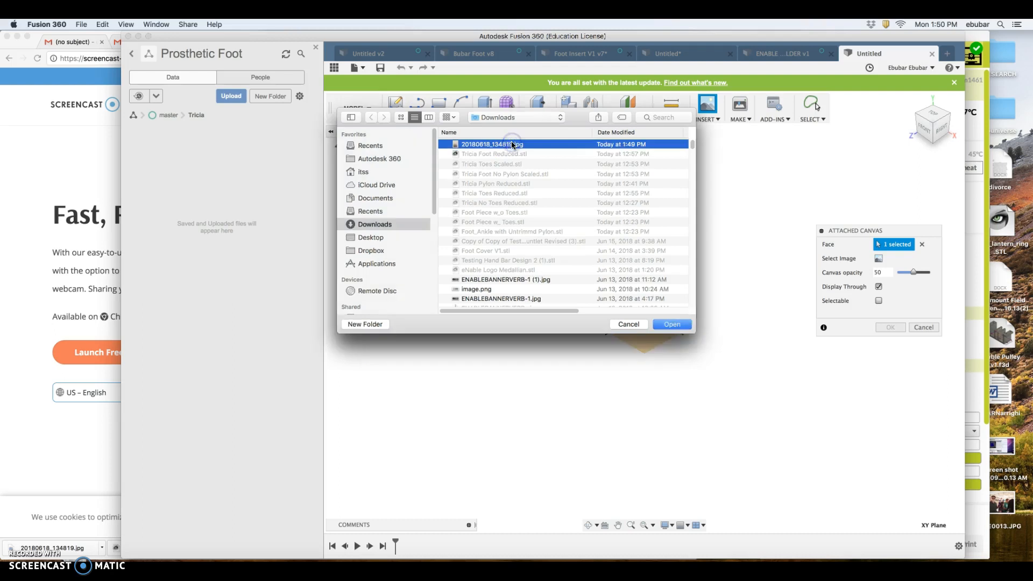
pyautogui.click(670, 324)
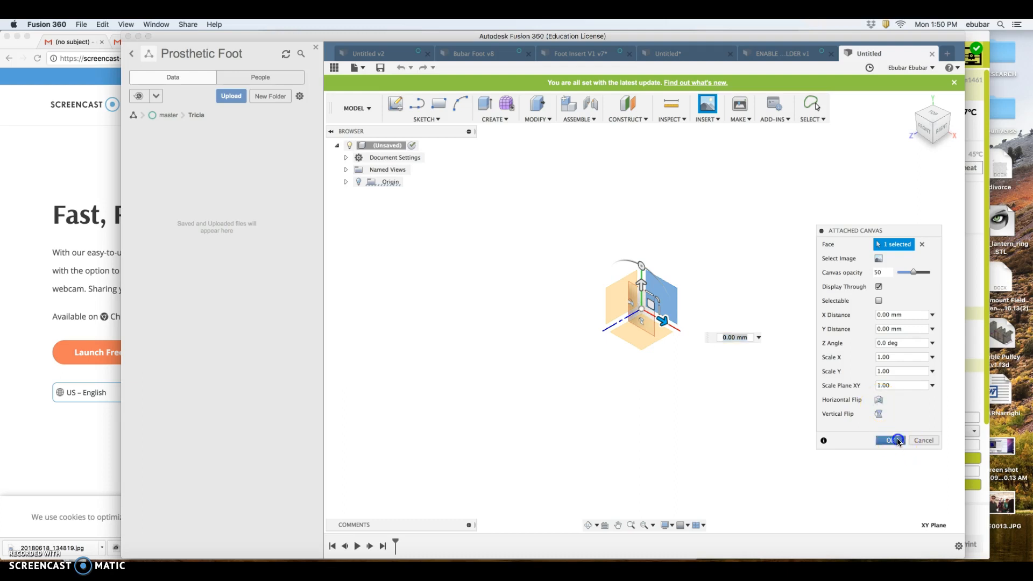
# Step: Calibrate the canvas image so the heel-to-toe distance measures 250 mm
pyautogui.click(890, 440)
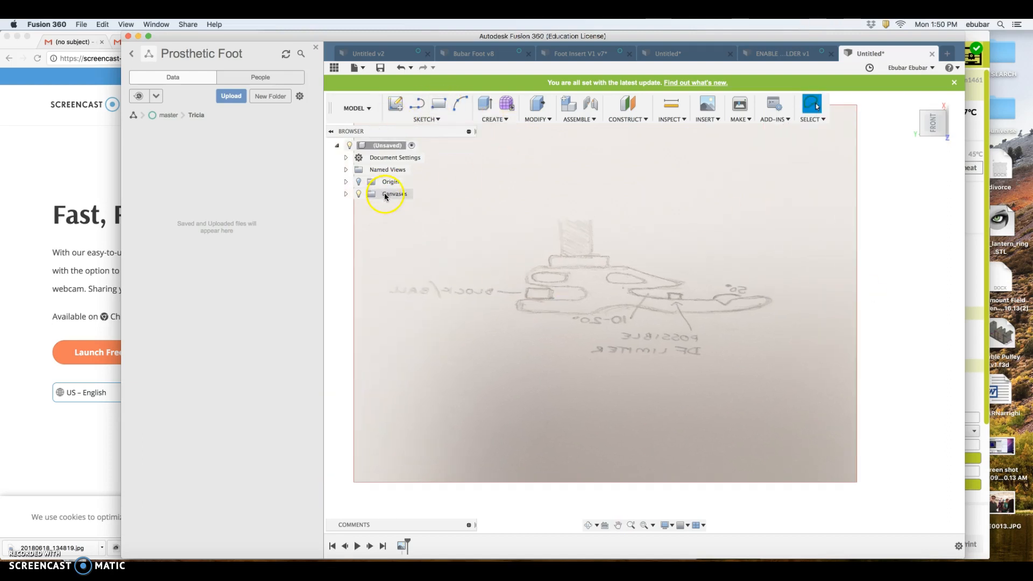
pyautogui.click(394, 194)
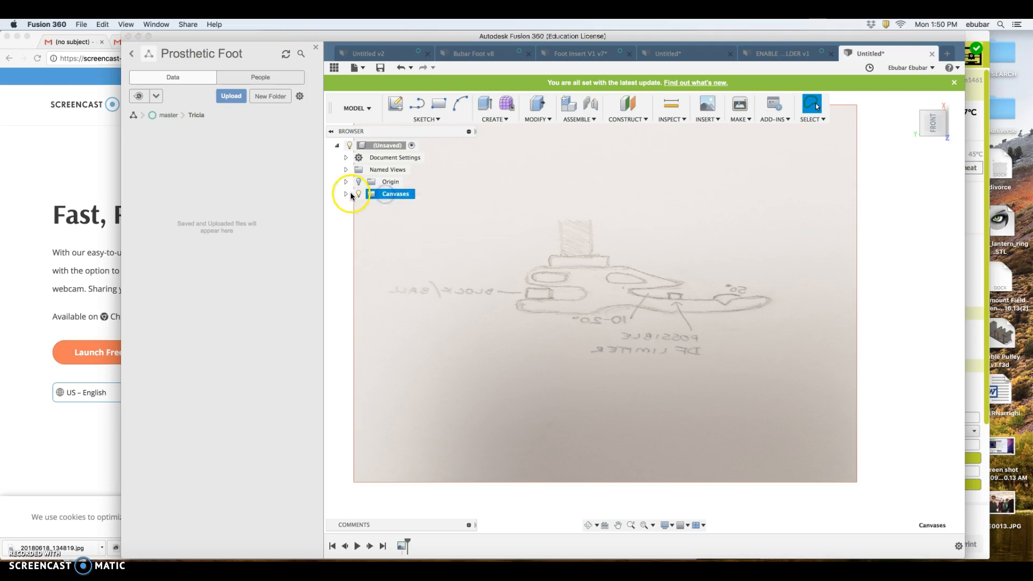
pyautogui.click(346, 194)
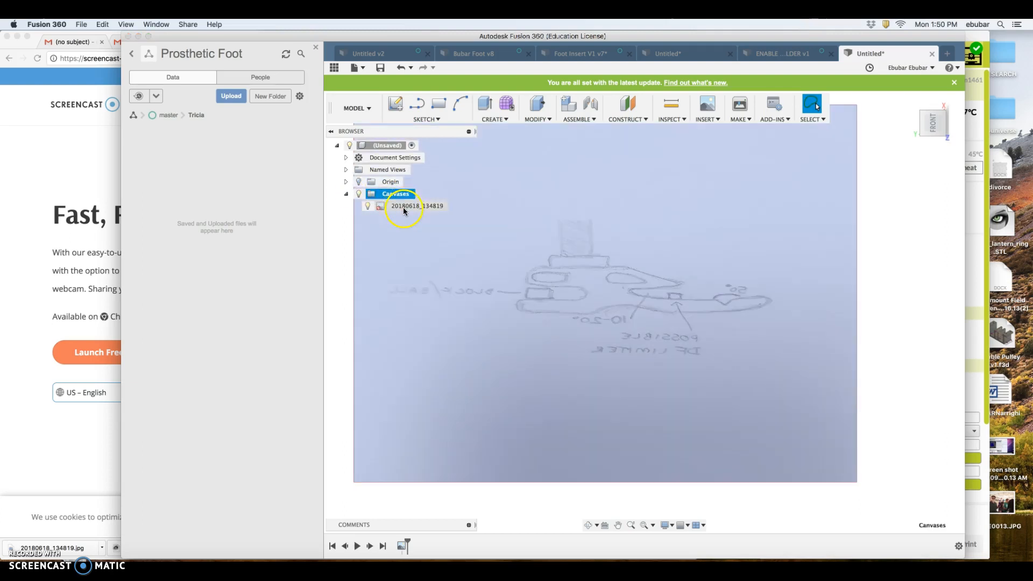
pyautogui.rightClick(417, 206)
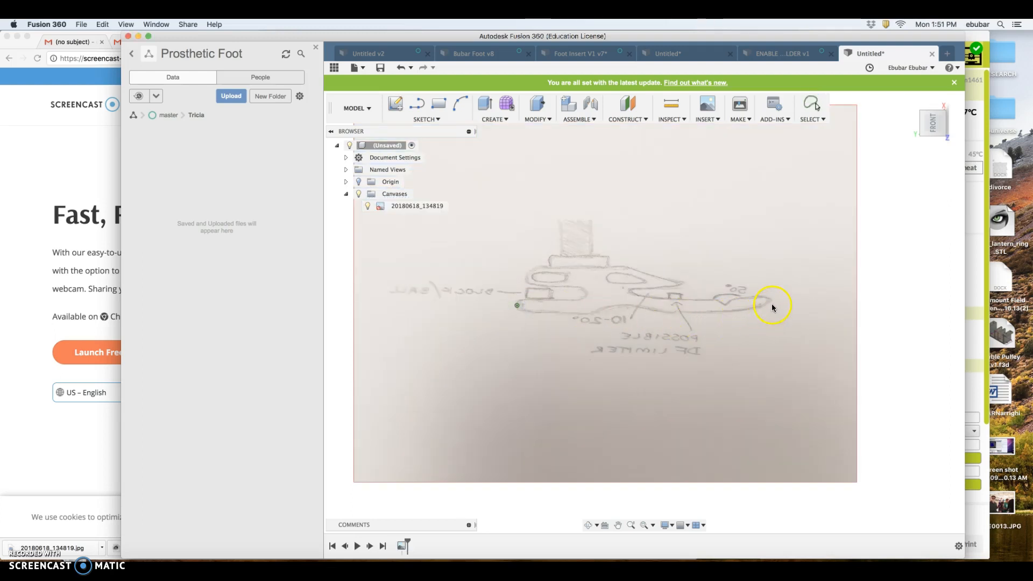
pyautogui.click(767, 304)
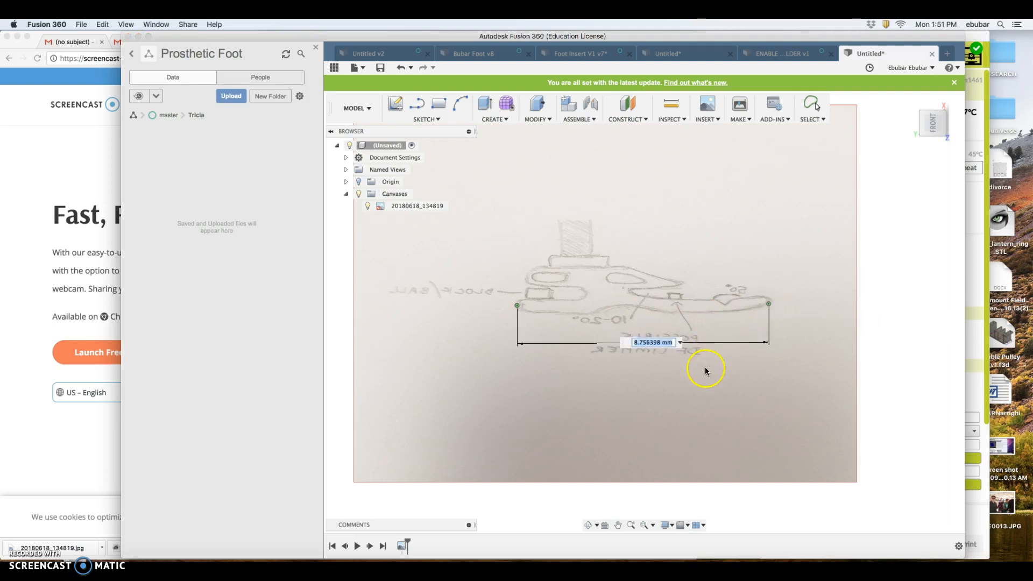
pyautogui.moveTo(706, 371)
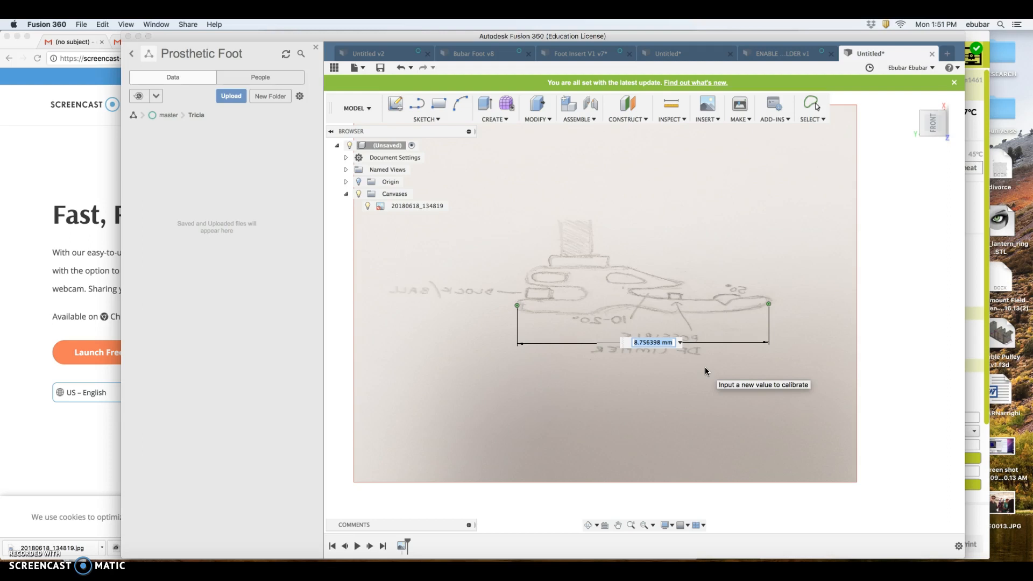
pyautogui.write('250')
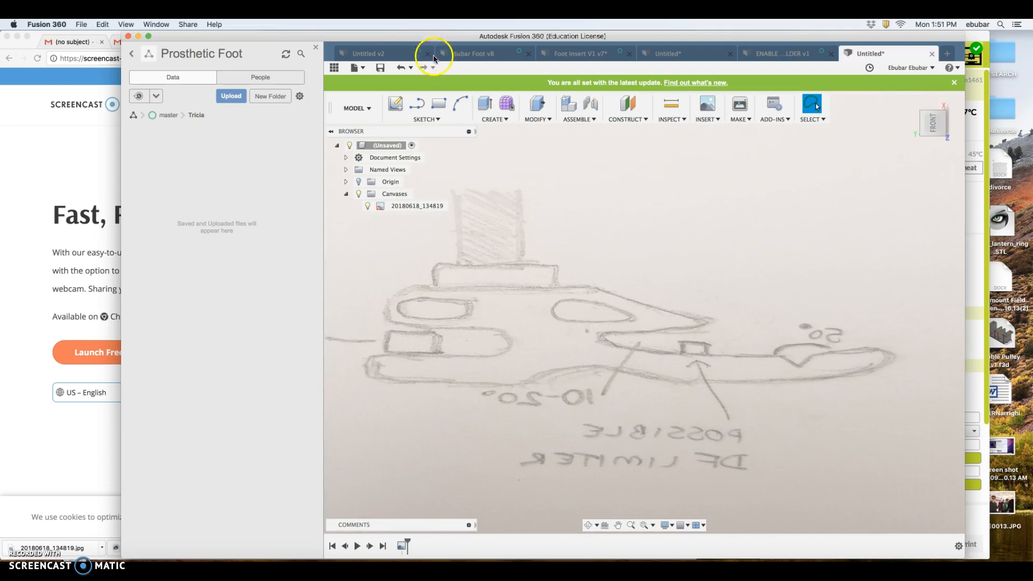
pyautogui.moveTo(396, 104)
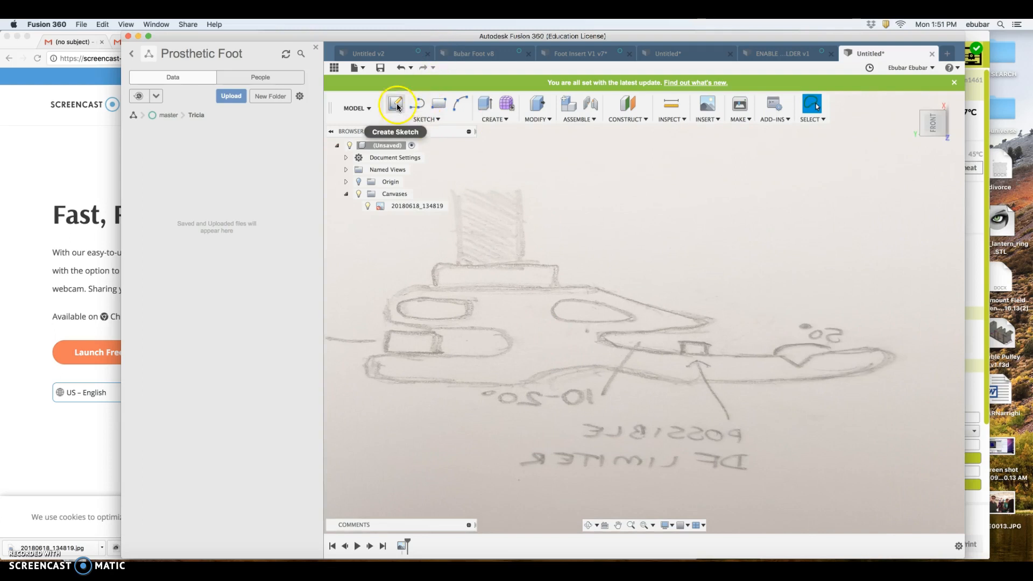
# Step: Start a new sketch on the canvas plane and hide the data panel for room
pyautogui.click(395, 105)
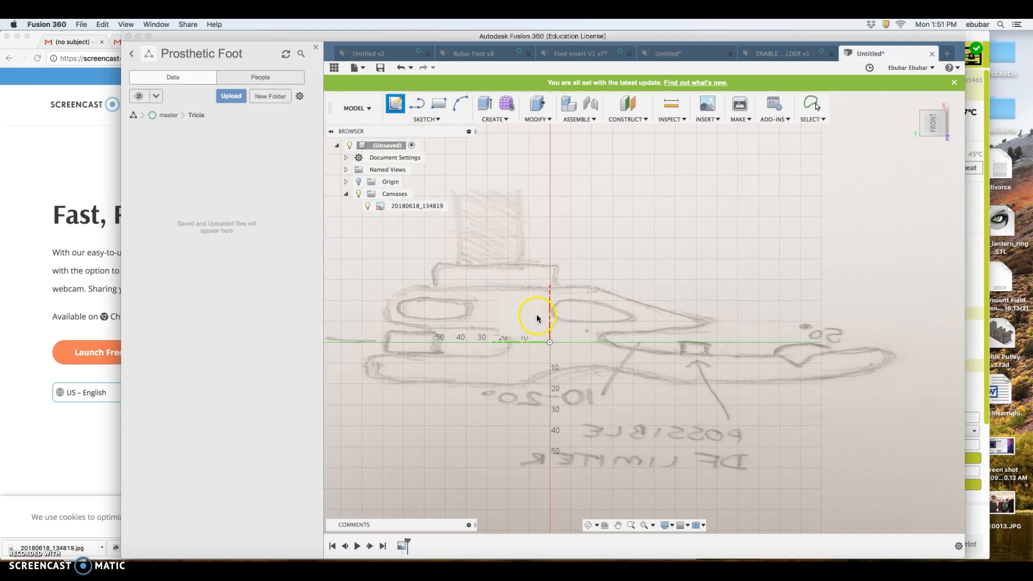
pyautogui.click(395, 103)
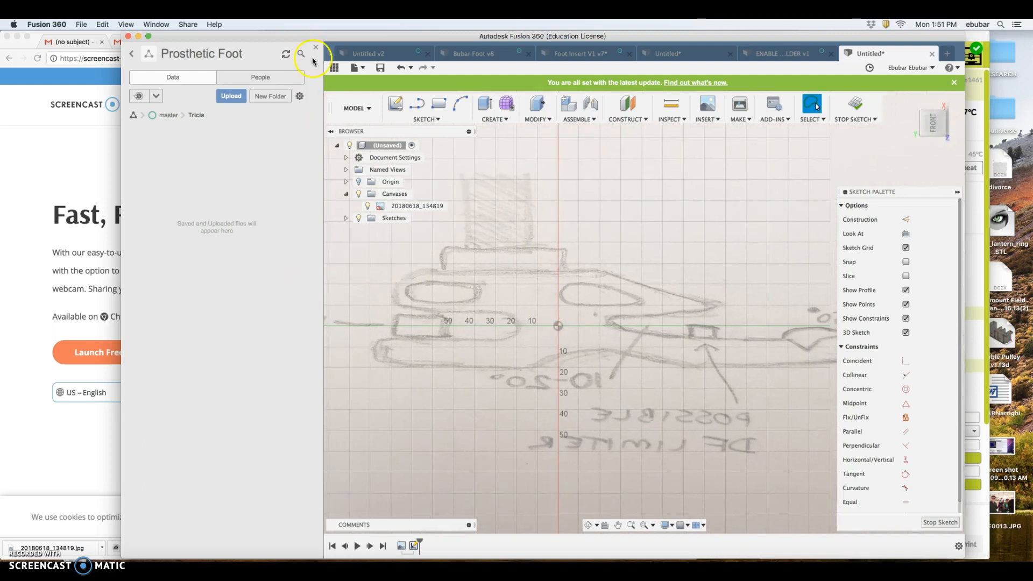
pyautogui.click(316, 47)
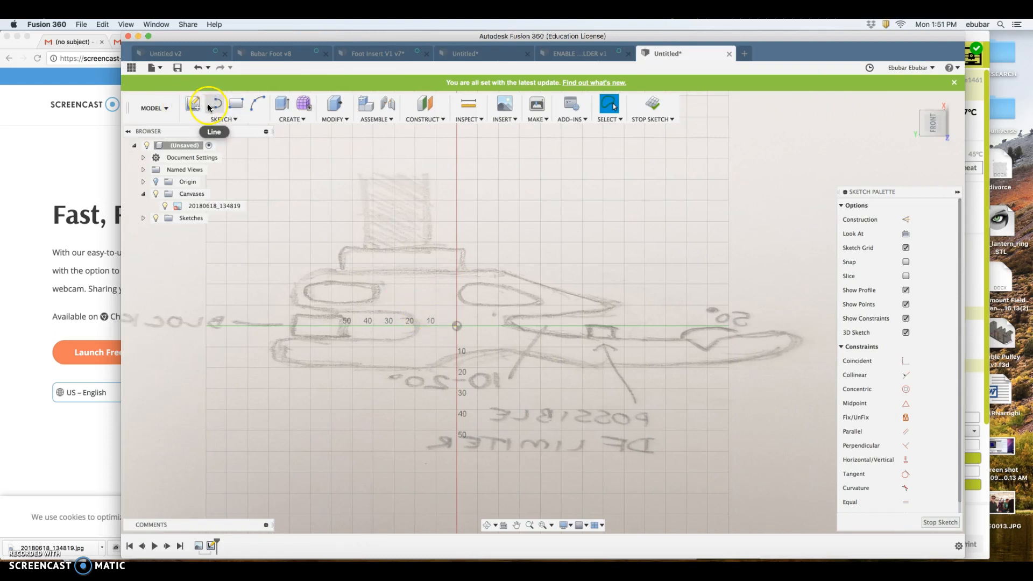
pyautogui.moveTo(213, 104)
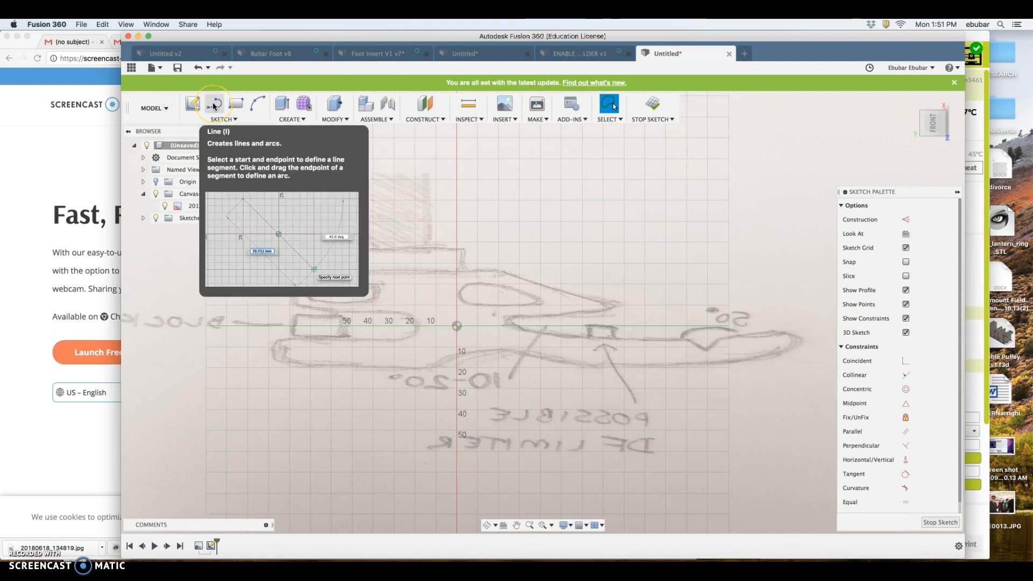
# Step: Draw a horizontal line about 190 mm long along the sole of the foot drawing
pyautogui.click(213, 105)
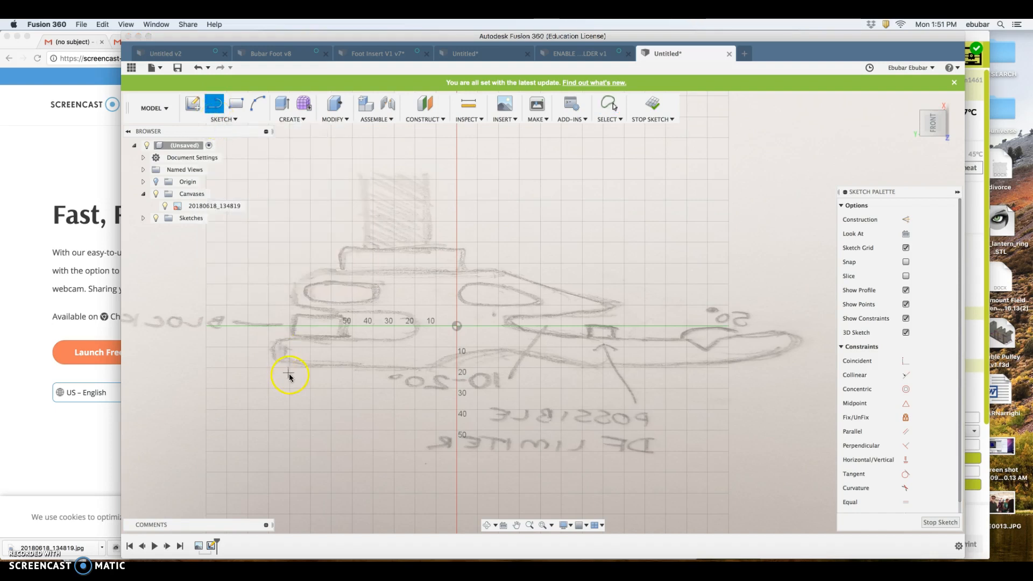
pyautogui.moveTo(311, 369)
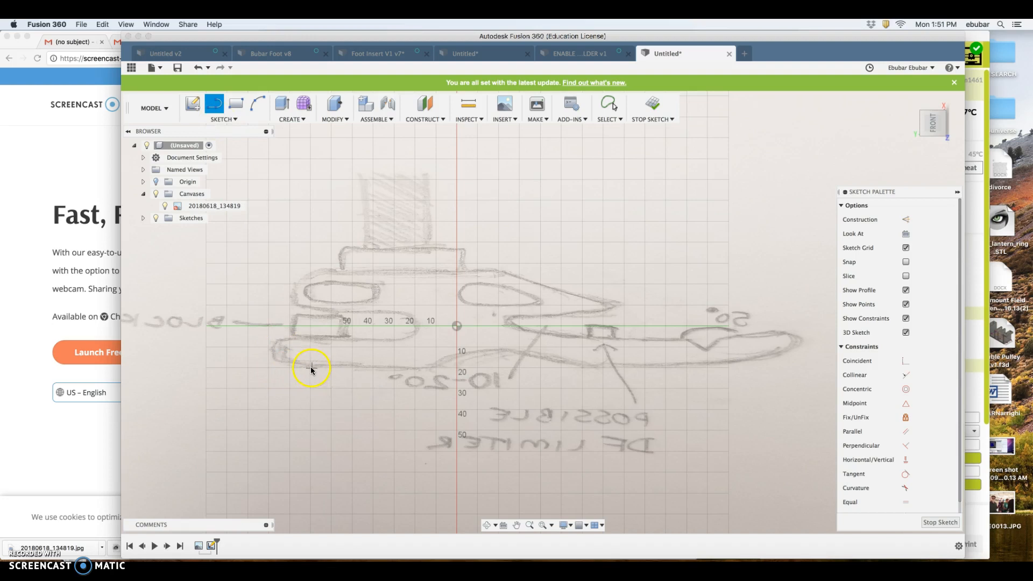
pyautogui.moveTo(310, 369); pyautogui.dragTo(507, 379)
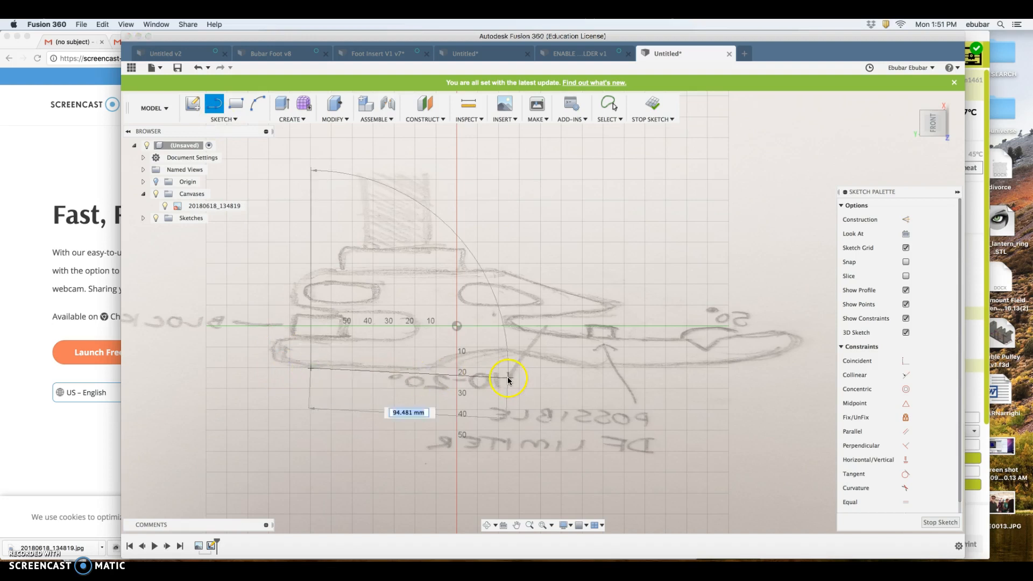
pyautogui.moveTo(506, 379); pyautogui.dragTo(705, 369)
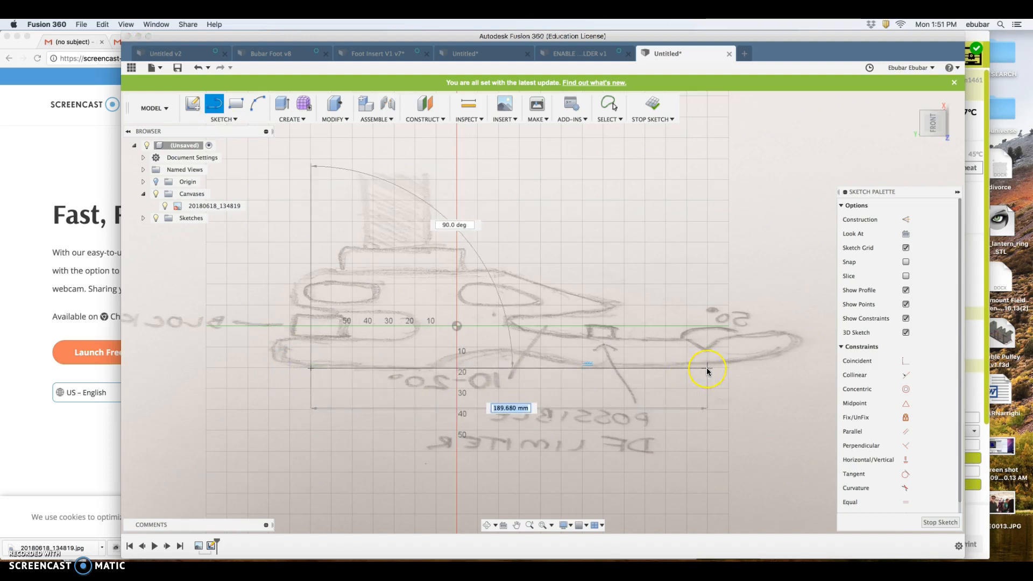
pyautogui.click(705, 368)
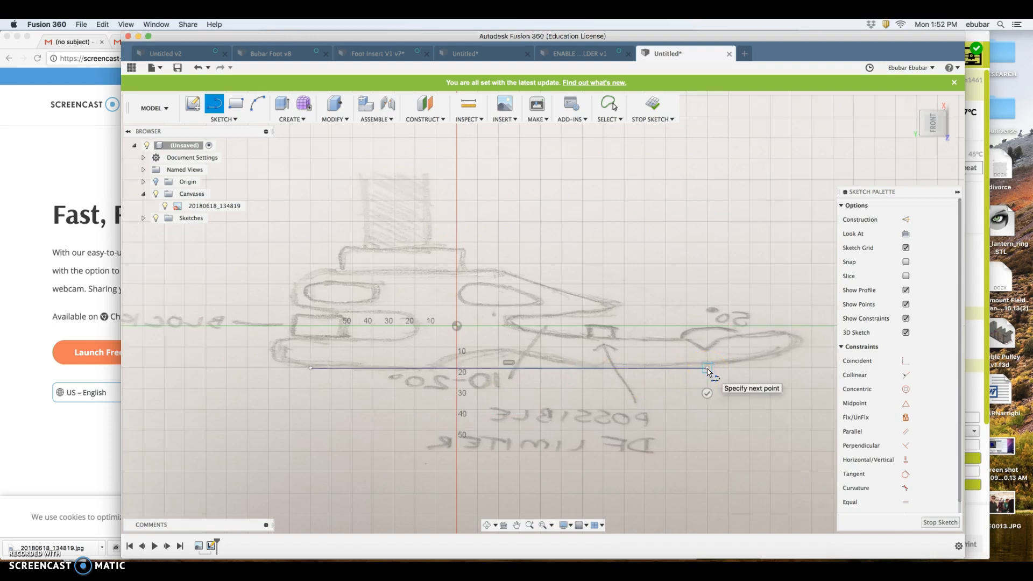
pyautogui.click(707, 369)
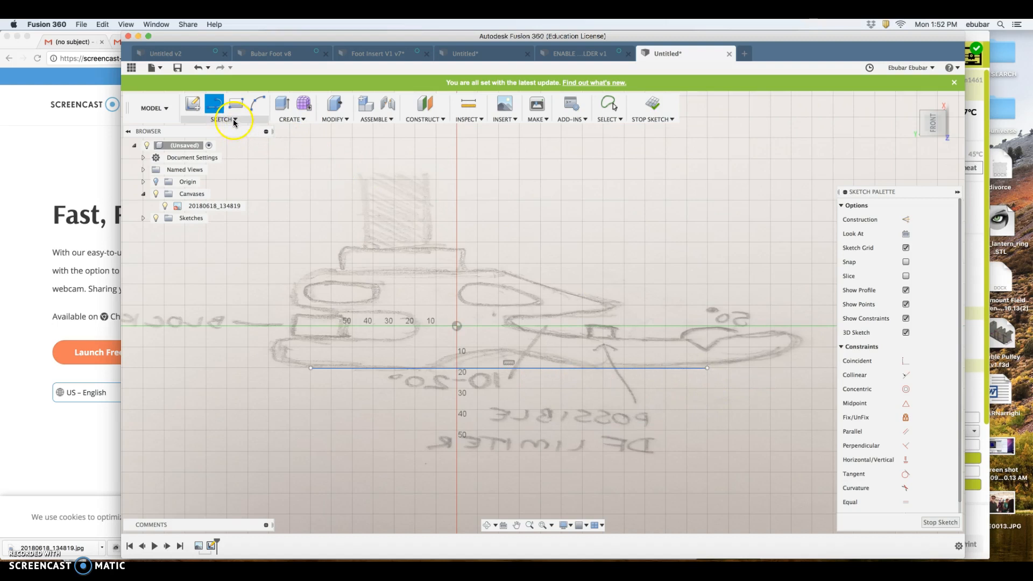
# Step: Trace the toe and forefoot outline with splines and a line toward the top of the toe
pyautogui.click(224, 108)
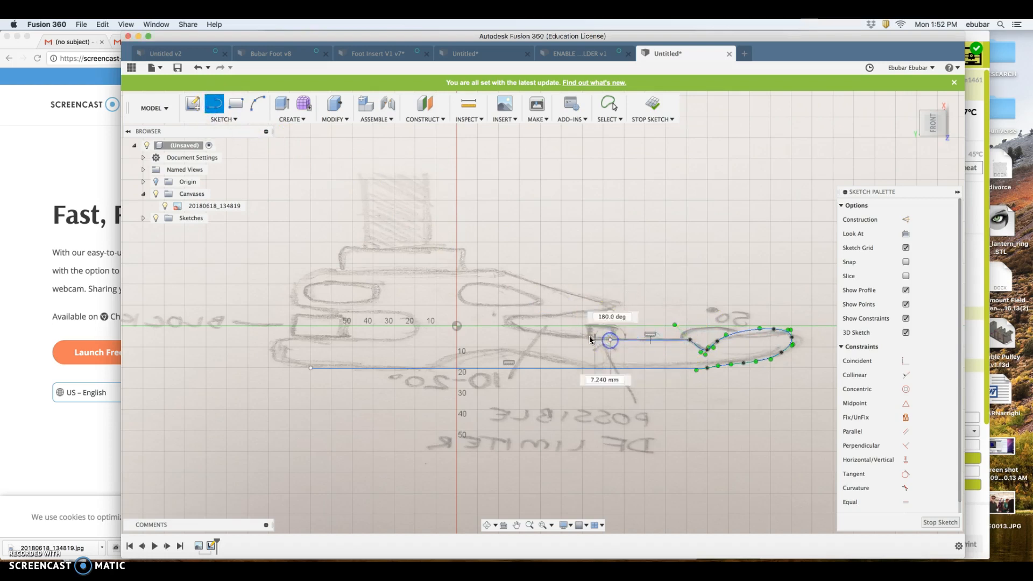
pyautogui.moveTo(609, 341); pyautogui.dragTo(559, 331)
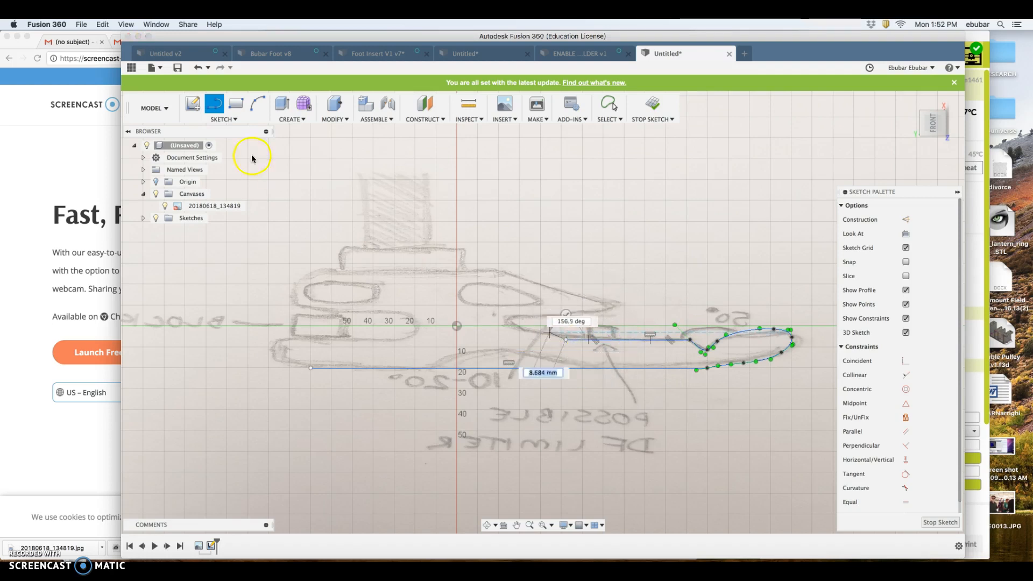
pyautogui.click(257, 104)
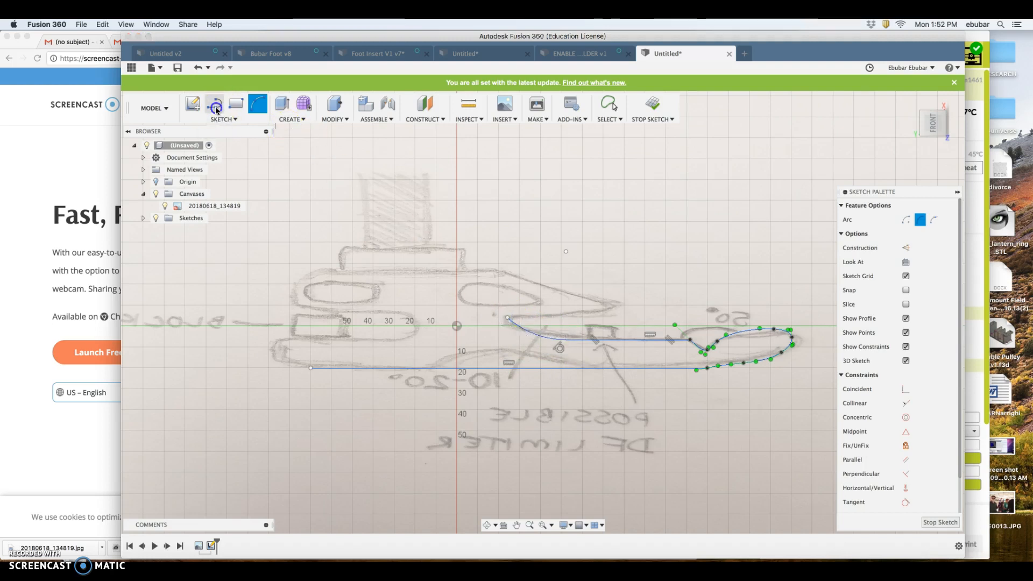
pyautogui.click(224, 108)
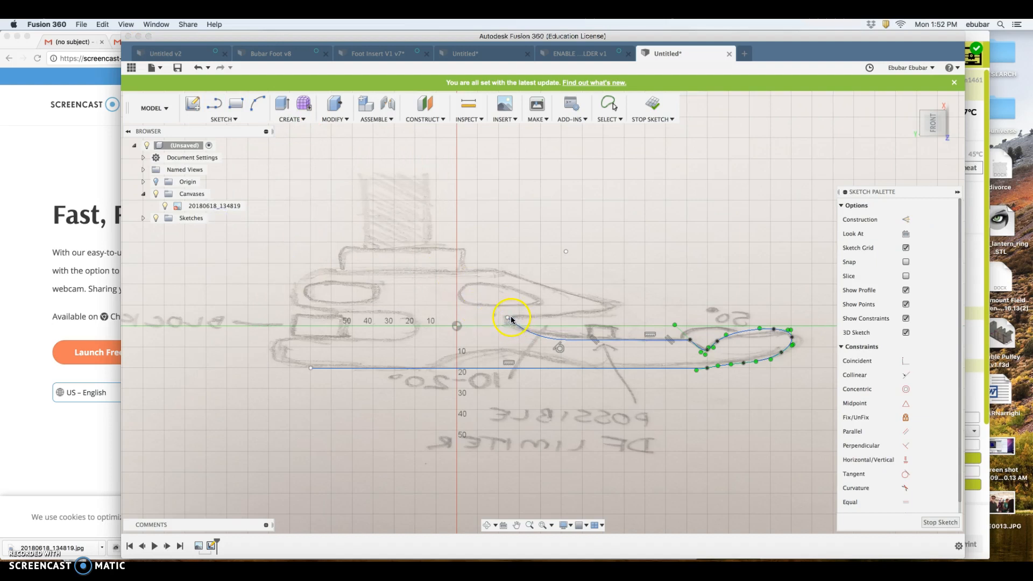
pyautogui.moveTo(510, 320); pyautogui.dragTo(574, 315)
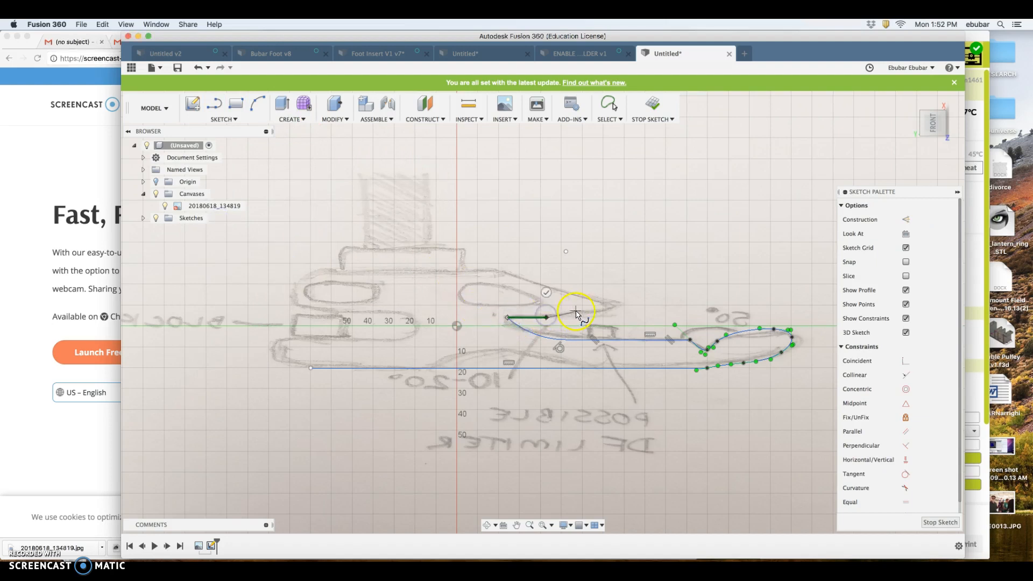
pyautogui.moveTo(546, 319); pyautogui.dragTo(609, 304)
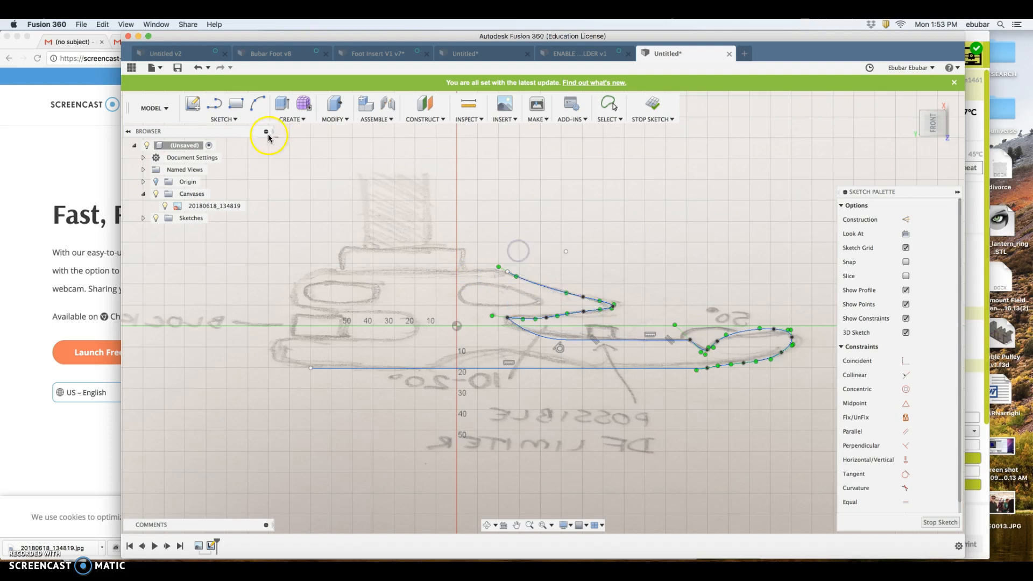
# Step: Draw the top line above the heel and a spline down the curved heel back to the slot
pyautogui.click(213, 103)
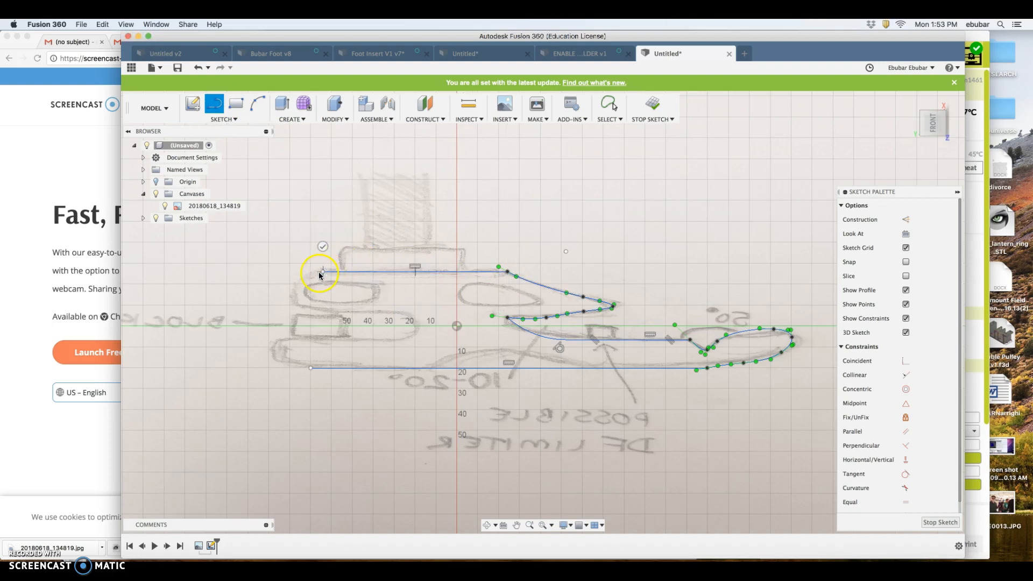
pyautogui.click(224, 119)
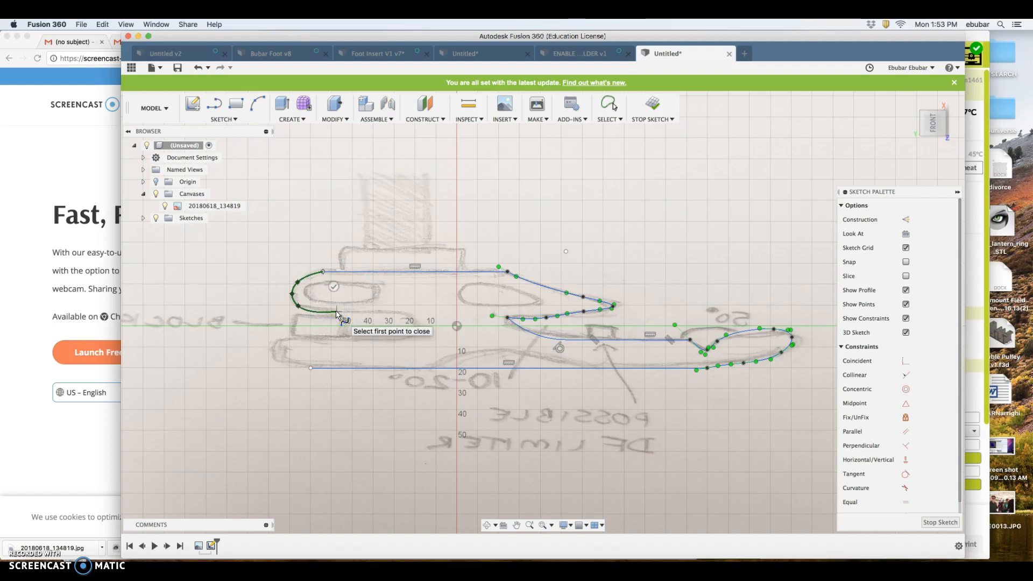
pyautogui.click(342, 309)
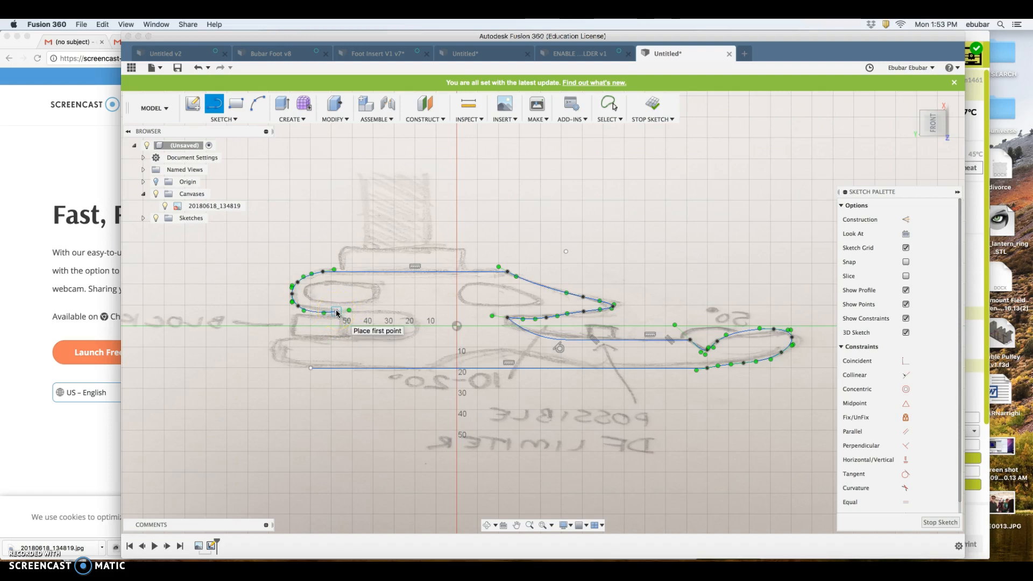
pyautogui.click(337, 312)
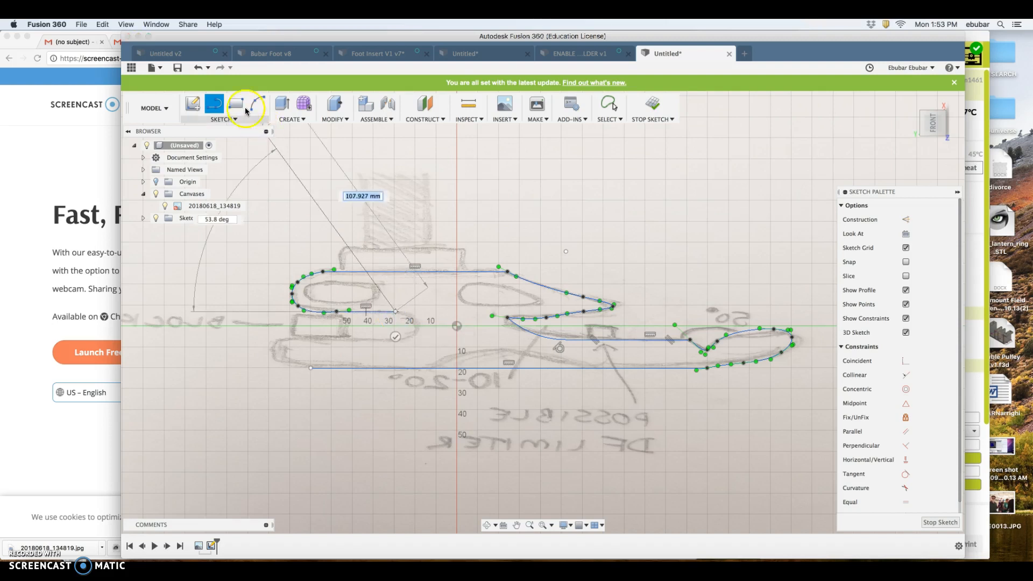
# Step: Add an arc for the rounded slot end and a line along the sole to close the profile
pyautogui.click(235, 105)
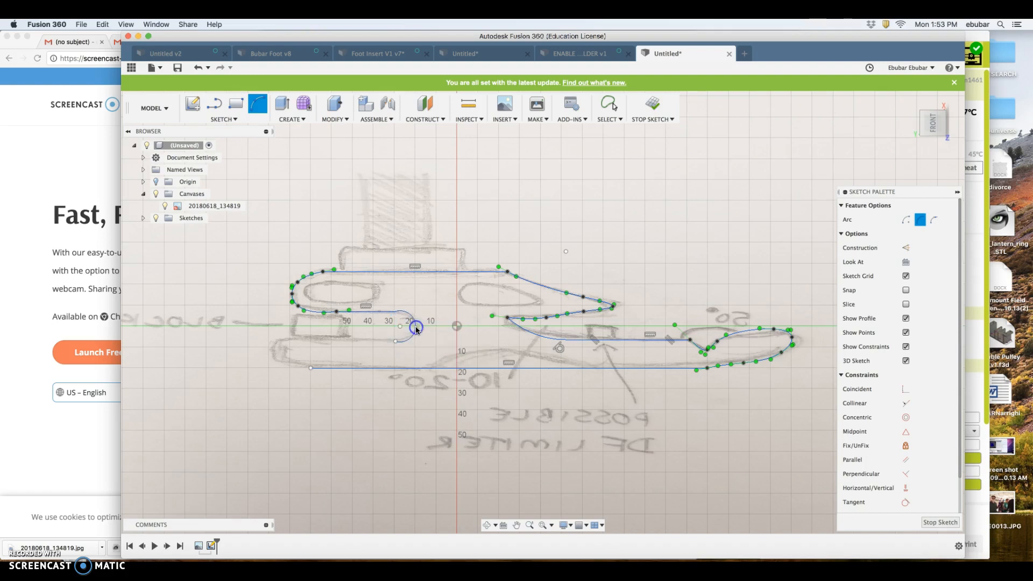
pyautogui.click(214, 103)
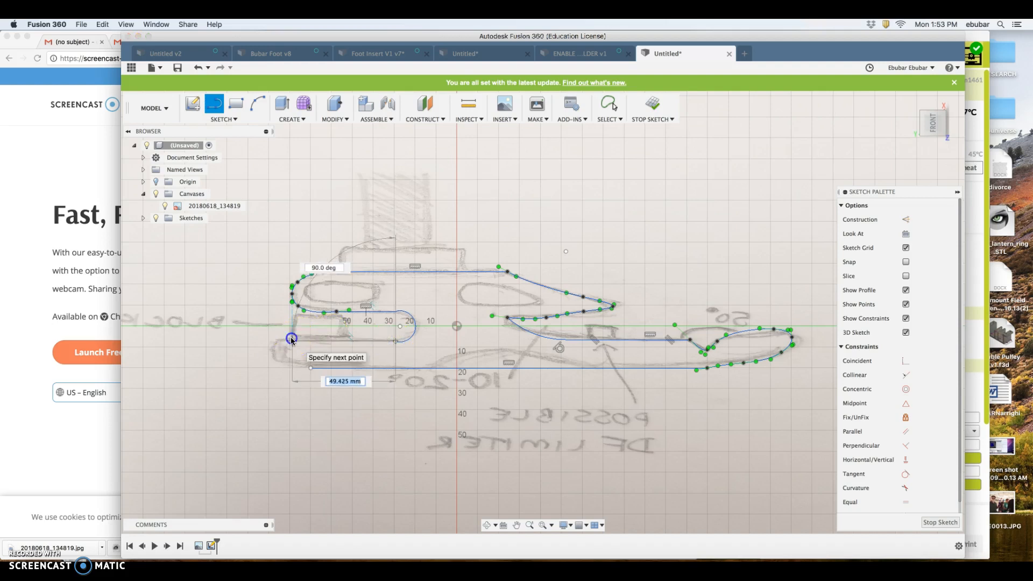
pyautogui.click(257, 104)
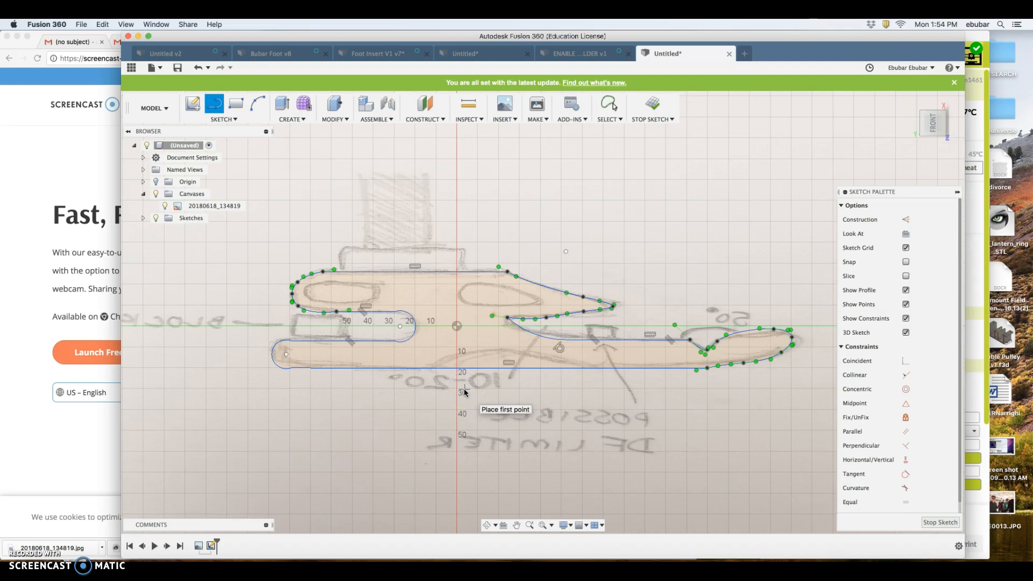
pyautogui.moveTo(329, 229)
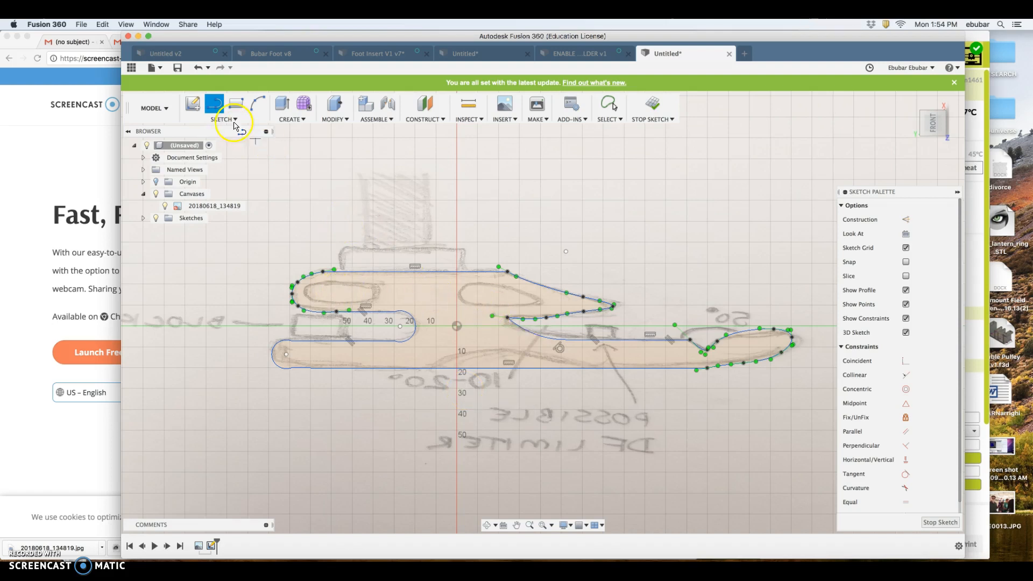
# Step: Undo the stray ellipse, square off the heel end, and draw rectangular windows in the upper body
pyautogui.click(227, 108)
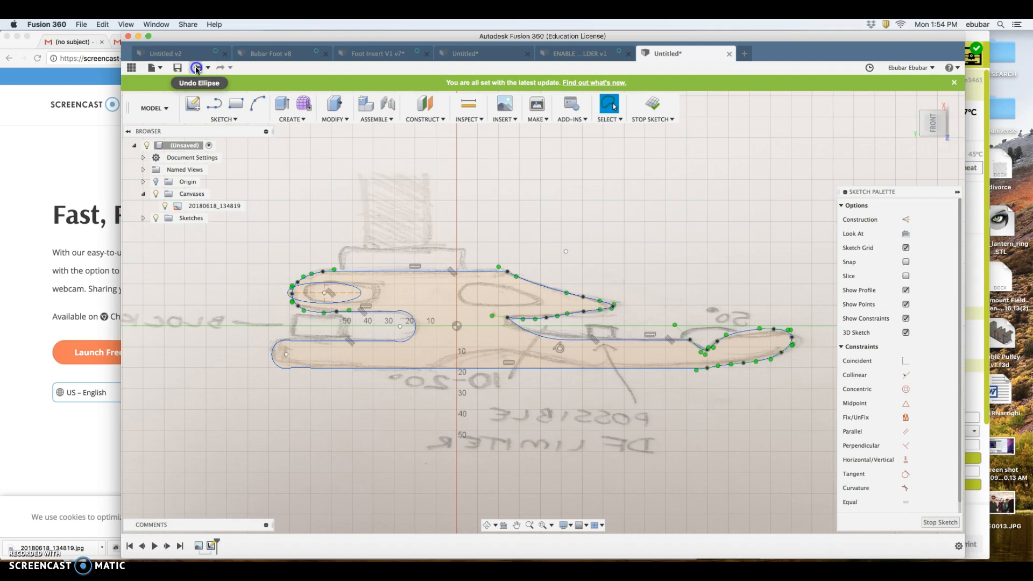
pyautogui.click(196, 68)
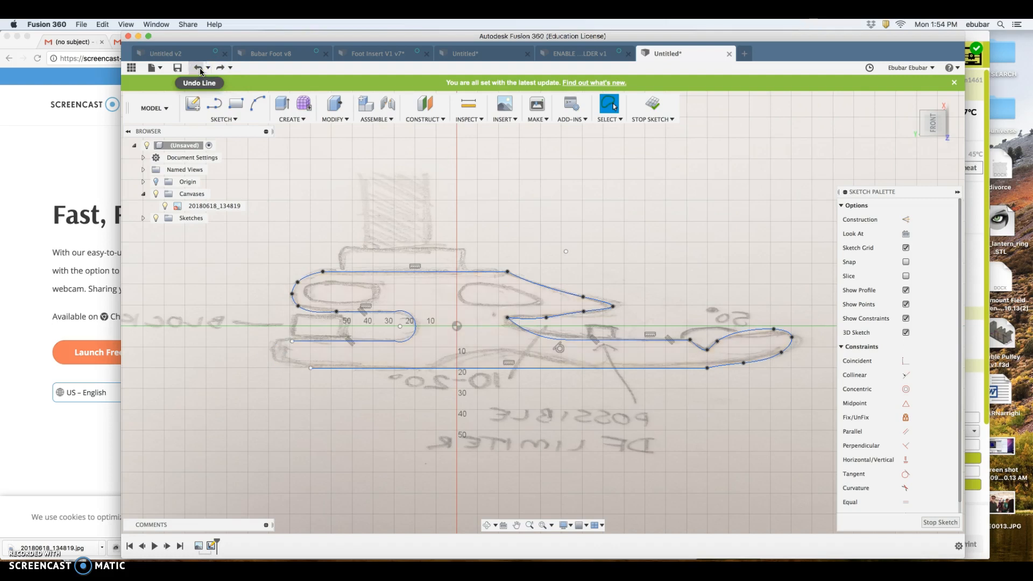
pyautogui.moveTo(236, 103)
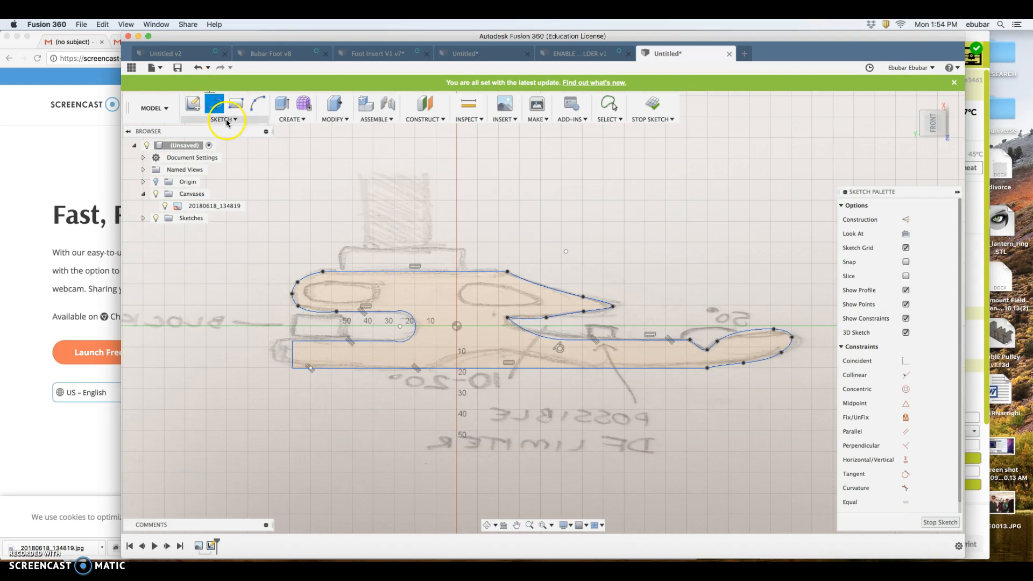
pyautogui.click(236, 104)
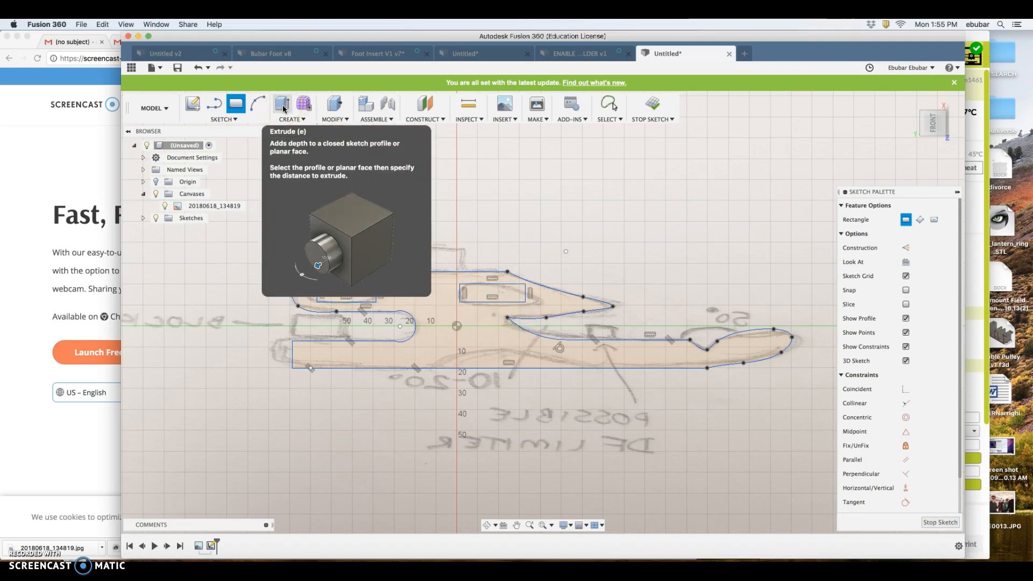
# Step: Extrude the foot profile 40 mm into a solid, leaving the rectangular windows open
pyautogui.click(282, 104)
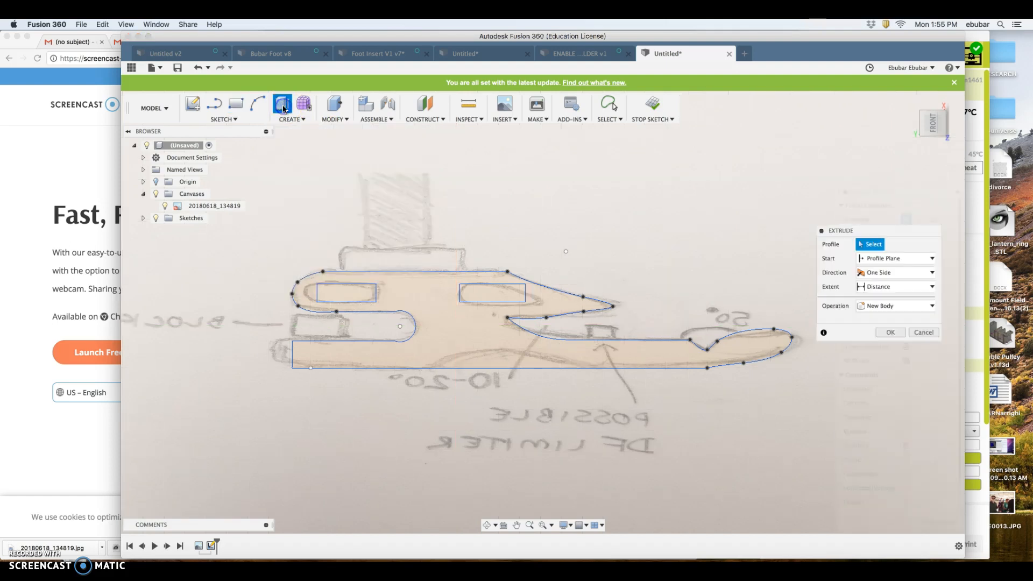
pyautogui.moveTo(260, 103)
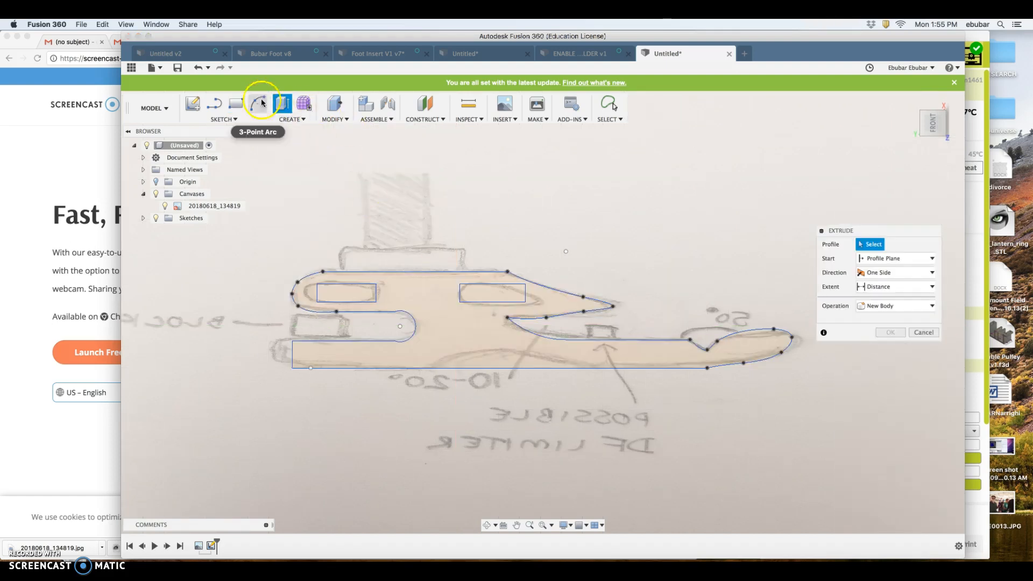
pyautogui.click(438, 298)
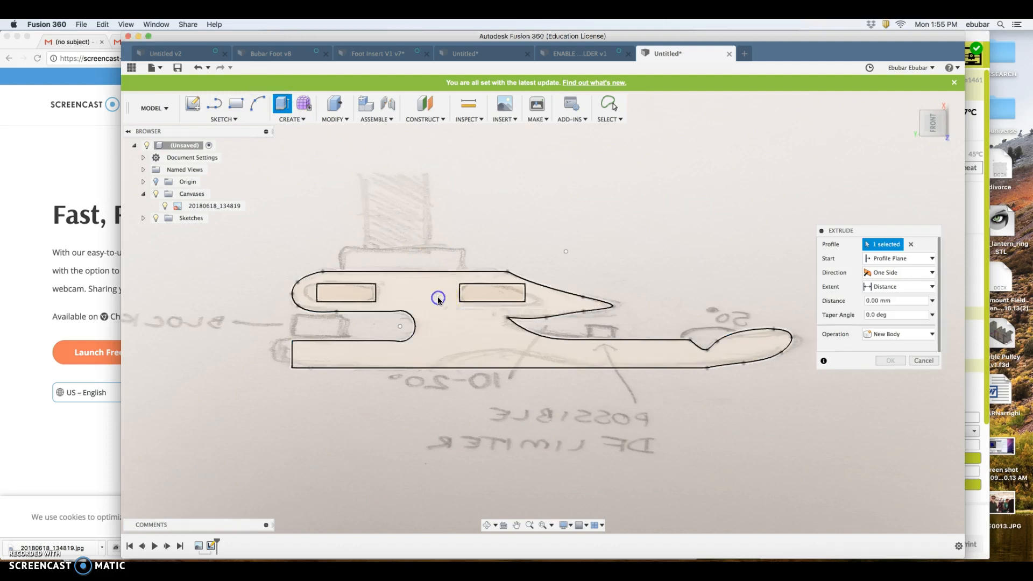
pyautogui.click(491, 293)
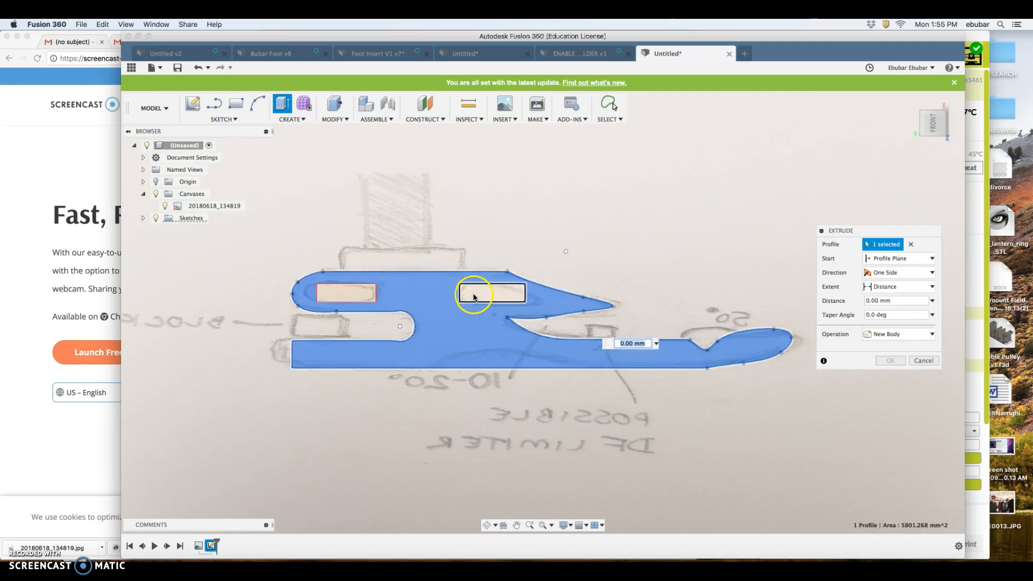
pyautogui.click(490, 292)
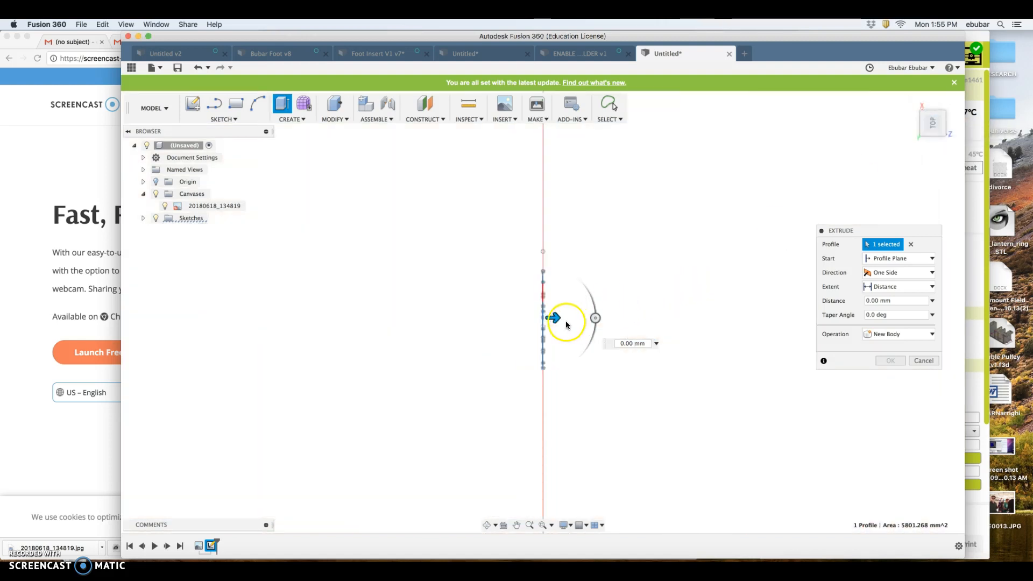
pyautogui.moveTo(553, 319); pyautogui.dragTo(620, 318)
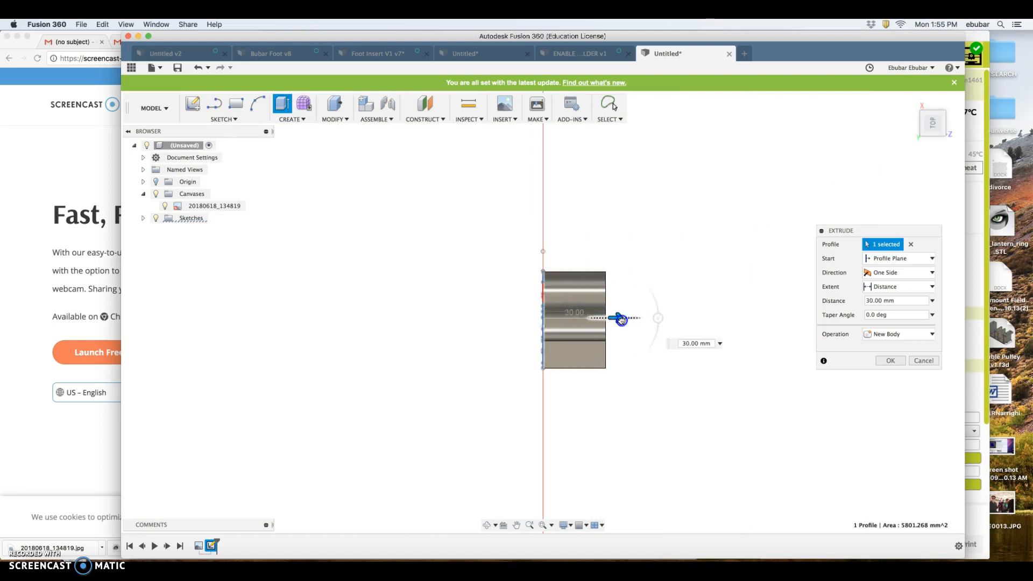
pyautogui.moveTo(617, 319); pyautogui.dragTo(632, 318)
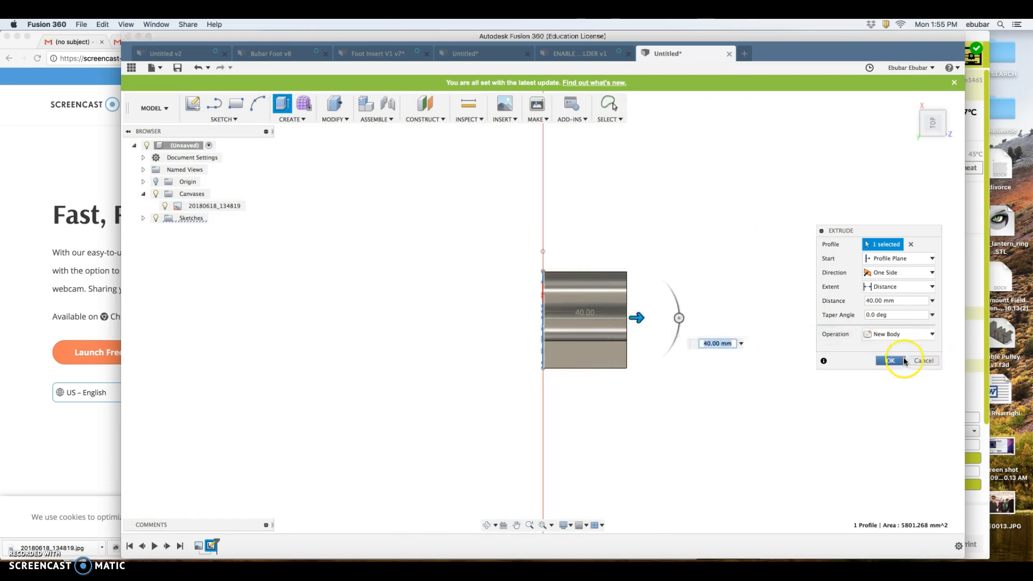
pyautogui.click(890, 360)
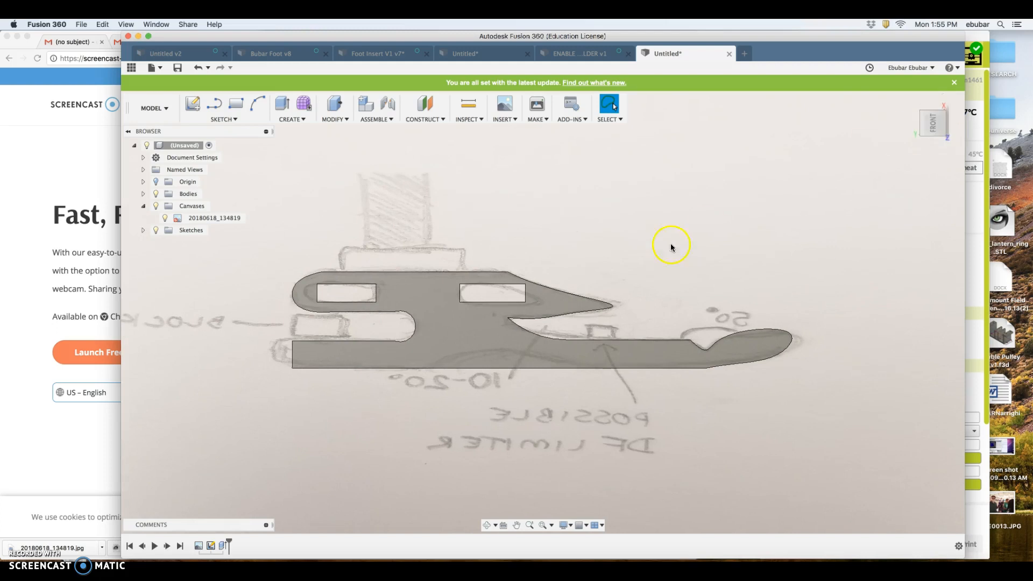
pyautogui.moveTo(333, 108)
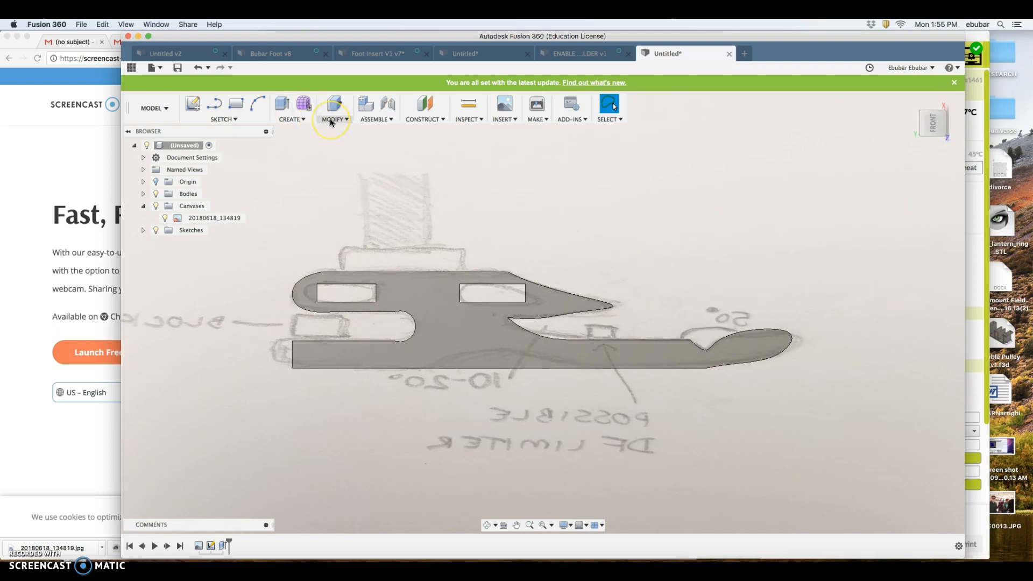
# Step: Fillet the four top edges of the upper section, trying radii 2.50, 1.00 and 3.00 mm
pyautogui.click(333, 108)
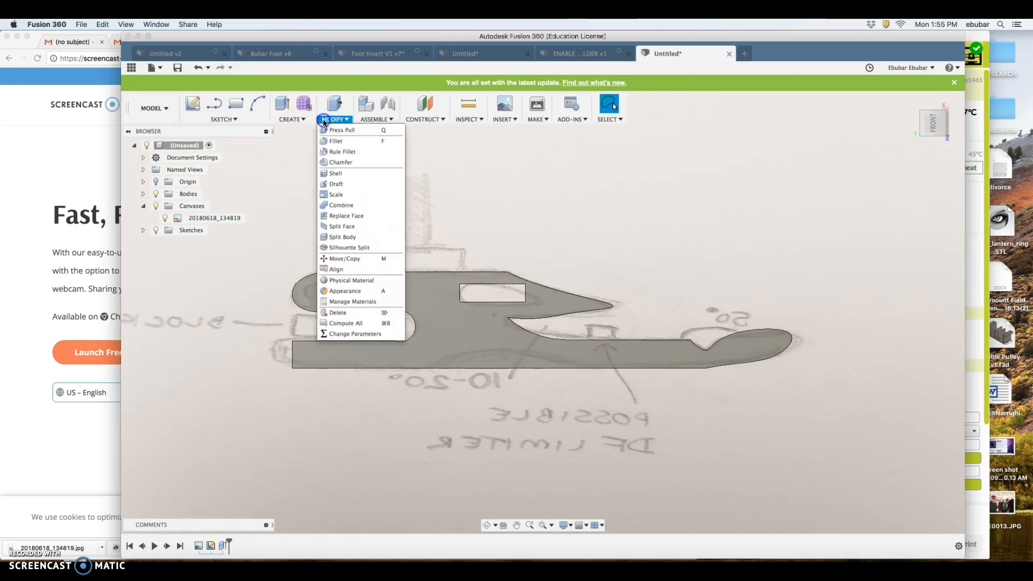
pyautogui.click(335, 140)
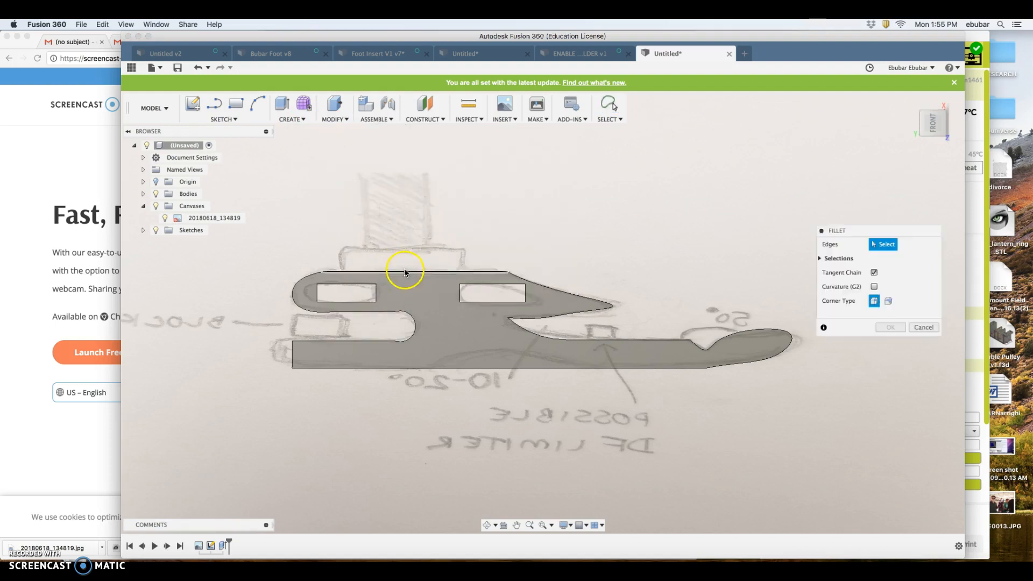
pyautogui.click(405, 270)
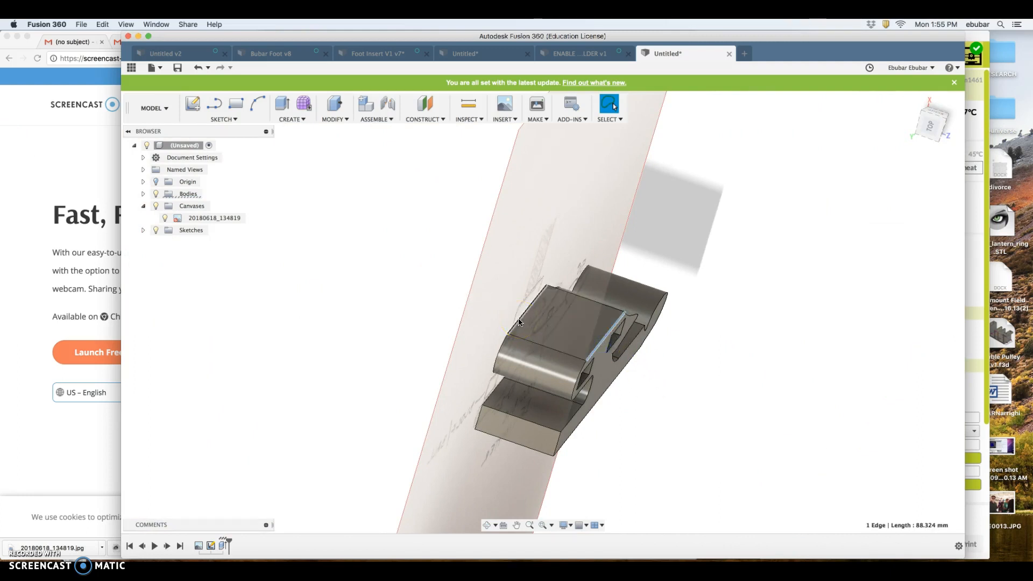
pyautogui.click(579, 300)
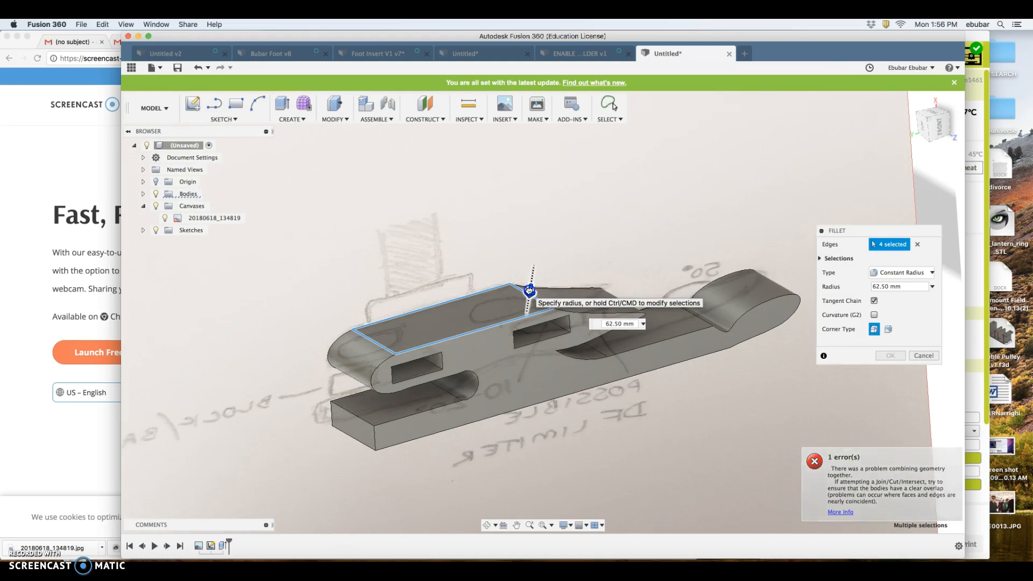
pyautogui.write('2.50')
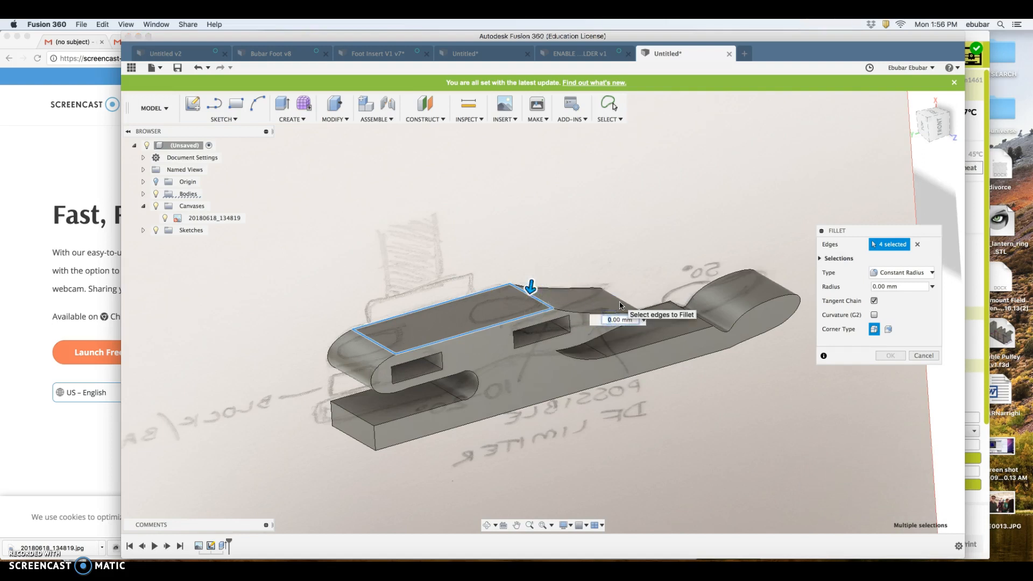
pyautogui.write('1.00')
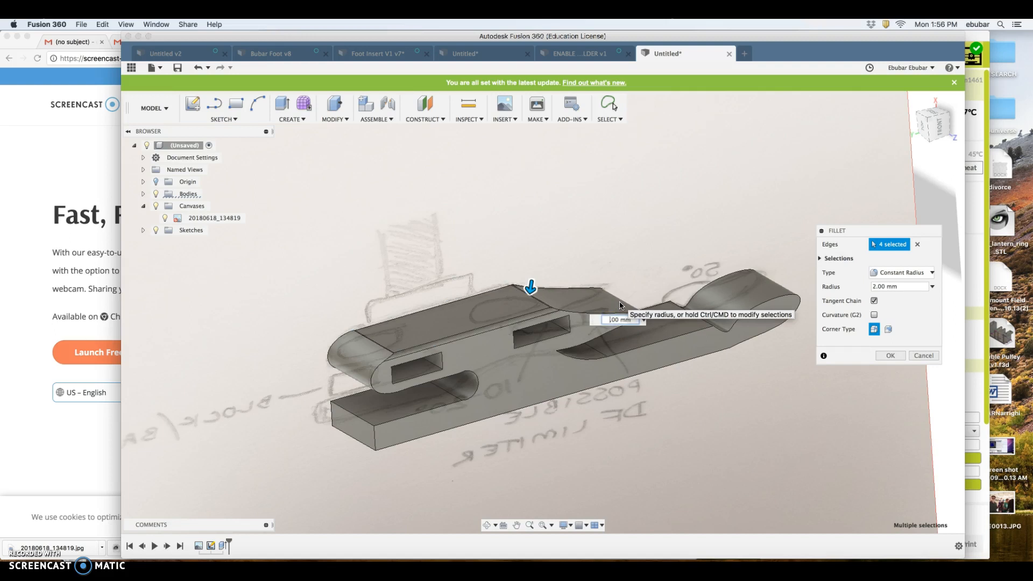
pyautogui.write('3.00 mm')
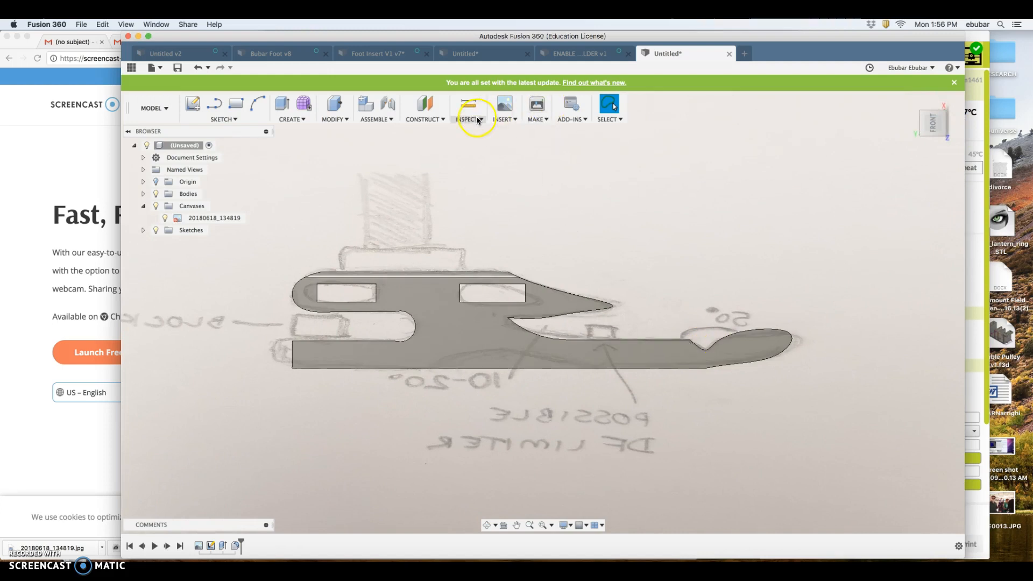
# Step: Measure the two toe edges 40.00 mm apart with Inspect > Measure and close the dialog
pyautogui.click(468, 106)
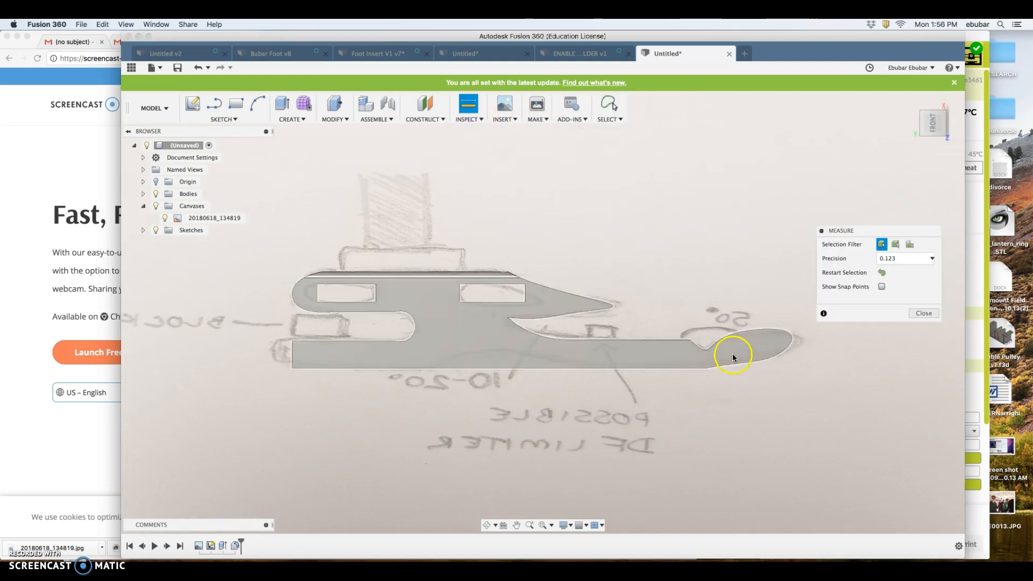
pyautogui.click(751, 339)
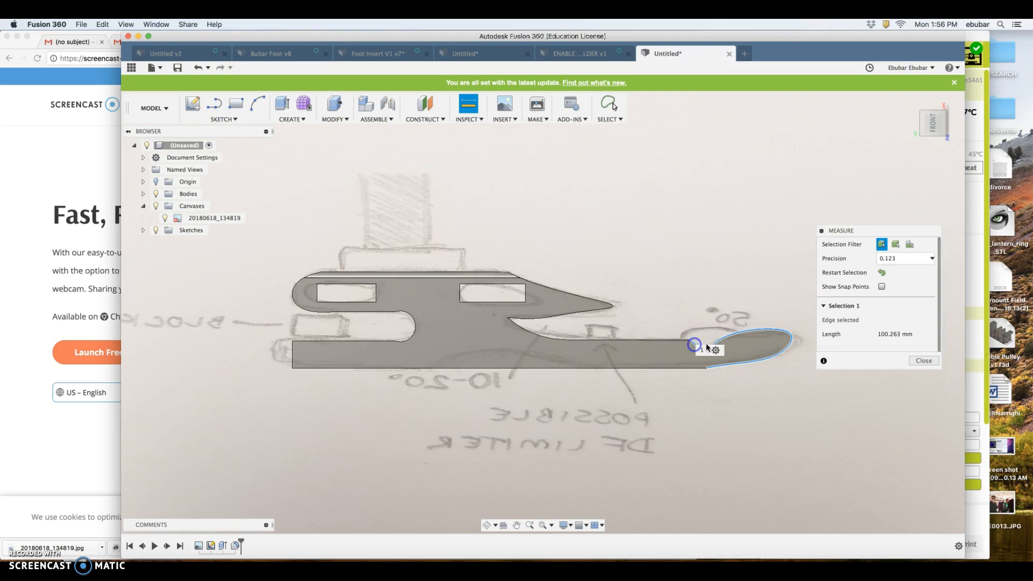
pyautogui.click(764, 365)
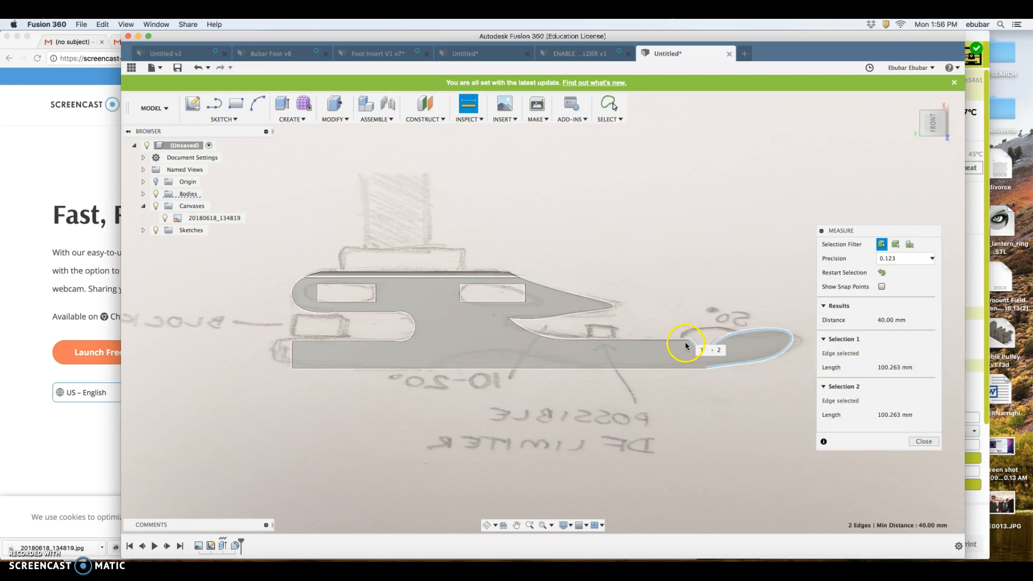
pyautogui.click(708, 342)
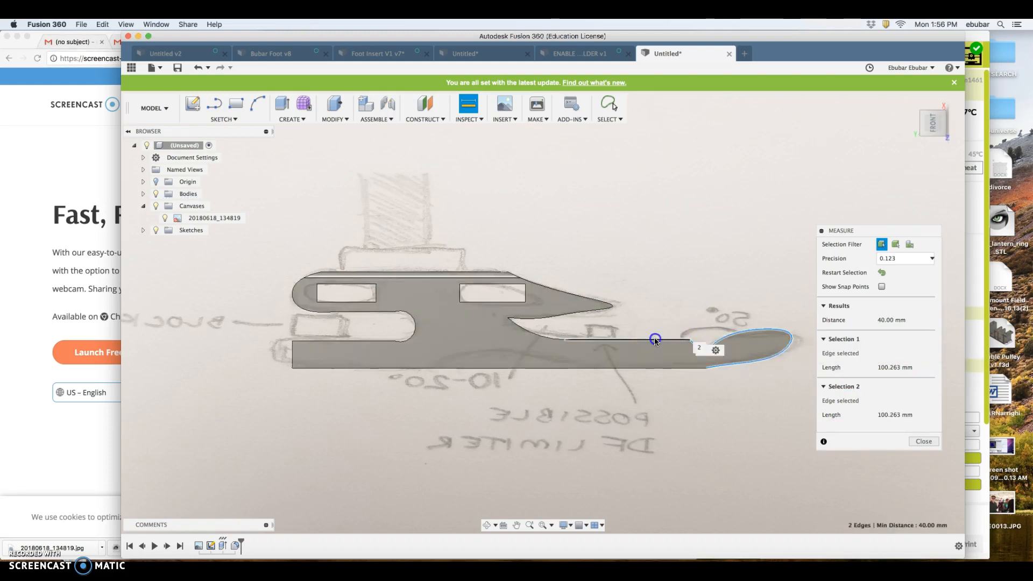
pyautogui.click(923, 441)
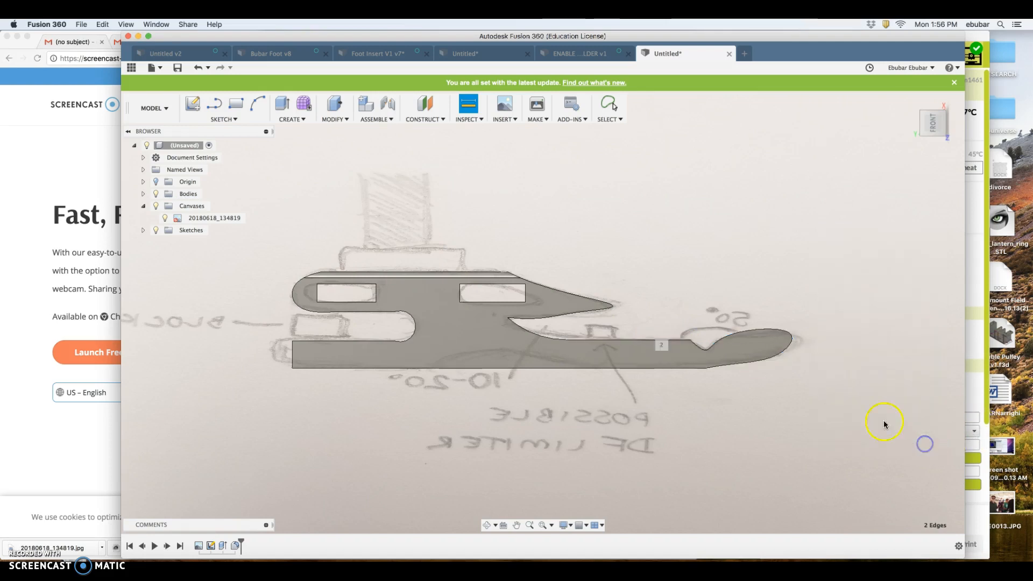
pyautogui.moveTo(294, 105)
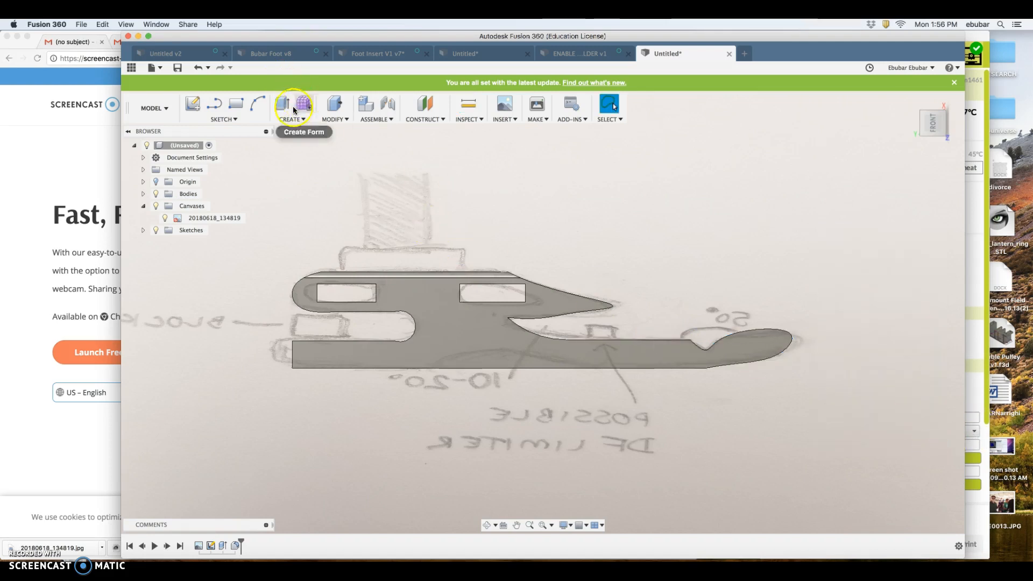
# Step: Round the two slot edges with a 5.00 mm fillet and return to the front view
pyautogui.click(289, 109)
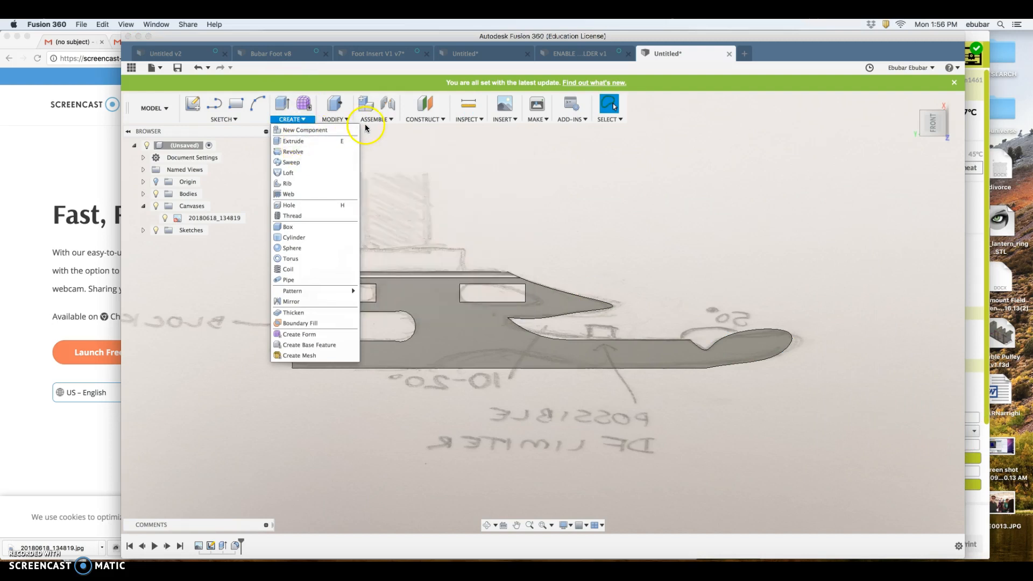
pyautogui.click(333, 109)
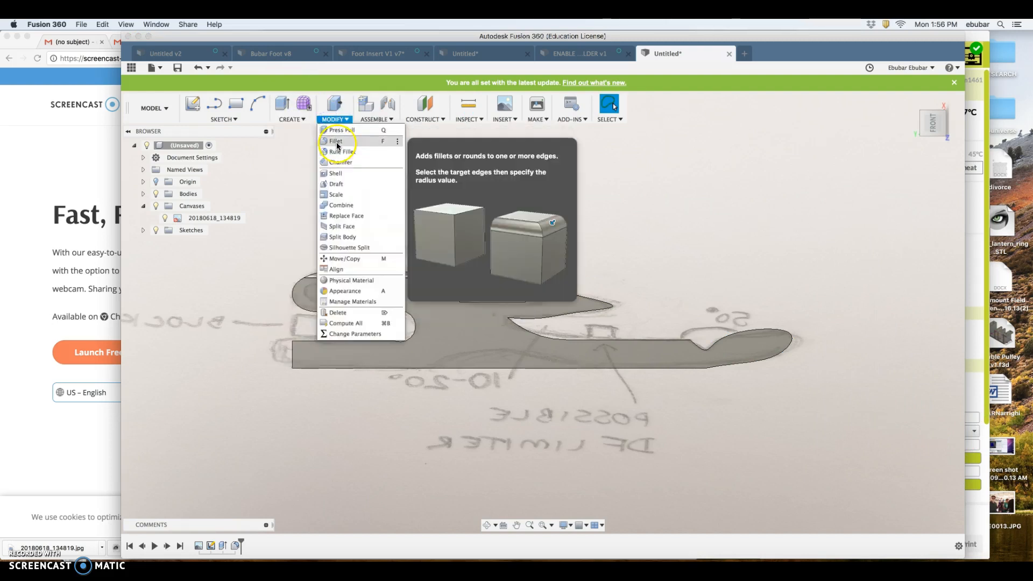
pyautogui.click(336, 141)
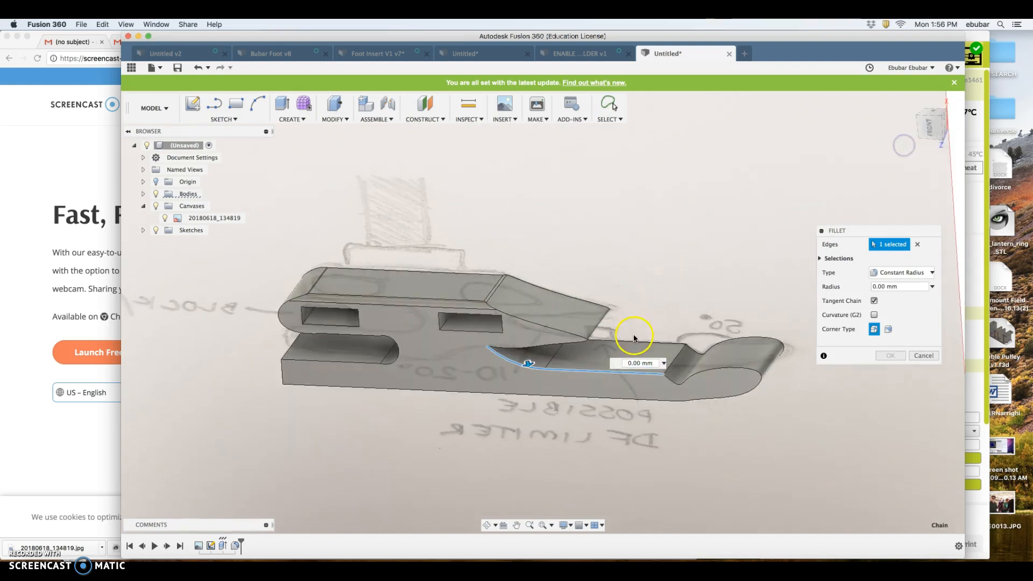
pyautogui.click(636, 336)
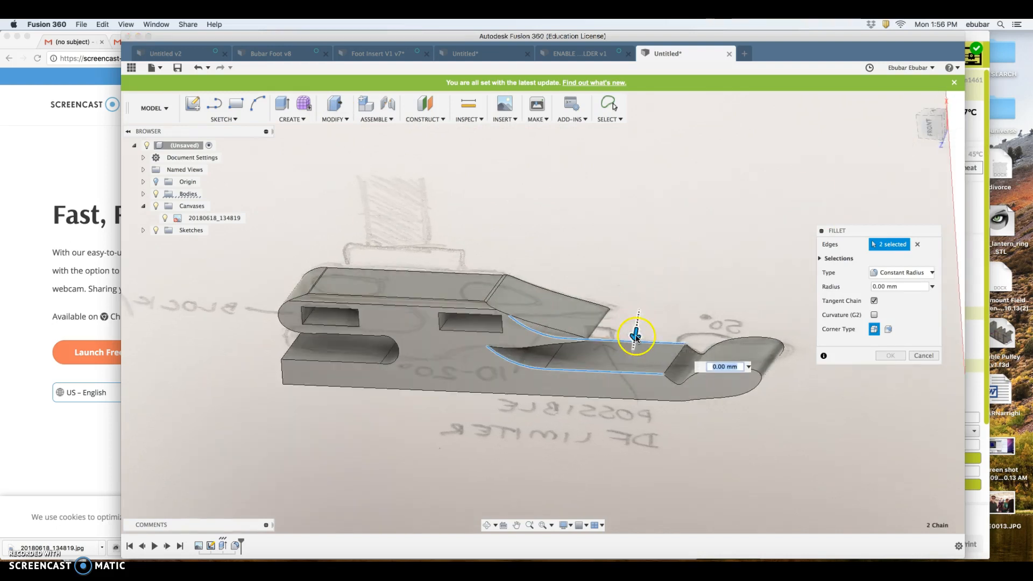
pyautogui.write('5.00')
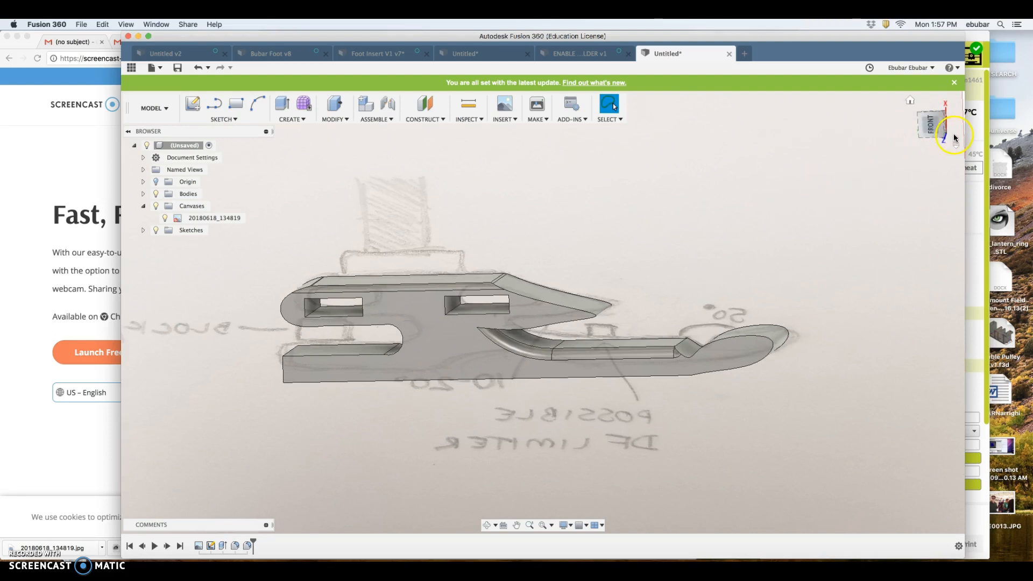
pyautogui.click(953, 137)
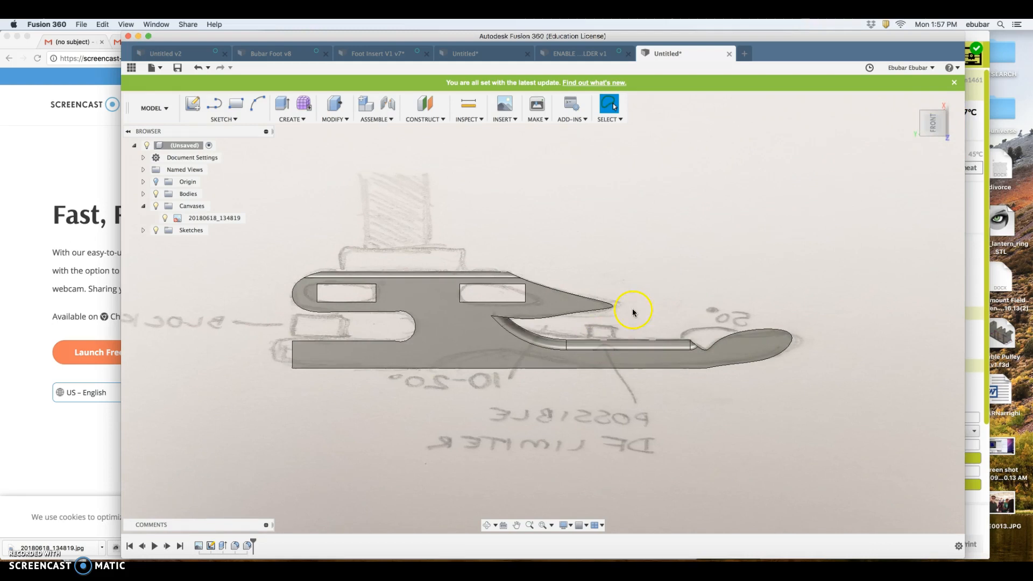
pyautogui.moveTo(933, 121)
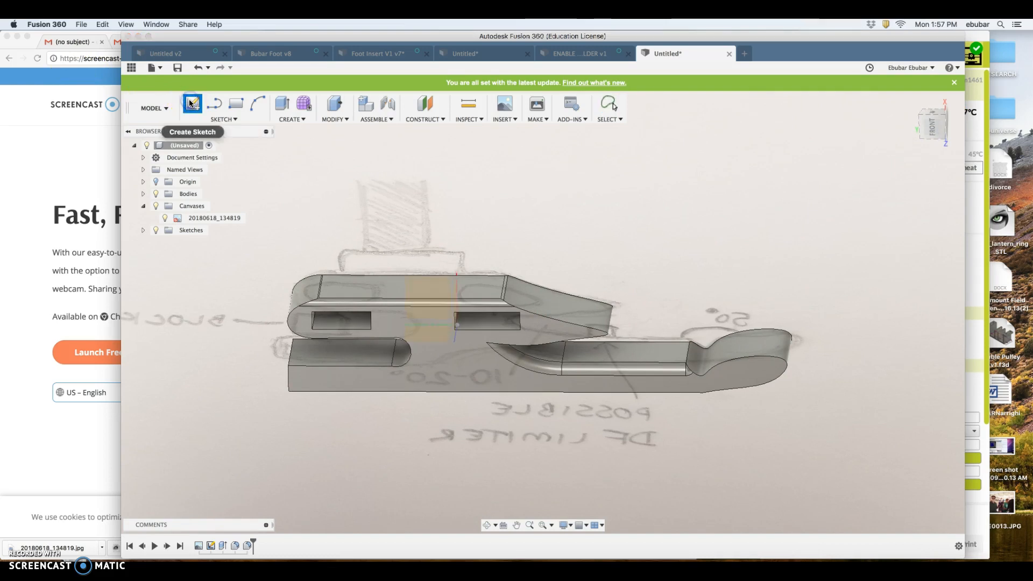
# Step: Start a sketch on the lower toe bar's flat top face and pick the Line tool
pyautogui.click(192, 103)
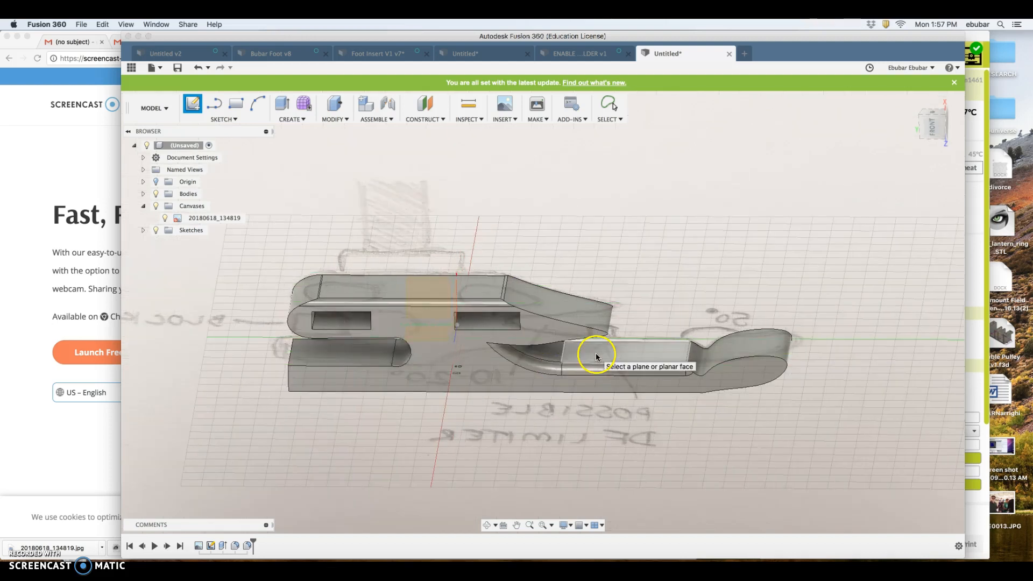
pyautogui.click(596, 353)
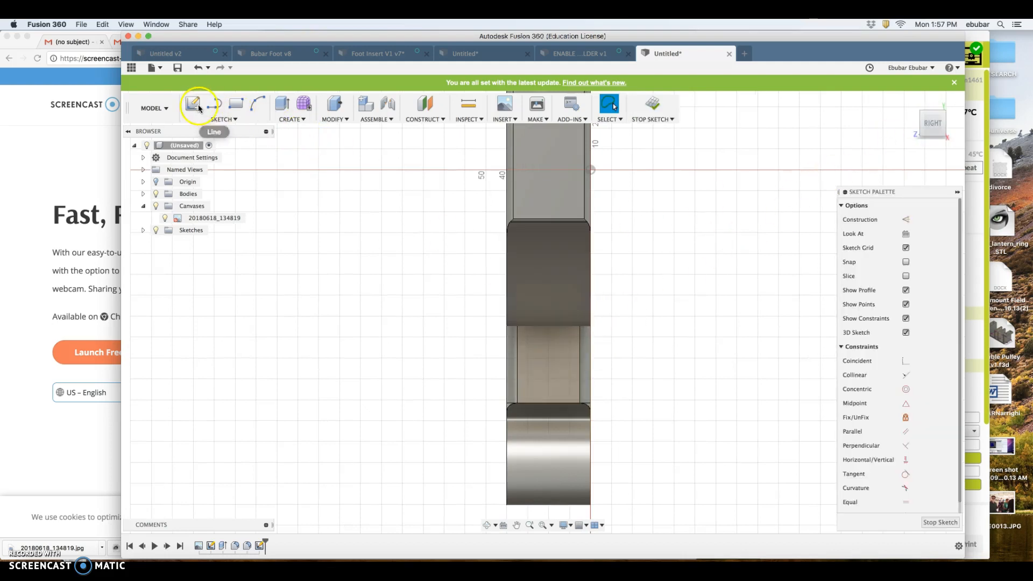
pyautogui.click(235, 103)
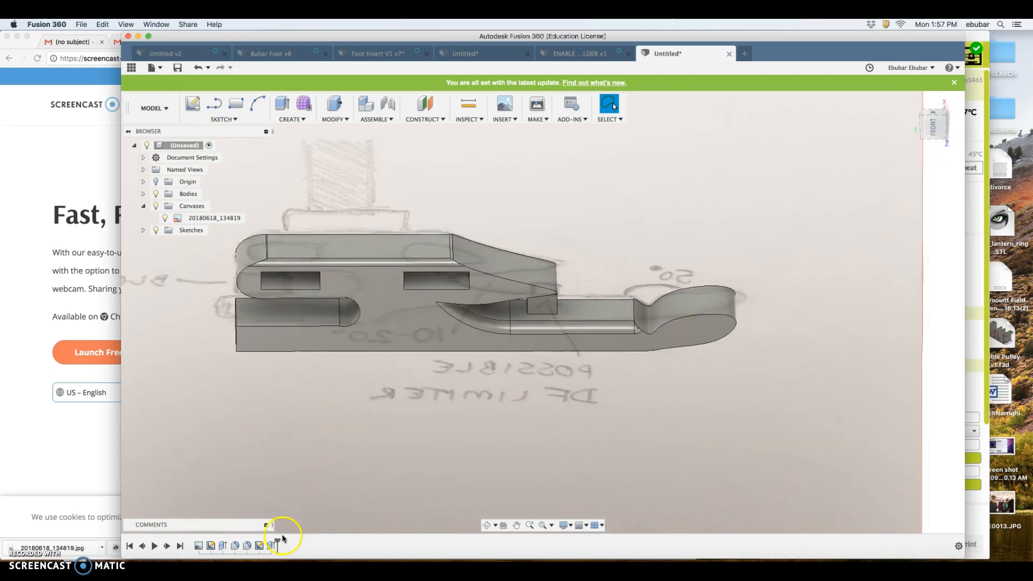
# Step: Make Sketch1's foot outline visible again from the browser and begin an extrude
pyautogui.click(211, 545)
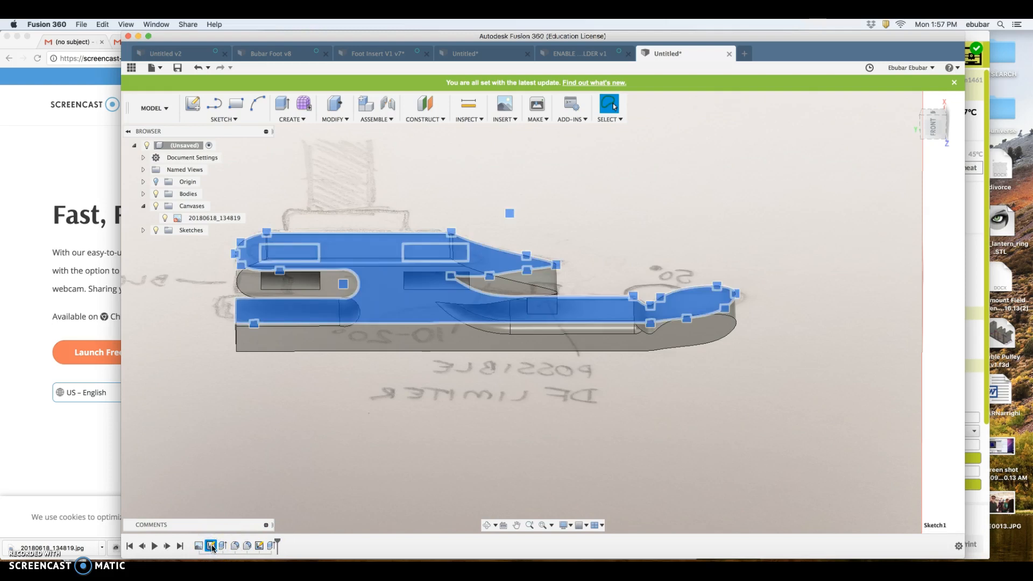
pyautogui.click(192, 230)
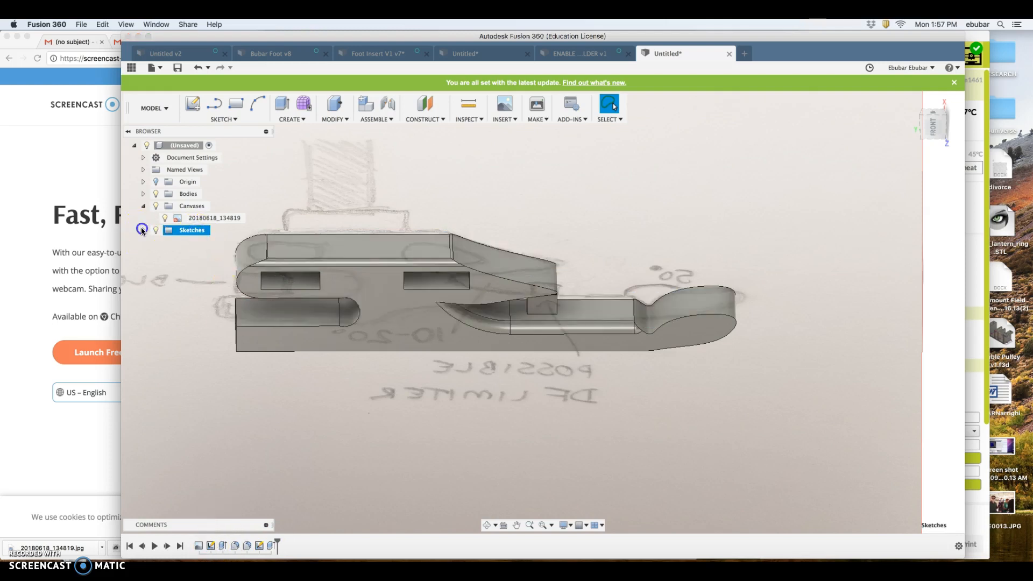
pyautogui.click(142, 230)
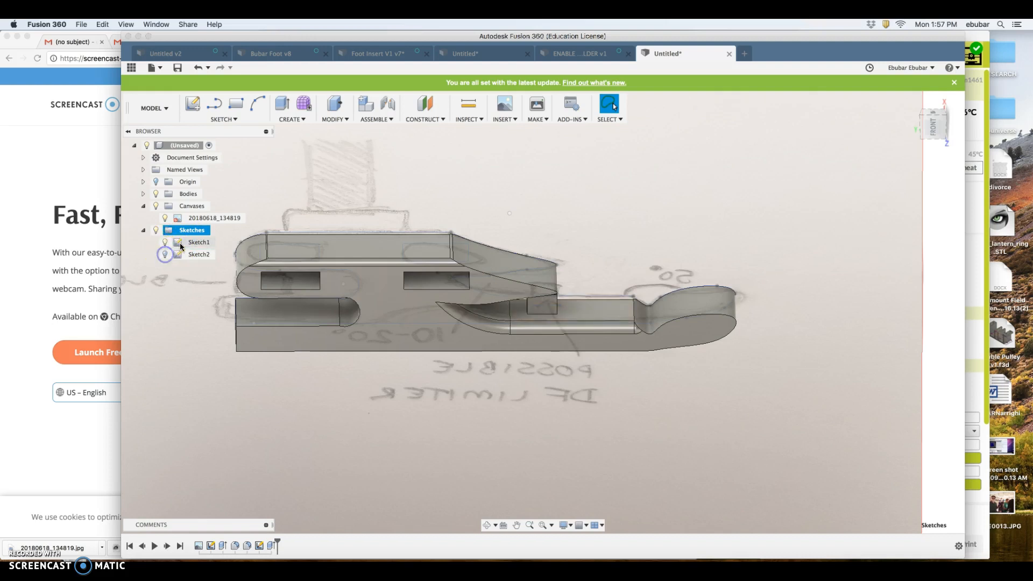
pyautogui.rightClick(198, 242)
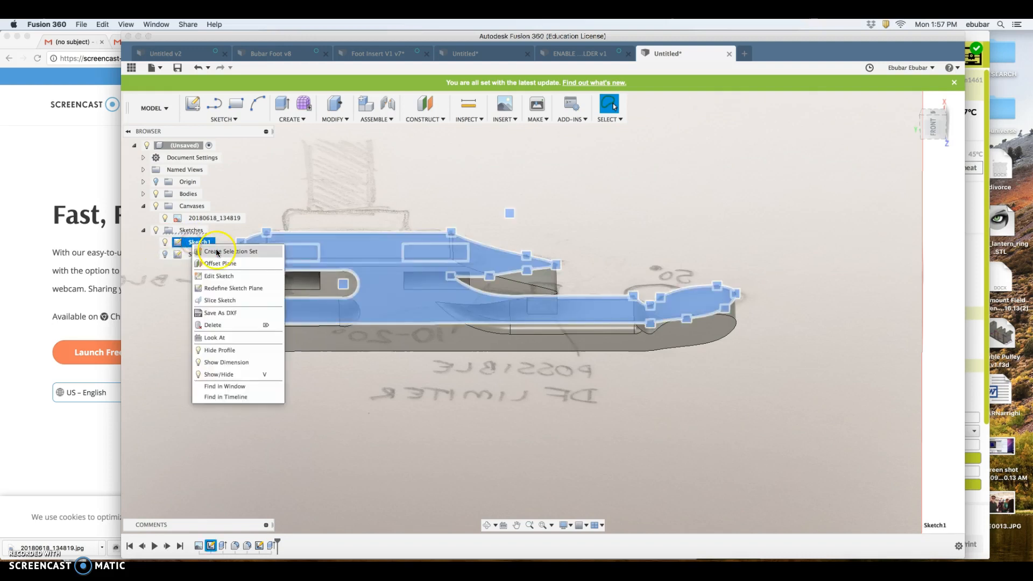
pyautogui.click(218, 276)
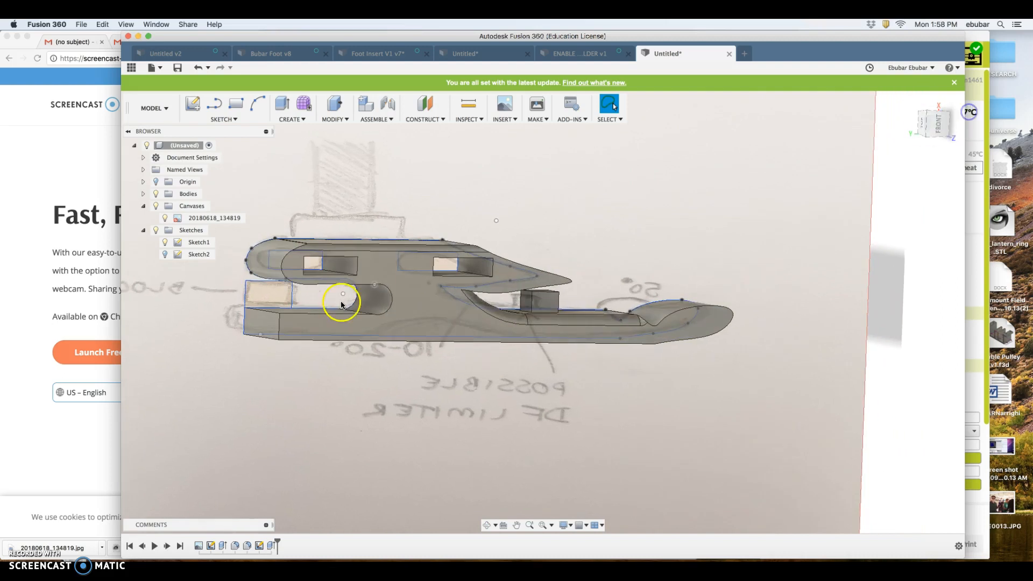
pyautogui.click(282, 104)
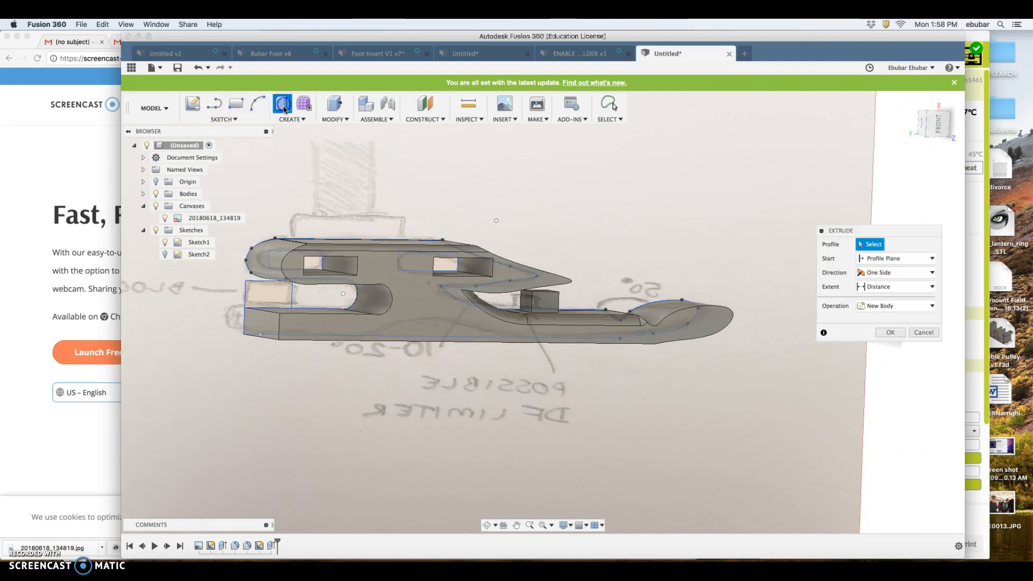
# Step: Extrude the rectangular heel block profile 40 mm and join it to the body
pyautogui.click(273, 292)
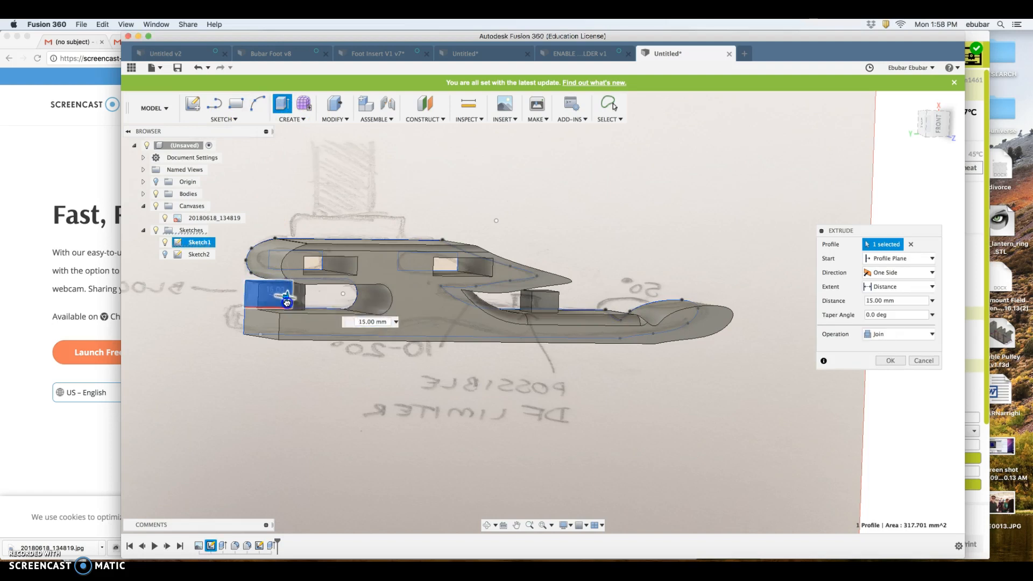
pyautogui.moveTo(288, 297); pyautogui.dragTo(299, 311)
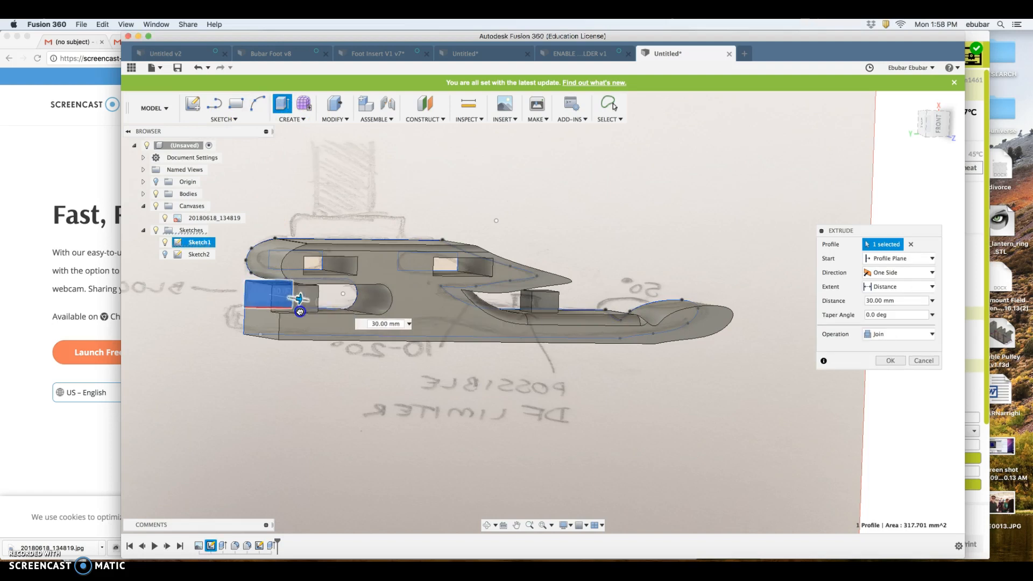
pyautogui.moveTo(300, 311); pyautogui.dragTo(288, 306)
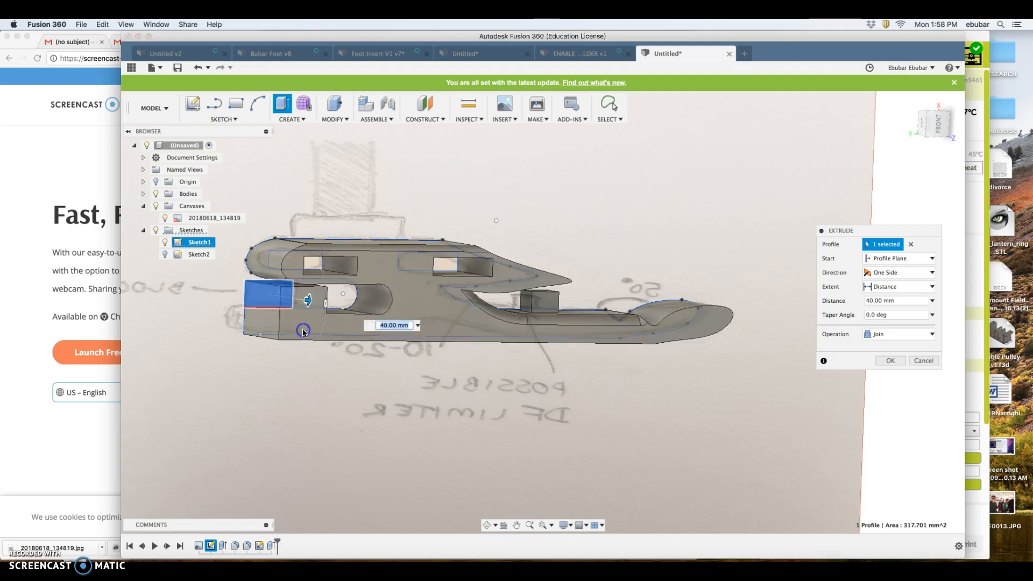
pyautogui.moveTo(418, 440)
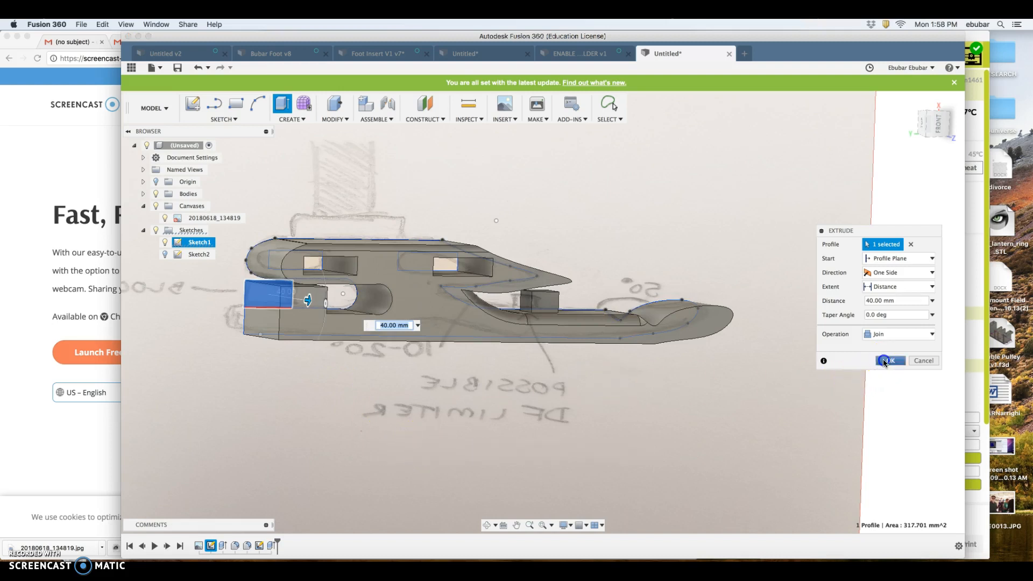
pyautogui.click(889, 360)
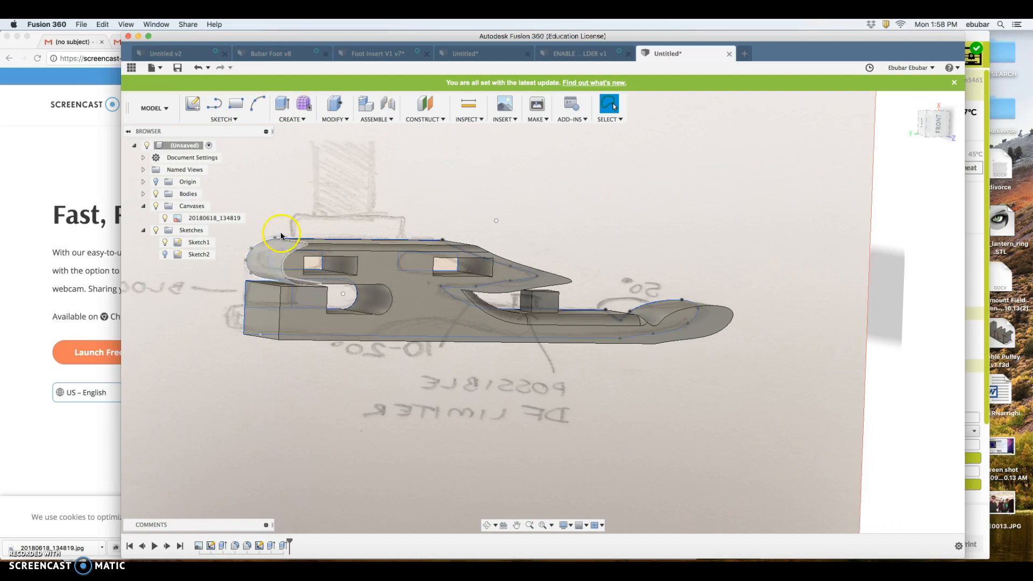
pyautogui.click(292, 108)
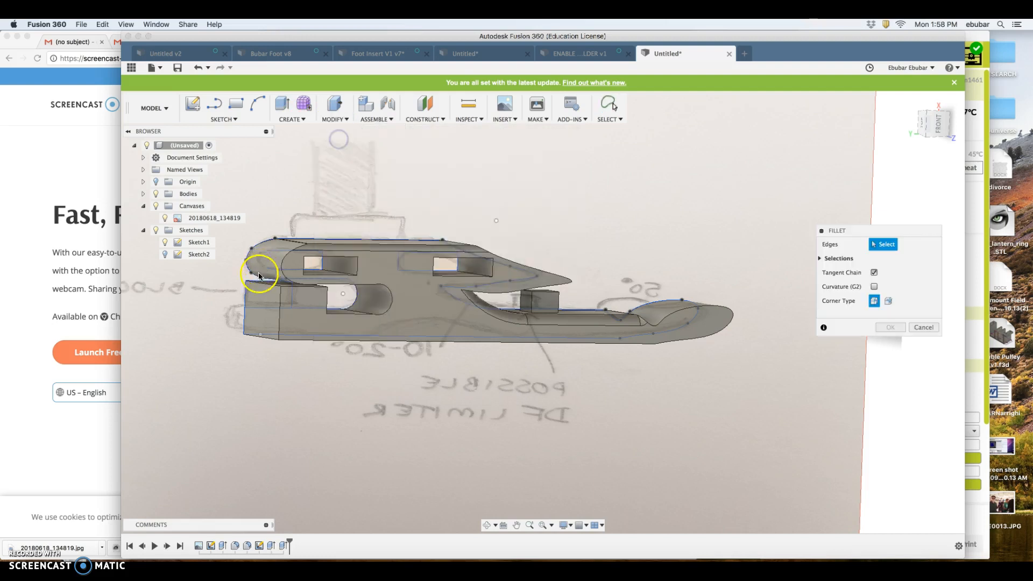
pyautogui.click(289, 286)
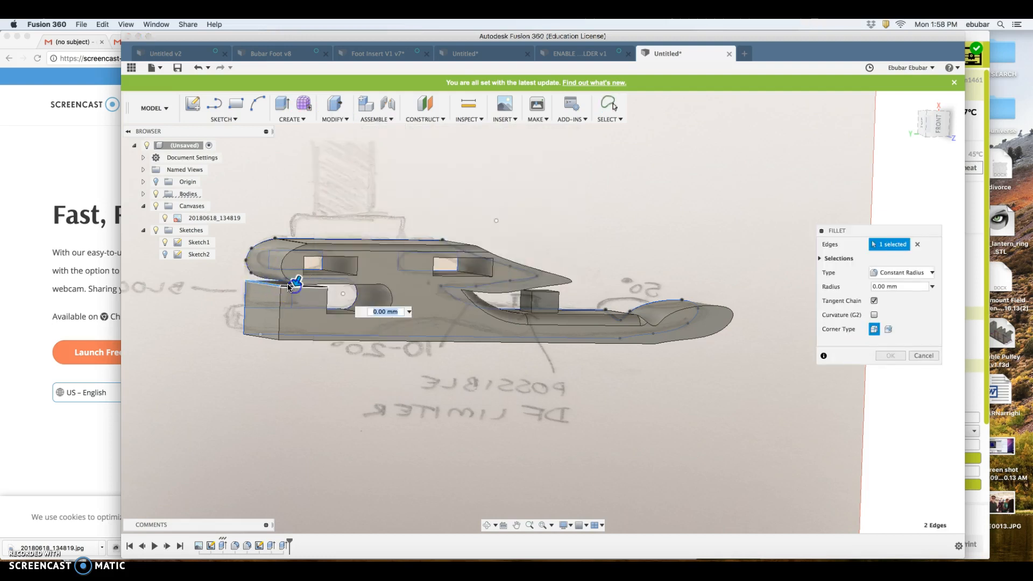
pyautogui.click(319, 286)
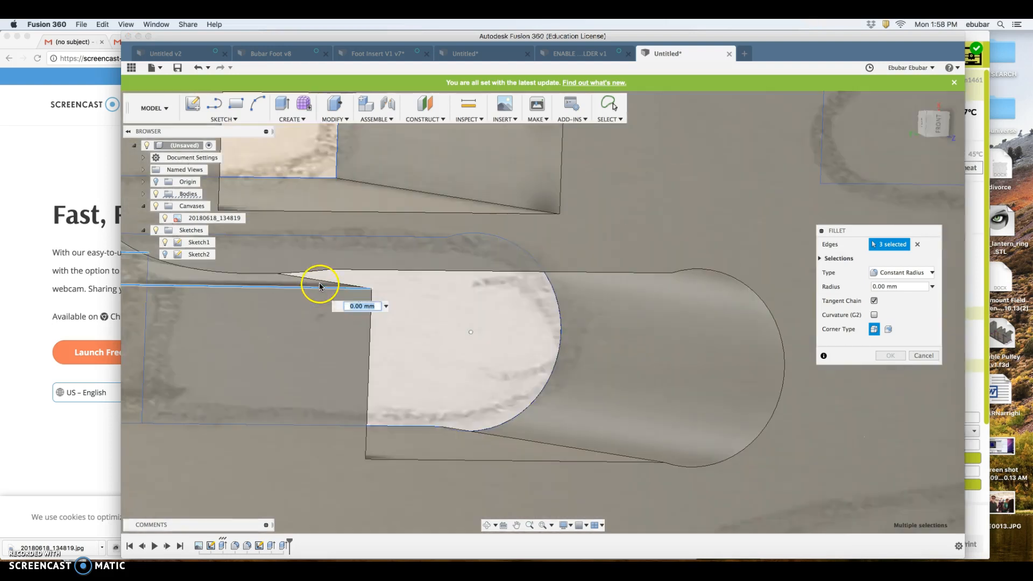
pyautogui.click(327, 276)
pyautogui.write('5')
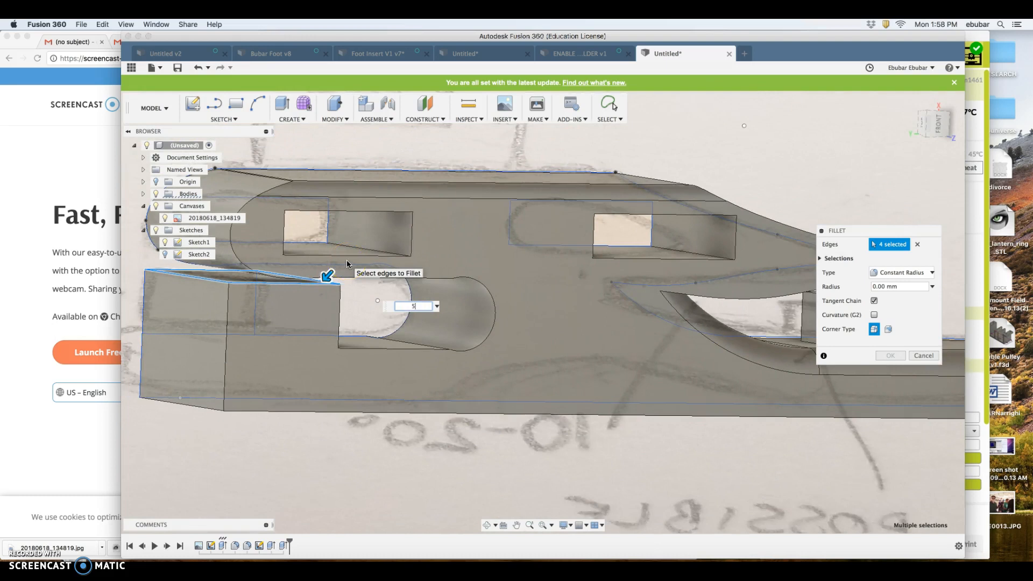
pyautogui.click(923, 355)
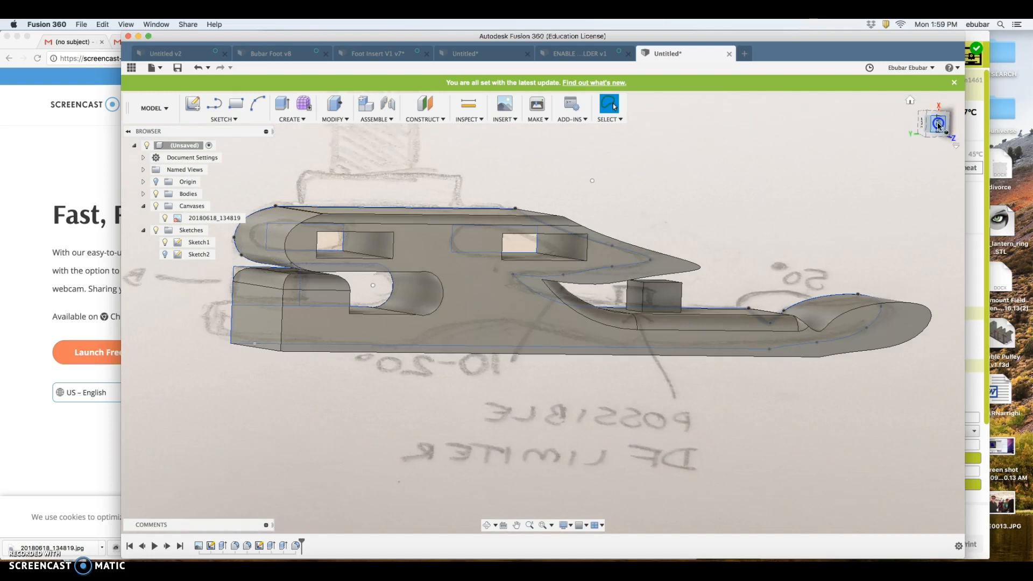
pyautogui.click(937, 124)
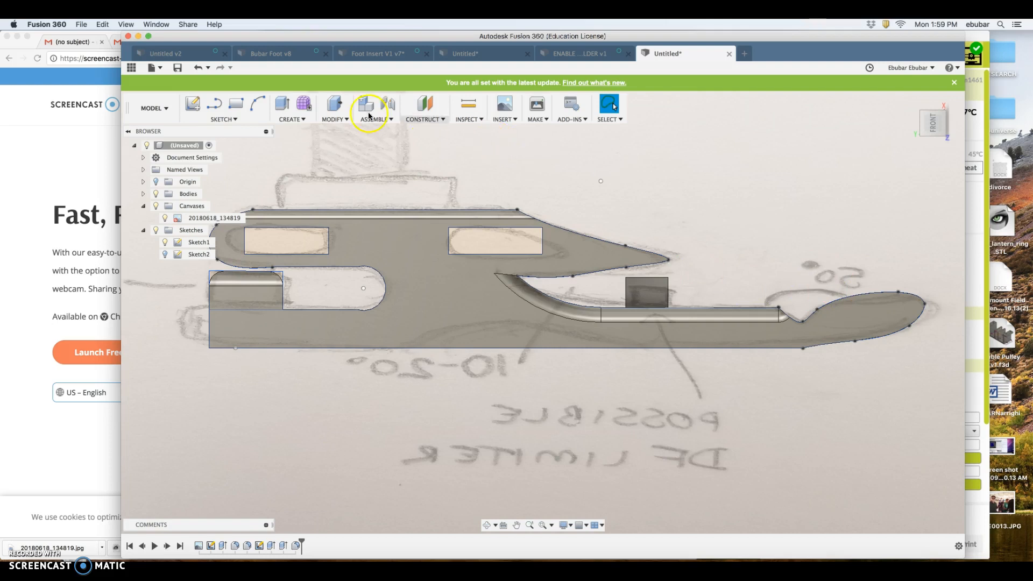
# Step: Round the curved toe-tip edges of the insert with a fillet
pyautogui.click(335, 109)
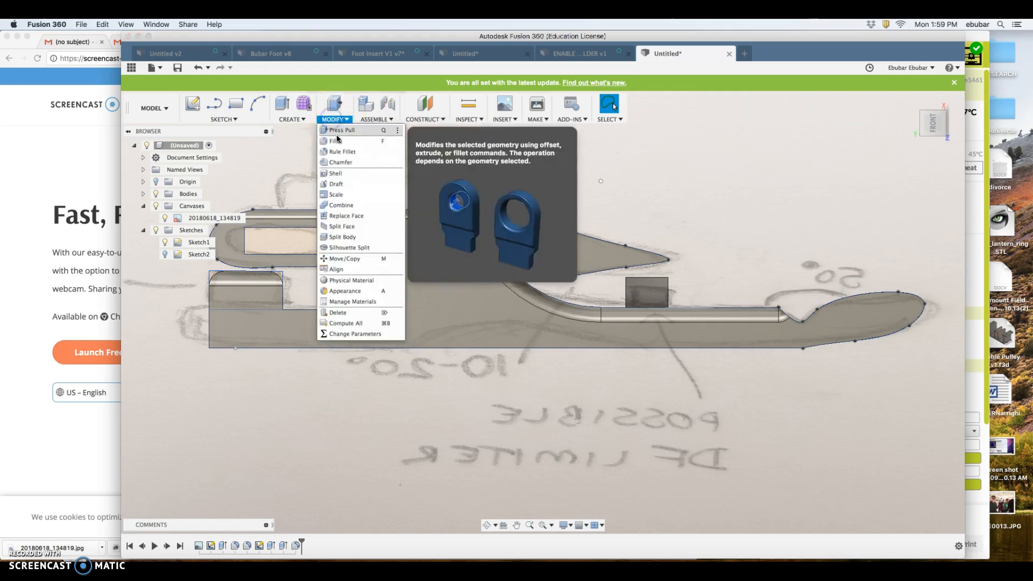
pyautogui.click(337, 140)
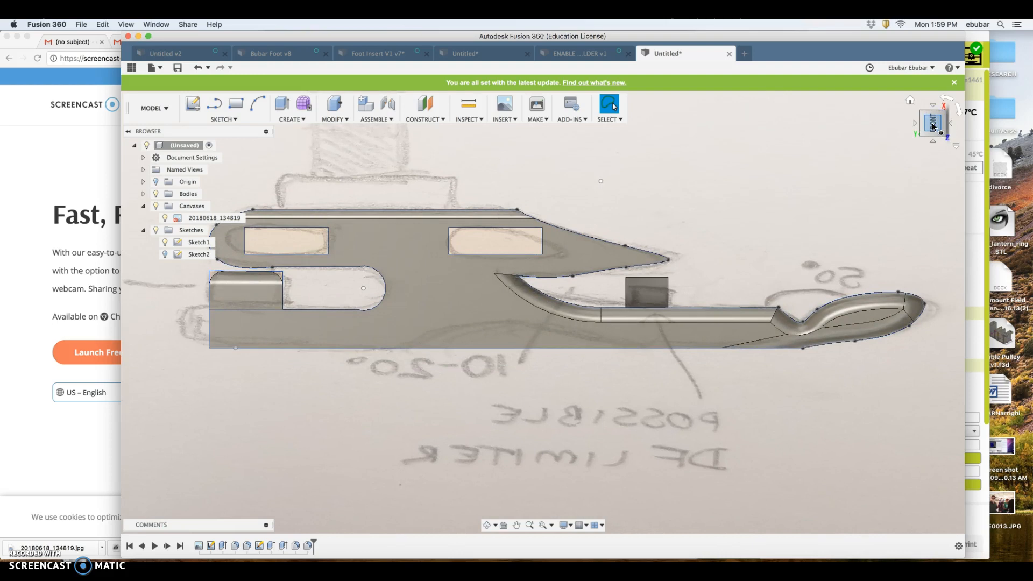
pyautogui.click(930, 124)
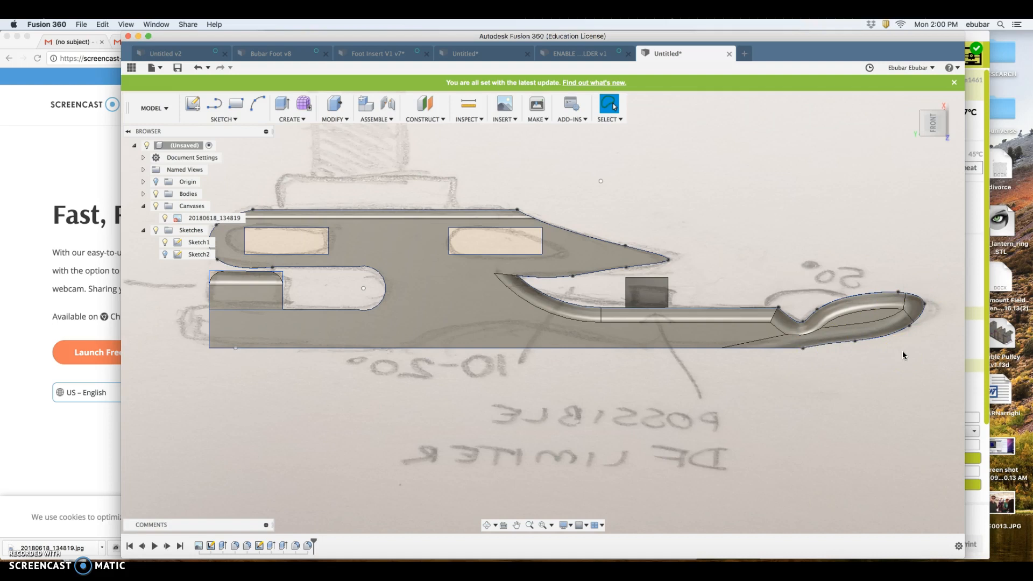
pyautogui.moveTo(696, 218)
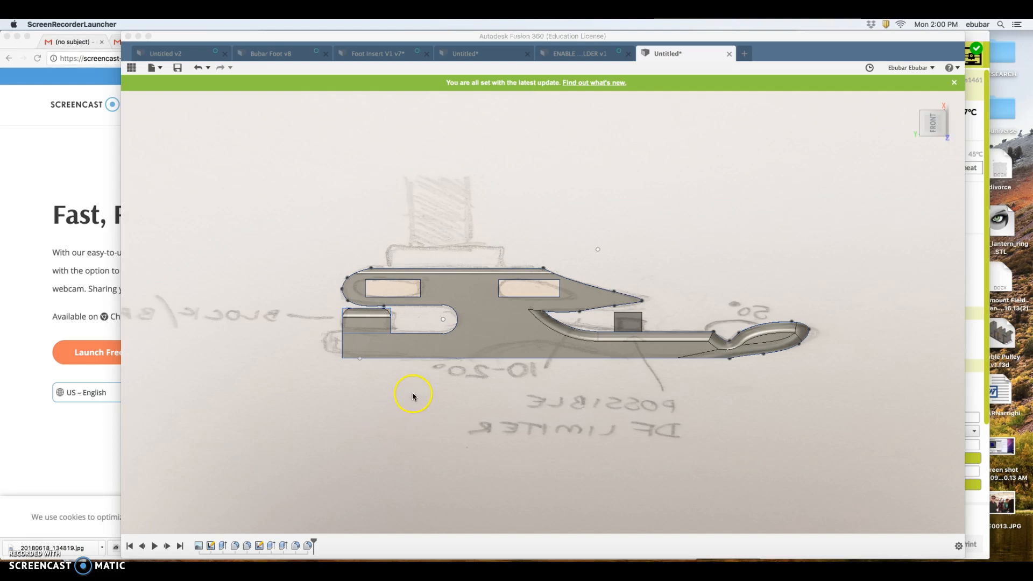
pyautogui.moveTo(932, 128)
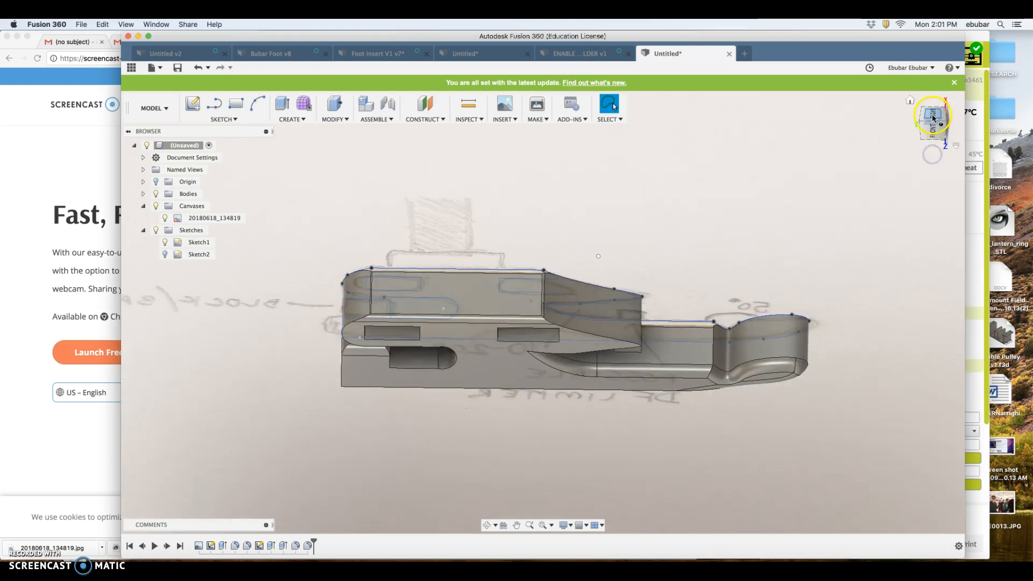
# Step: View the insert straight from the right side and select its top face
pyautogui.click(945, 106)
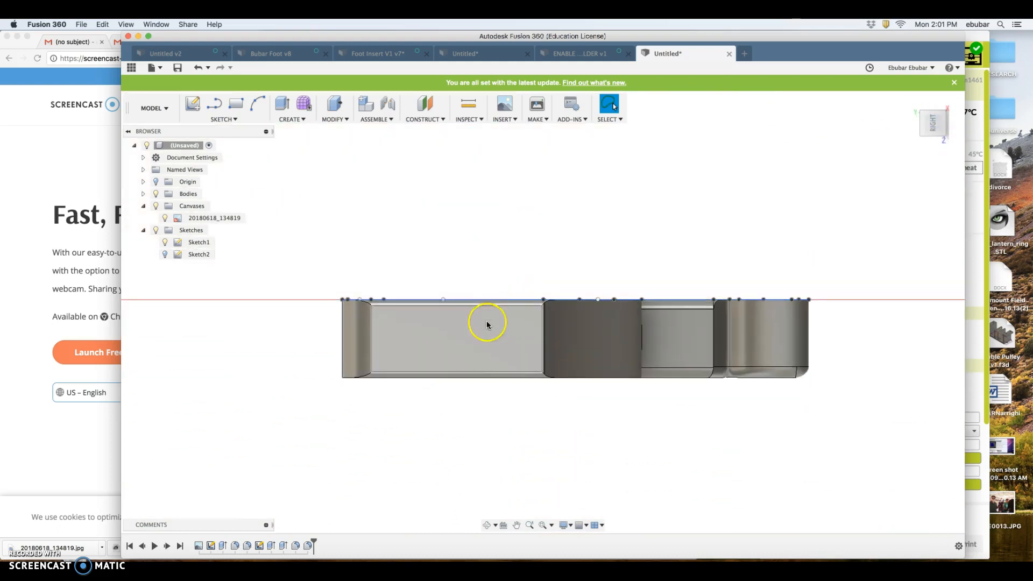
pyautogui.click(192, 104)
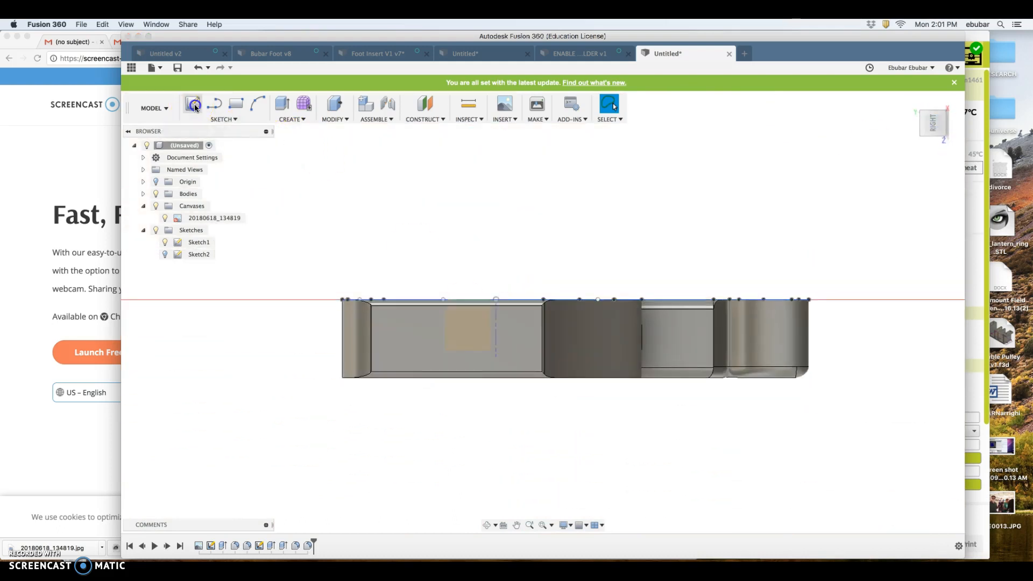
# Step: Sketch crossing vertical and horizontal centre lines on the insert's top face
pyautogui.click(193, 103)
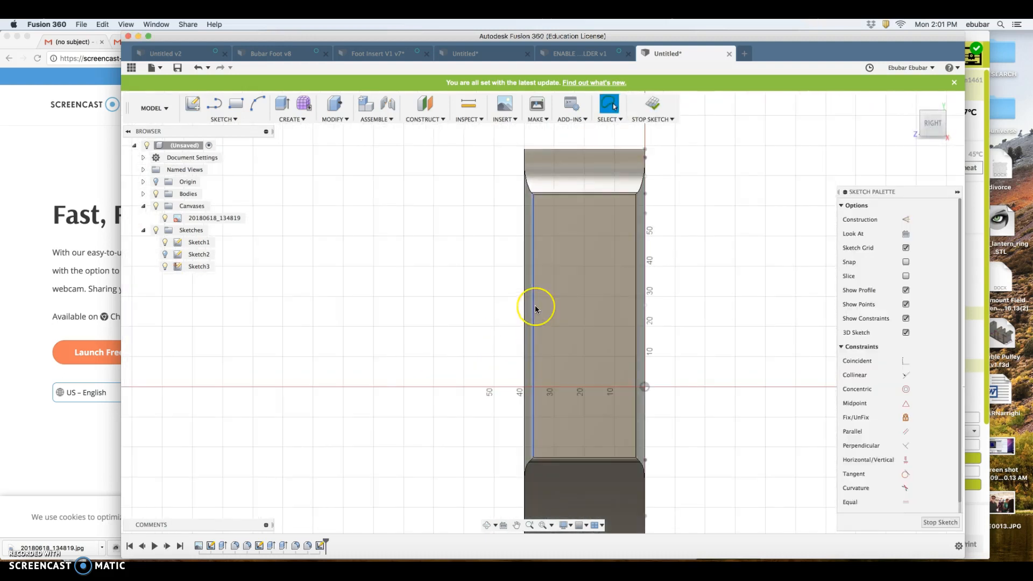
pyautogui.click(535, 310)
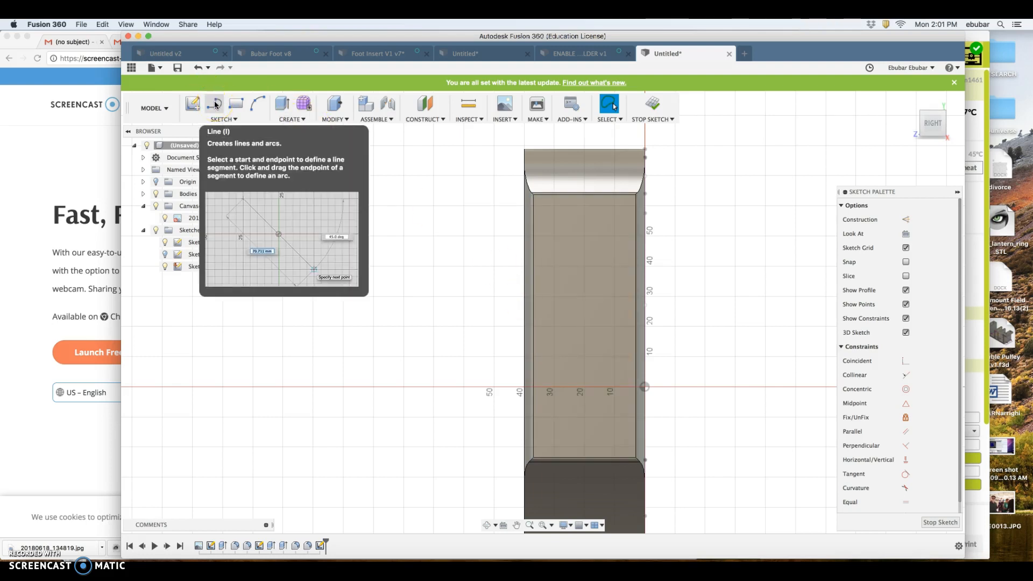
pyautogui.click(214, 104)
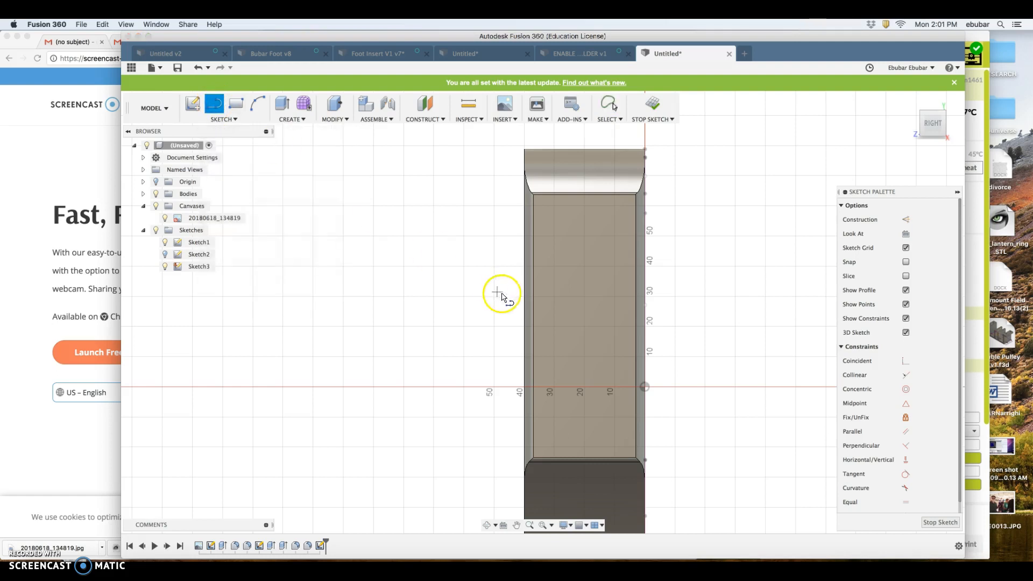
pyautogui.moveTo(550, 203)
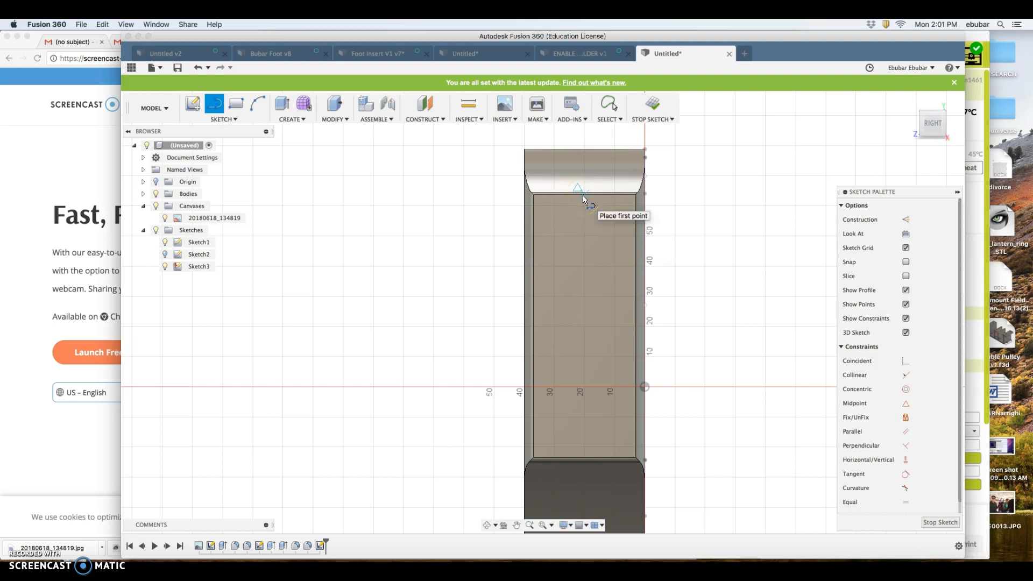
pyautogui.click(578, 190)
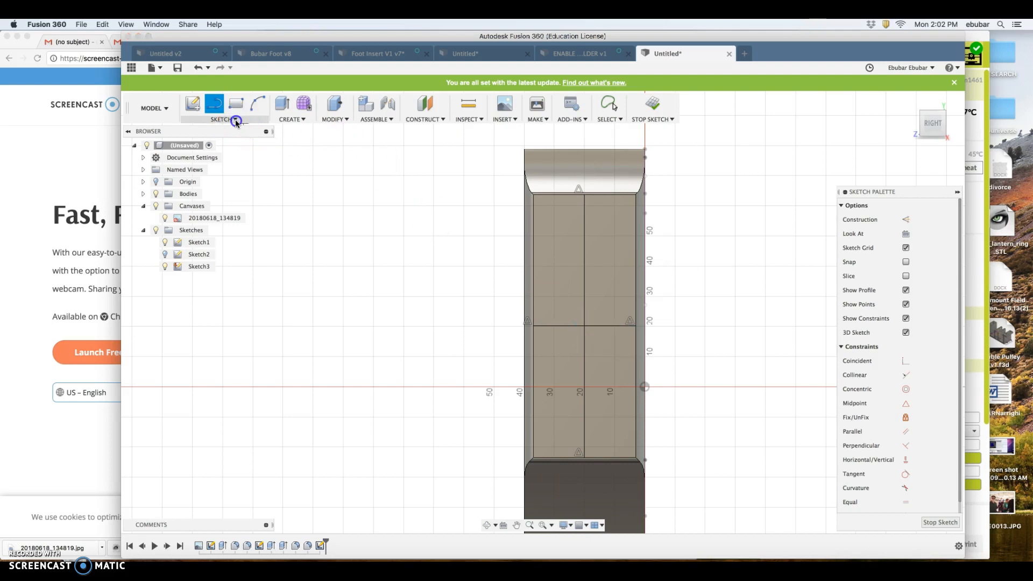
pyautogui.click(224, 108)
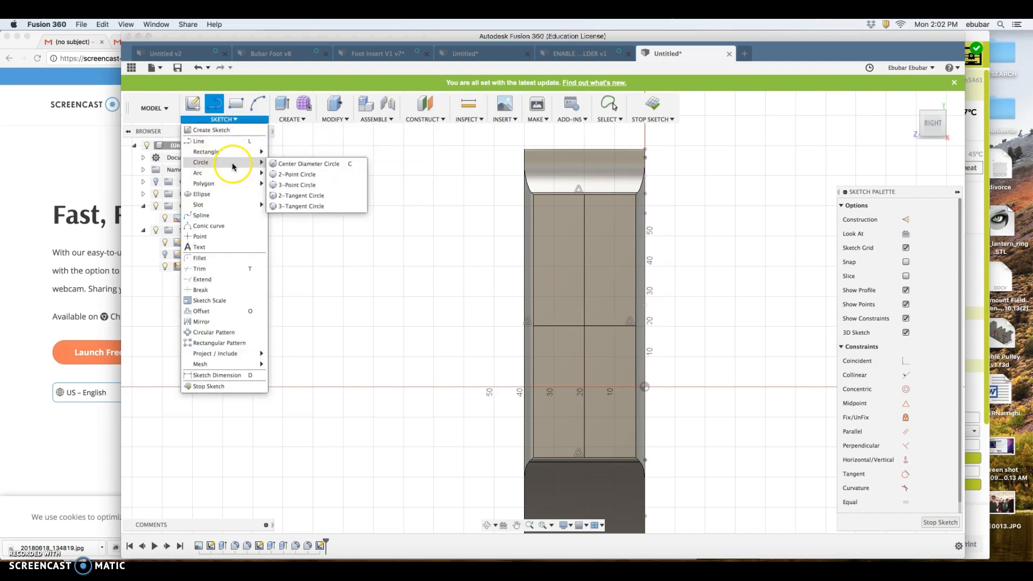
# Step: Draw a centre-diameter circle at the crossing point of the two sketch lines
pyautogui.click(309, 164)
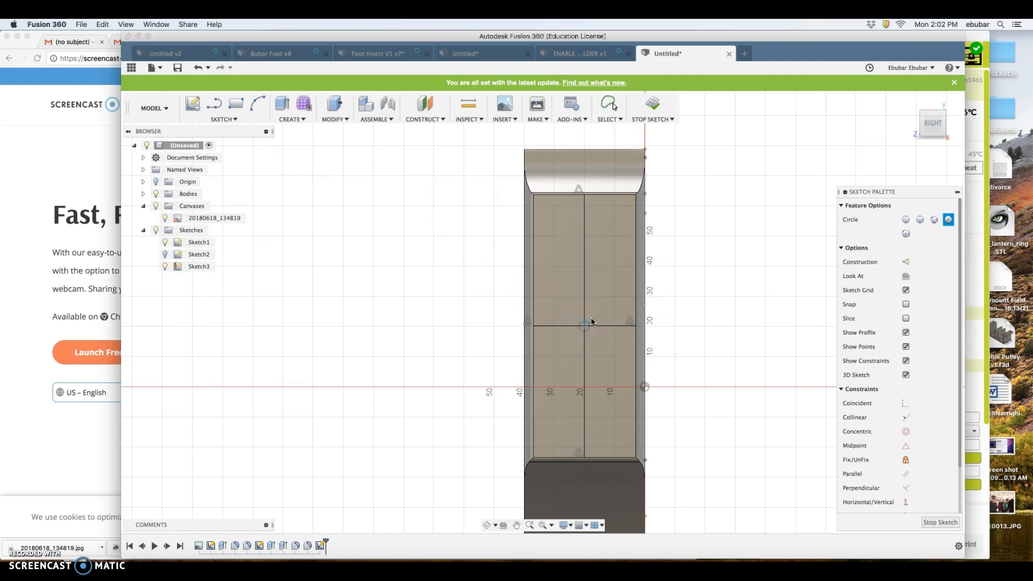
pyautogui.moveTo(583, 325); pyautogui.dragTo(630, 300)
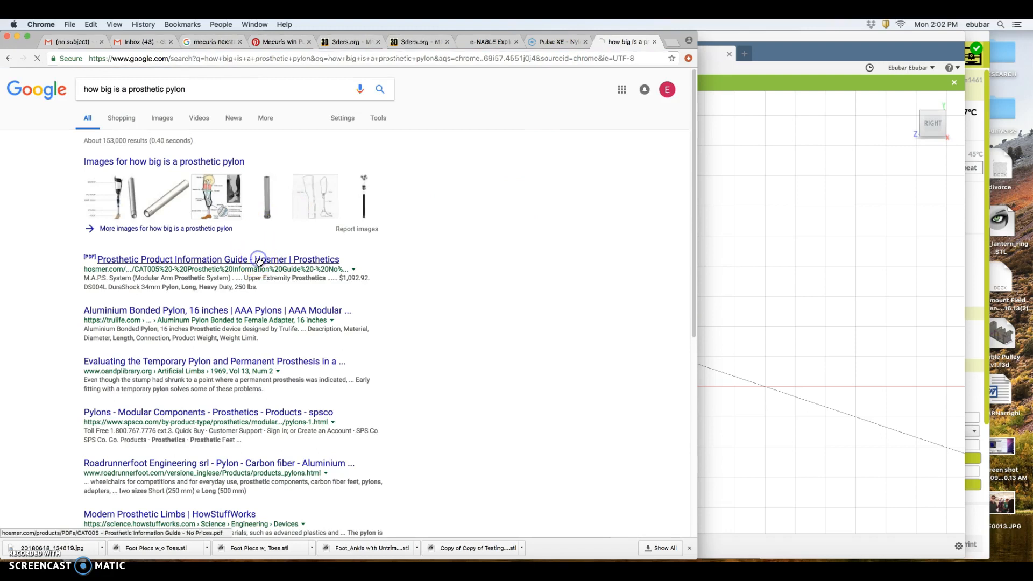
# Step: Look up pylon sizing in the Hosmer prosthetic product guide PDF by searching 'pylon'
pyautogui.click(211, 260)
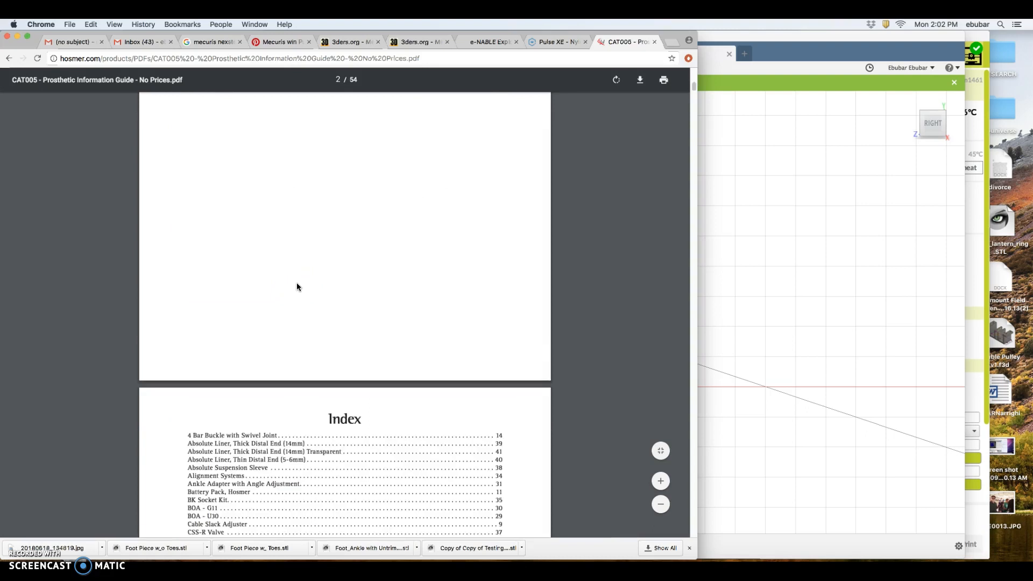
pyautogui.scroll(-3)
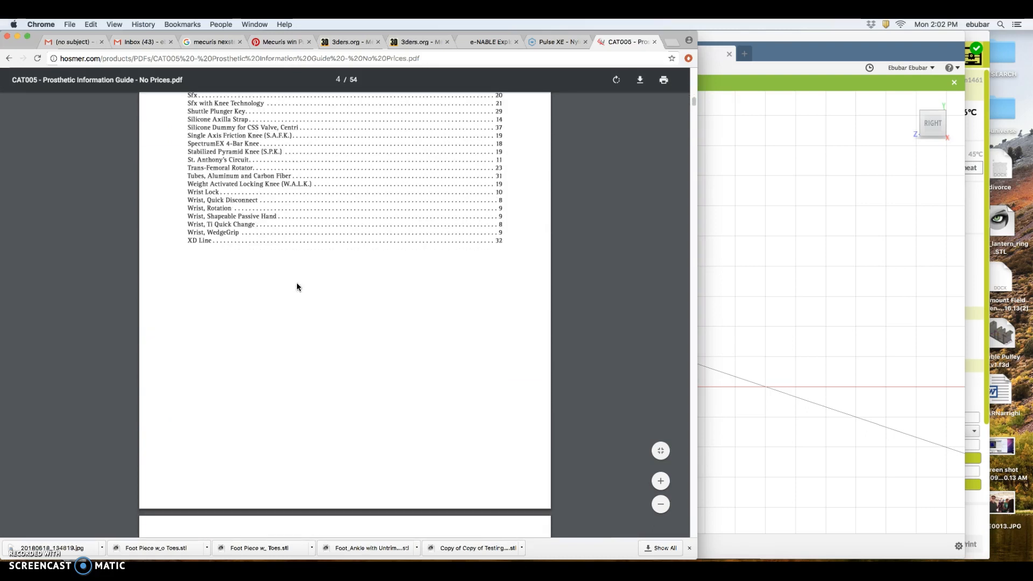
pyautogui.write('pylon')
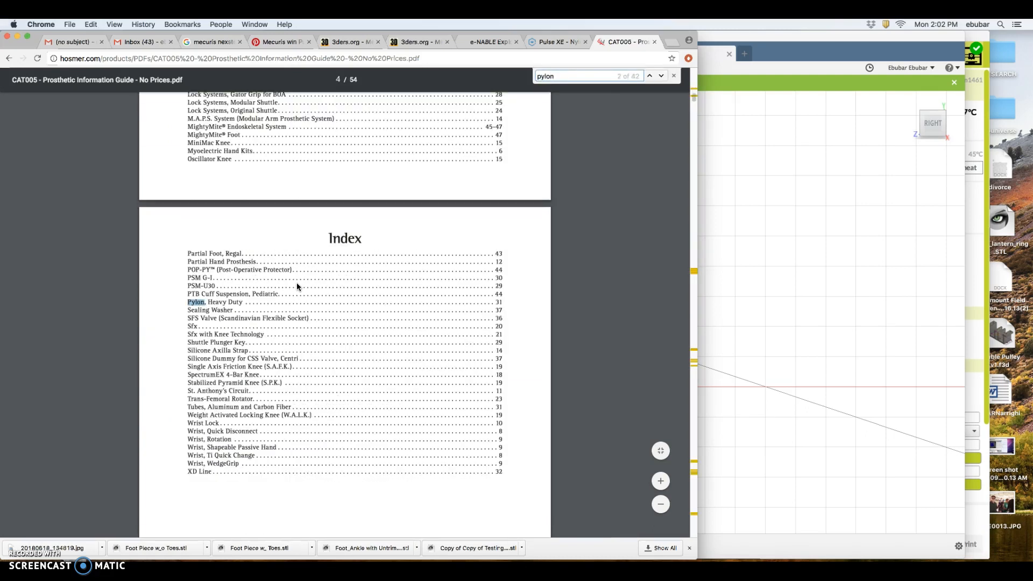
pyautogui.click(648, 75)
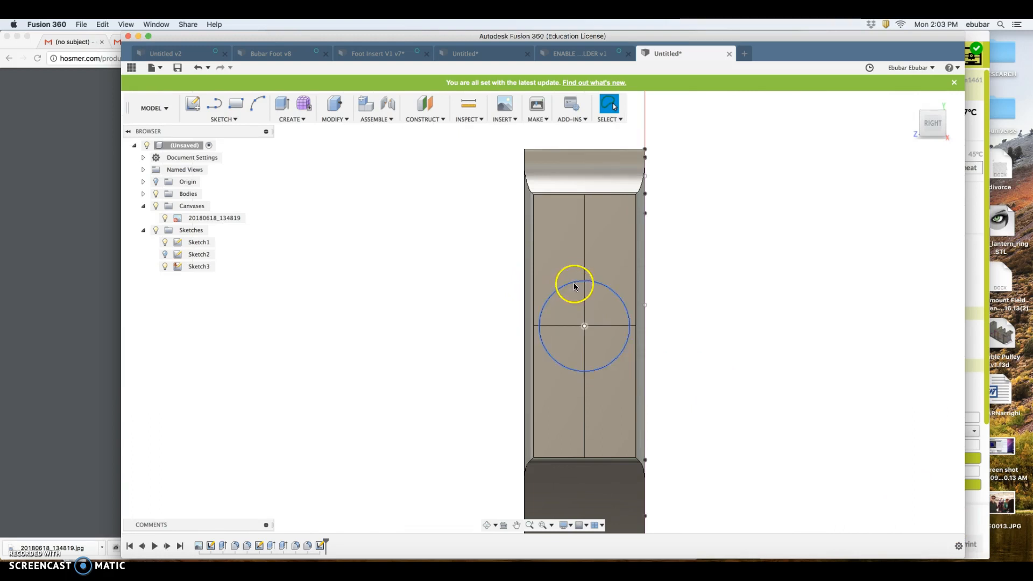
# Step: Offset the 30 mm circle in Sketch3 by 1 mm to form a thin ring
pyautogui.click(224, 118)
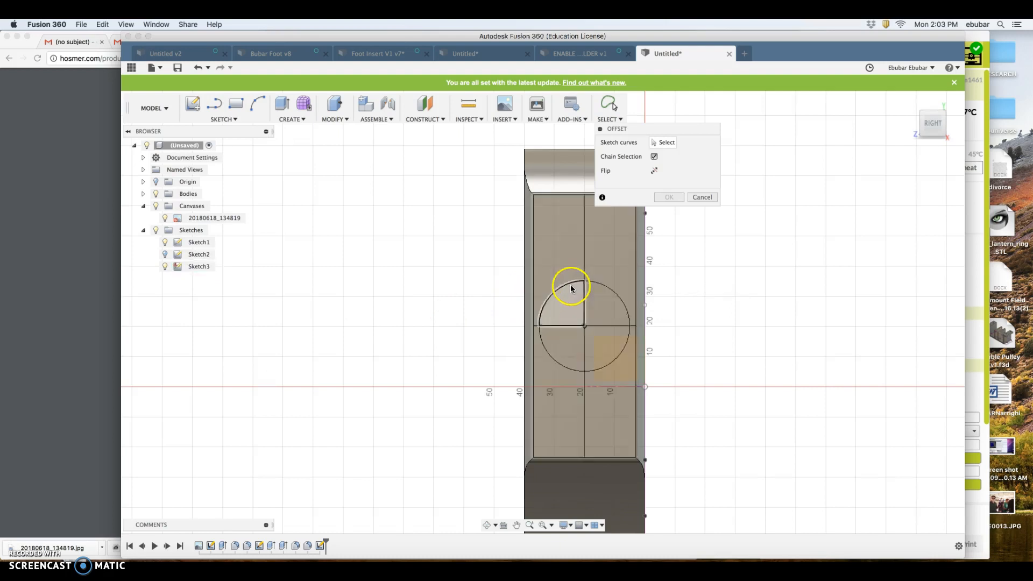
pyautogui.click(198, 266)
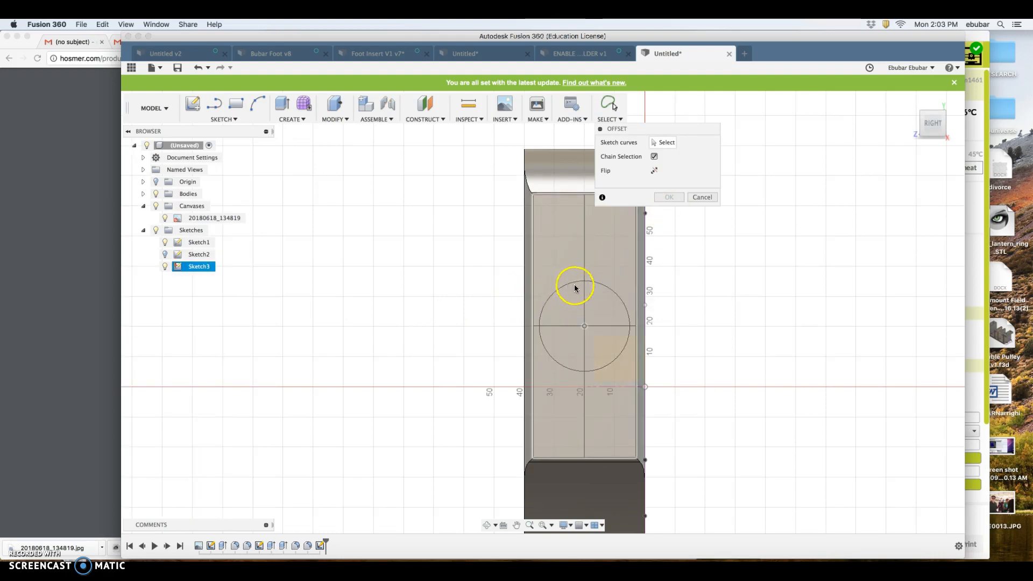
pyautogui.click(589, 304)
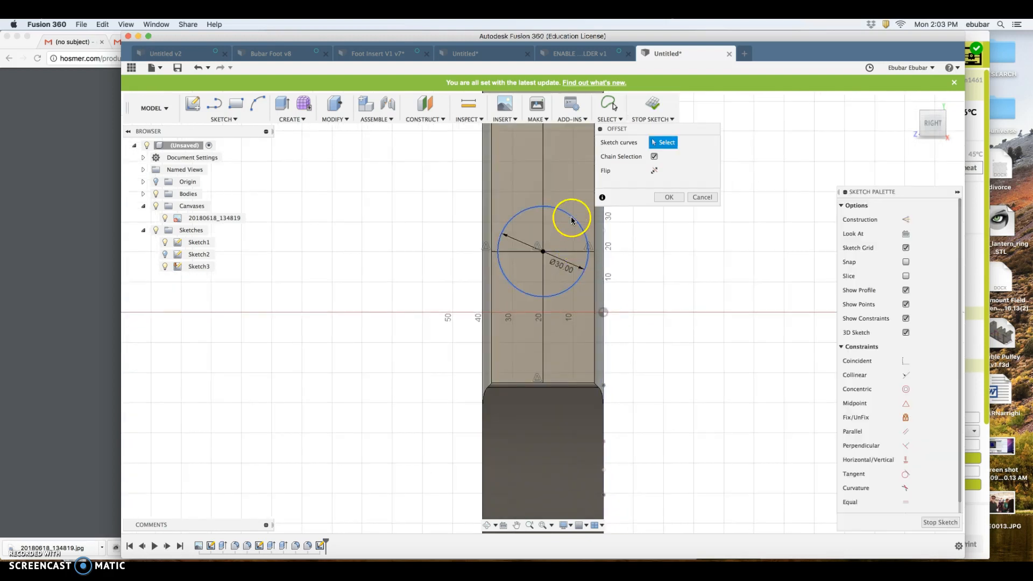
pyautogui.click(542, 217)
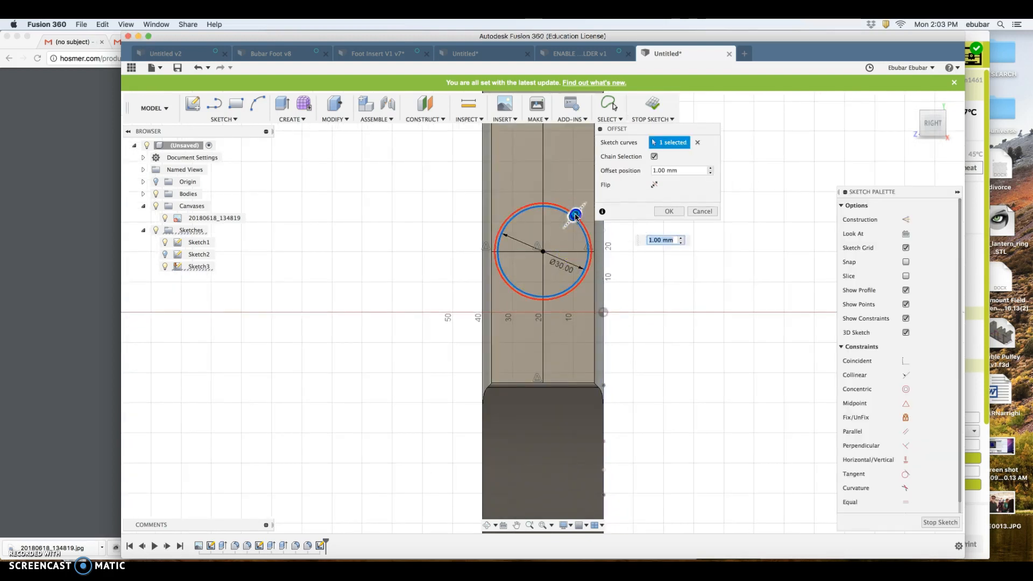
pyautogui.moveTo(574, 216); pyautogui.dragTo(579, 212)
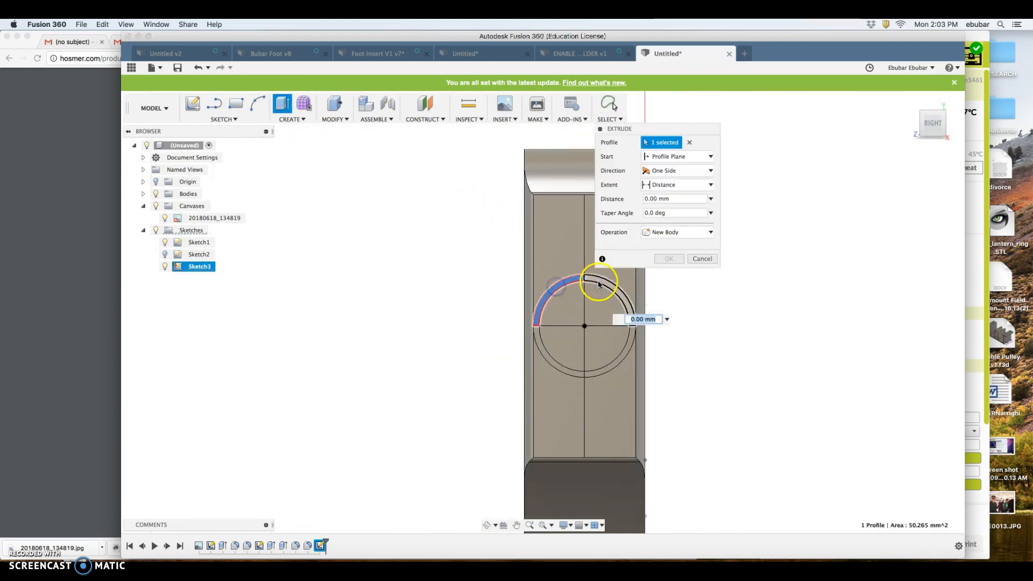
# Step: Extrude all ring profiles 15 mm with Join to form the hollow pylon socket
pyautogui.click(602, 370)
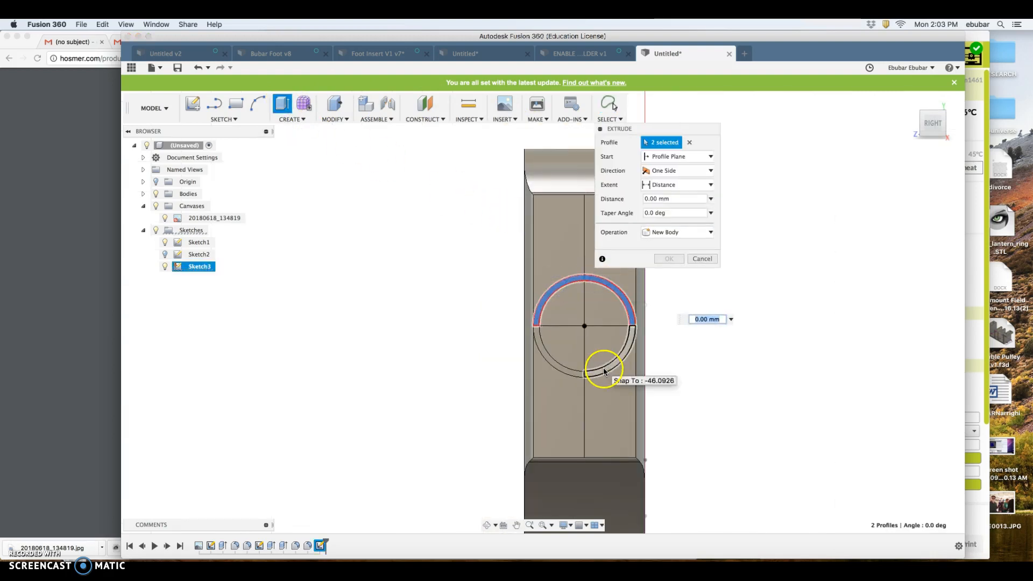
pyautogui.click(586, 363)
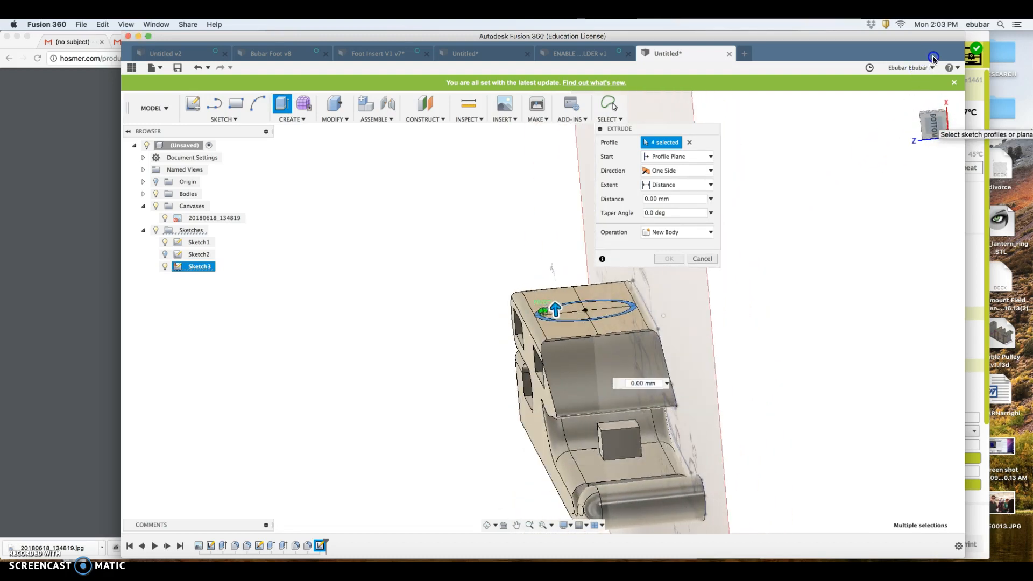
pyautogui.moveTo(556, 310); pyautogui.dragTo(555, 267)
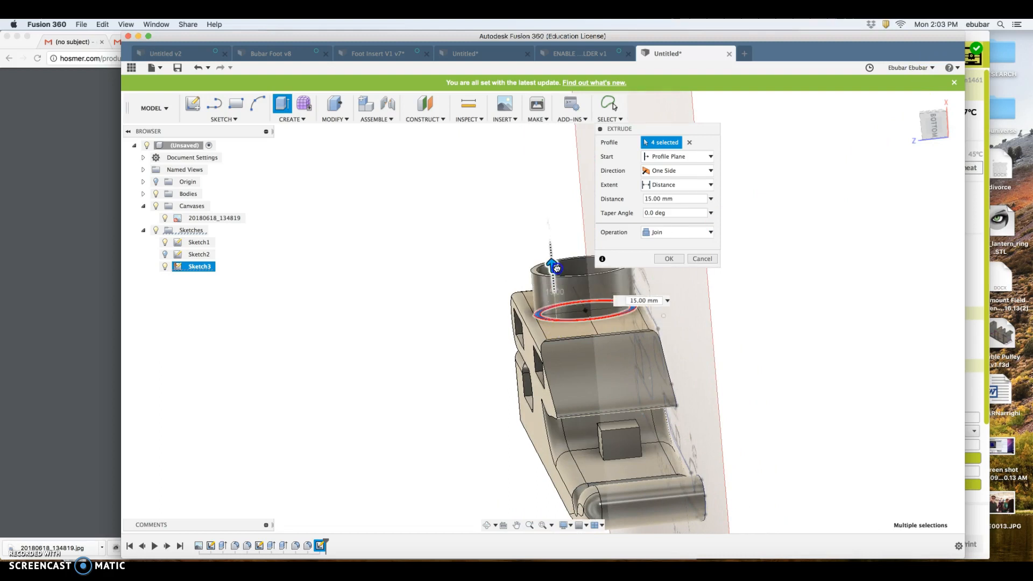
pyautogui.click(667, 258)
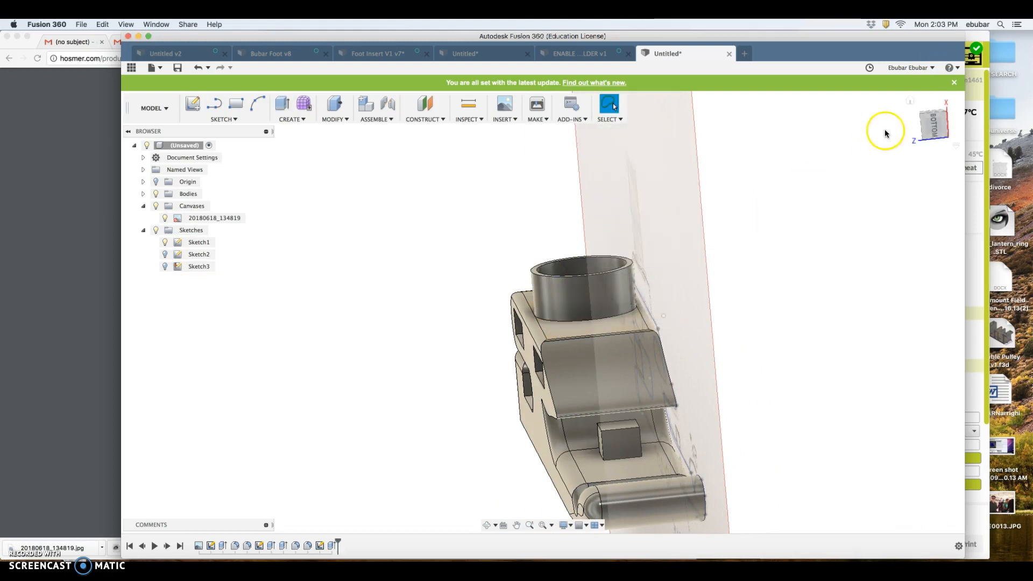